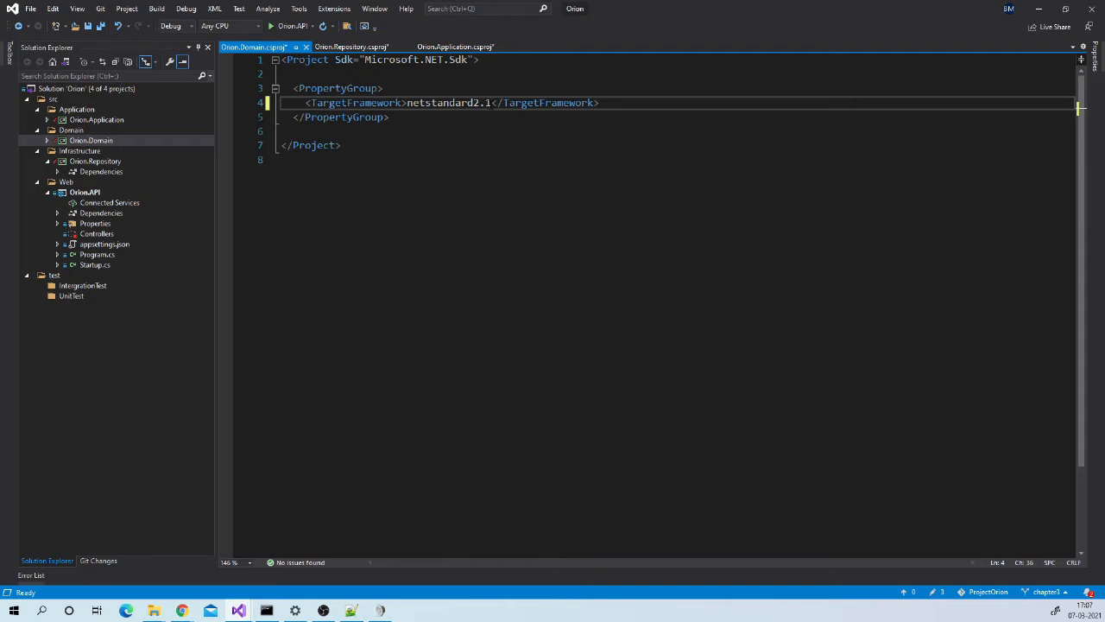
Change Orion.Domain's TargetFramework value from netstandard2.1 to net5.0
{"action": "double_click", "coordinate": [449, 102]}
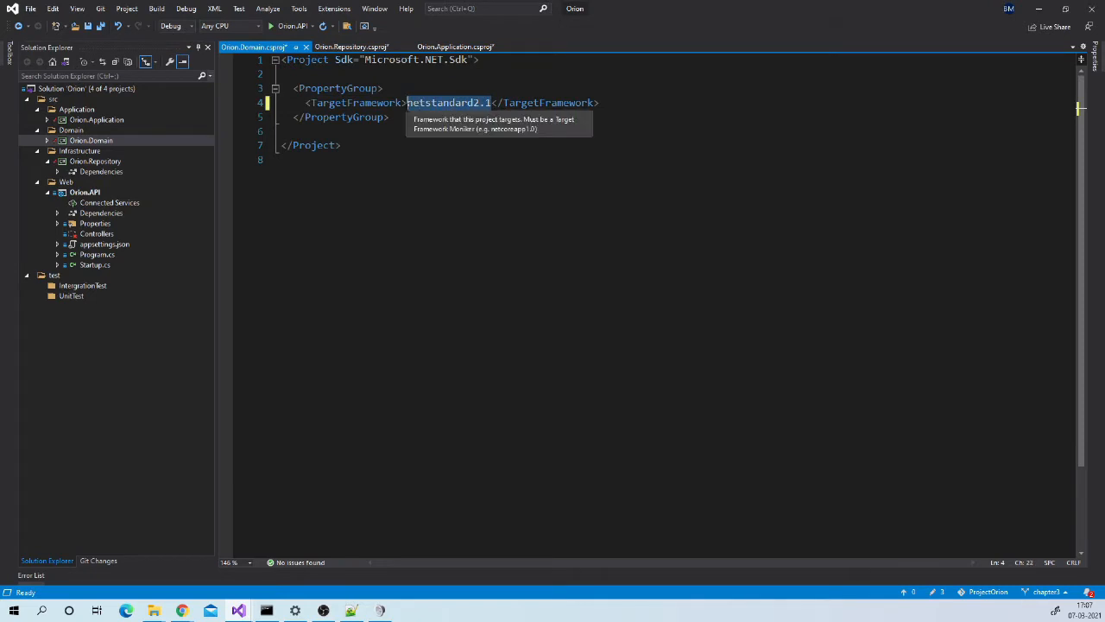
{"action": "type", "text": "net5"}
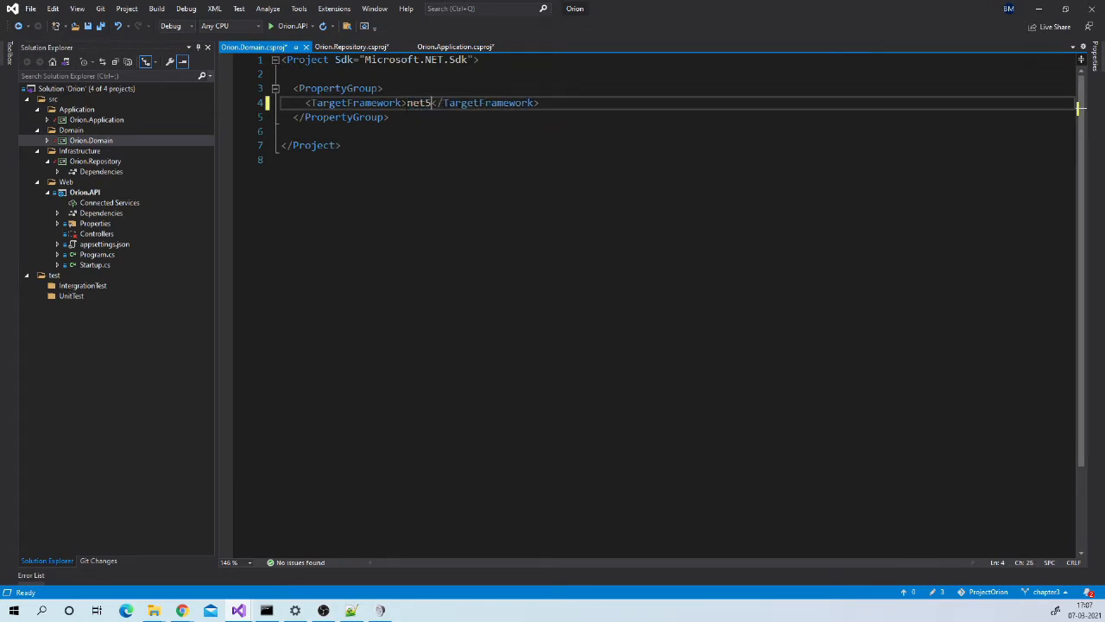
{"action": "type", "text": ".0"}
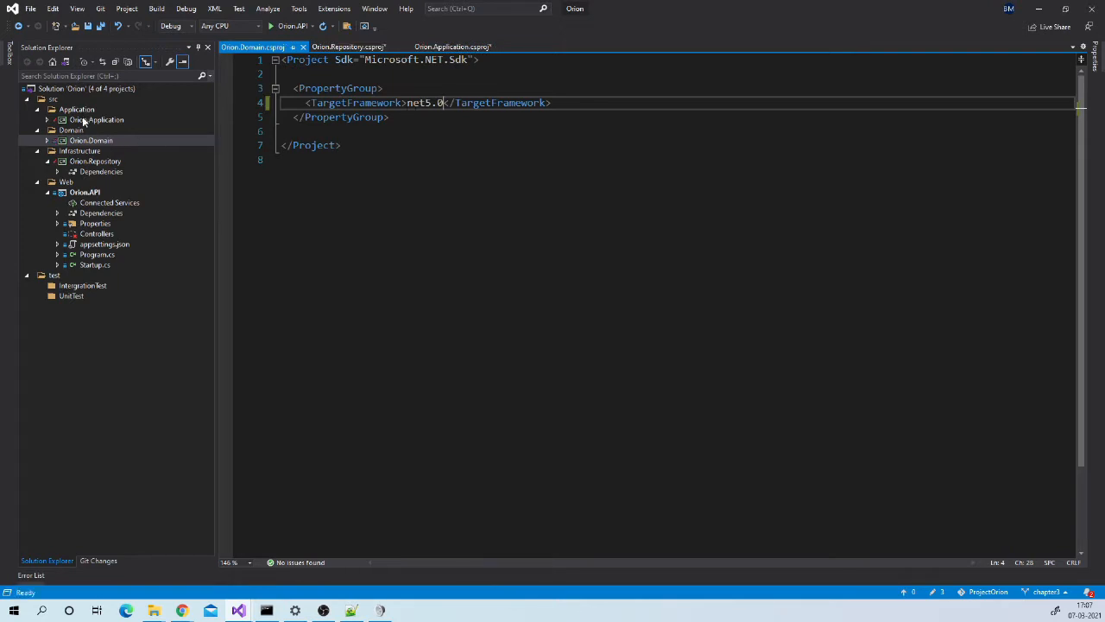
{"action": "left_click", "coordinate": [95, 161]}
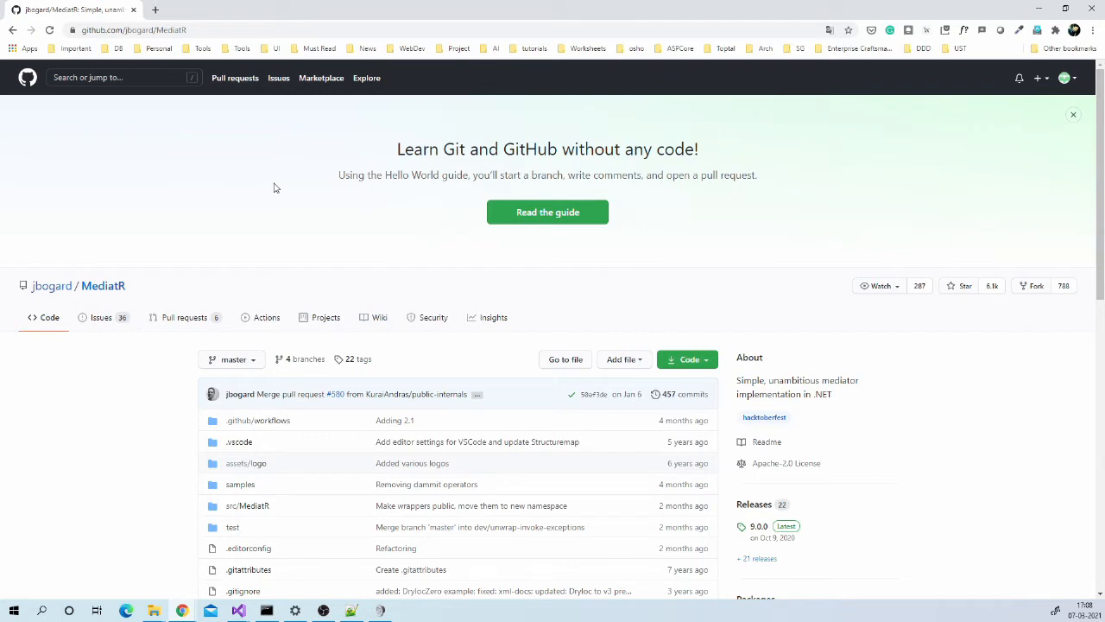
{"action": "mouse_move", "coordinate": [267, 200]}
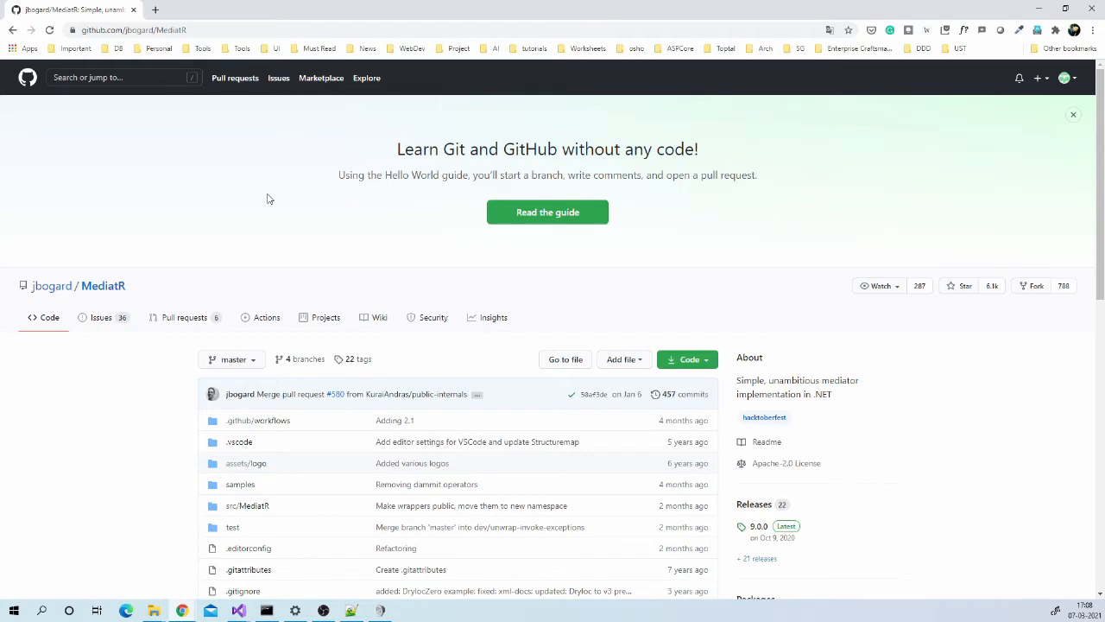
{"action": "mouse_move", "coordinate": [265, 206]}
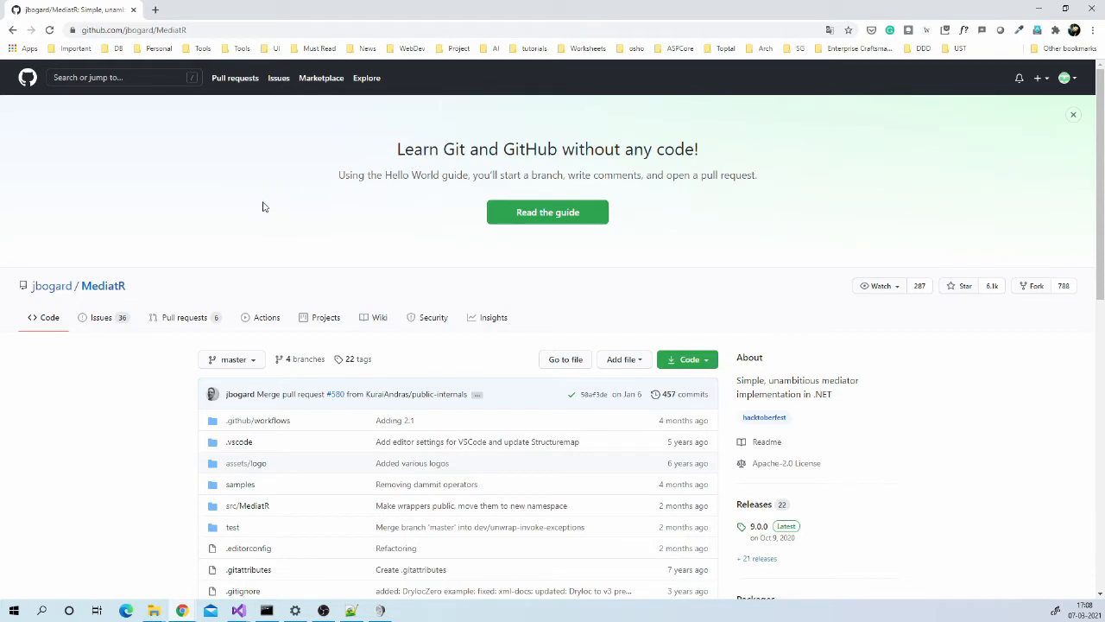
{"action": "left_click", "coordinate": [380, 317]}
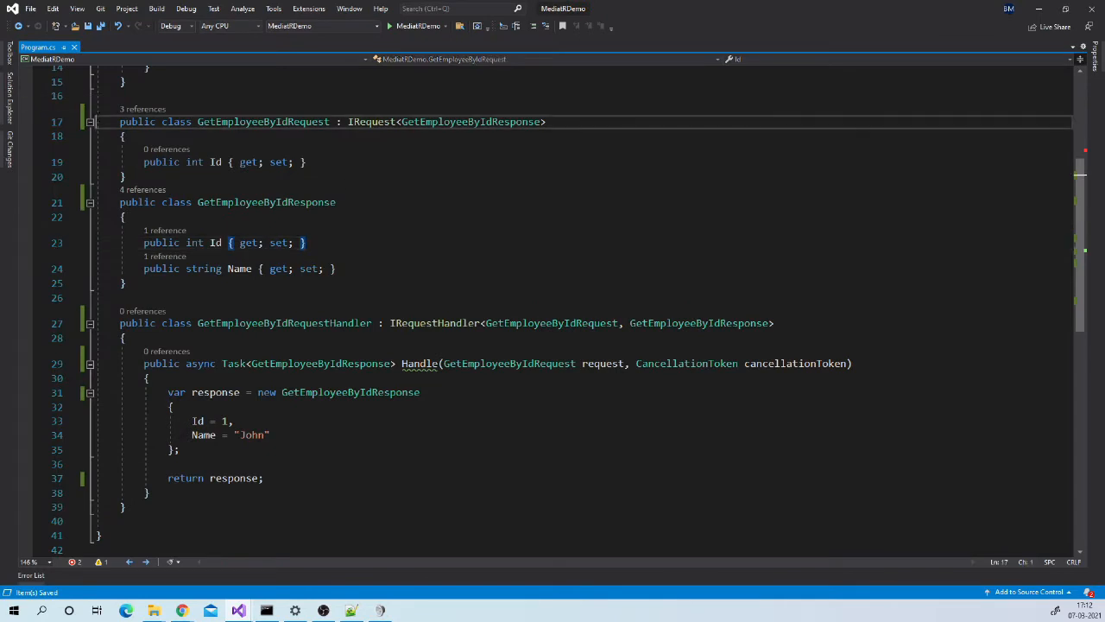
{"action": "left_click_drag", "start_coordinate": [121, 122], "coordinate": [125, 176]}
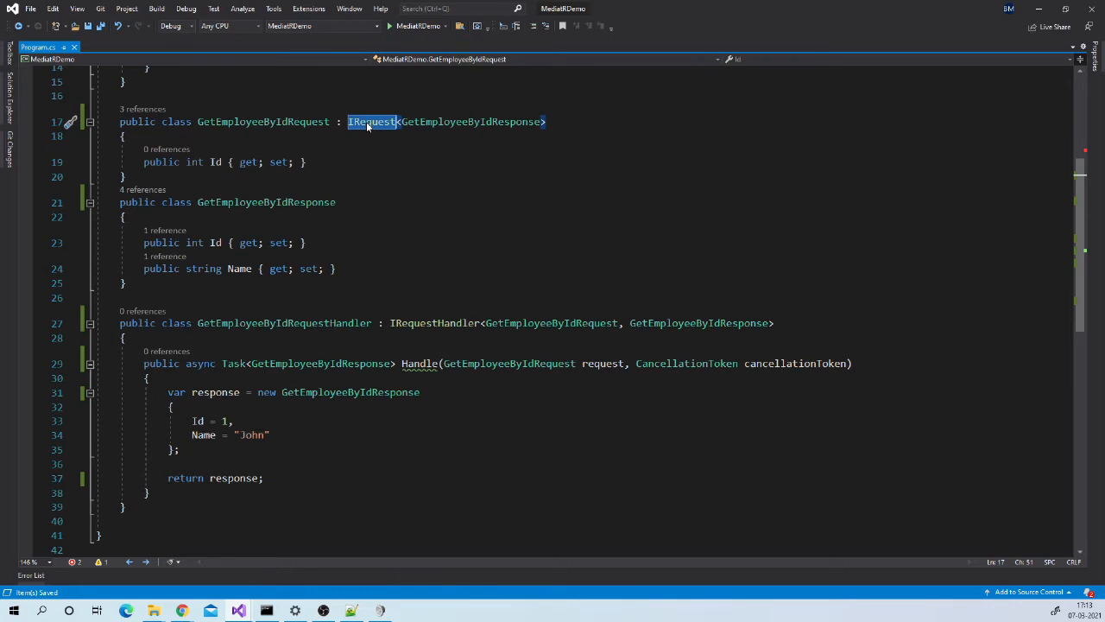
{"action": "left_click", "coordinate": [470, 121]}
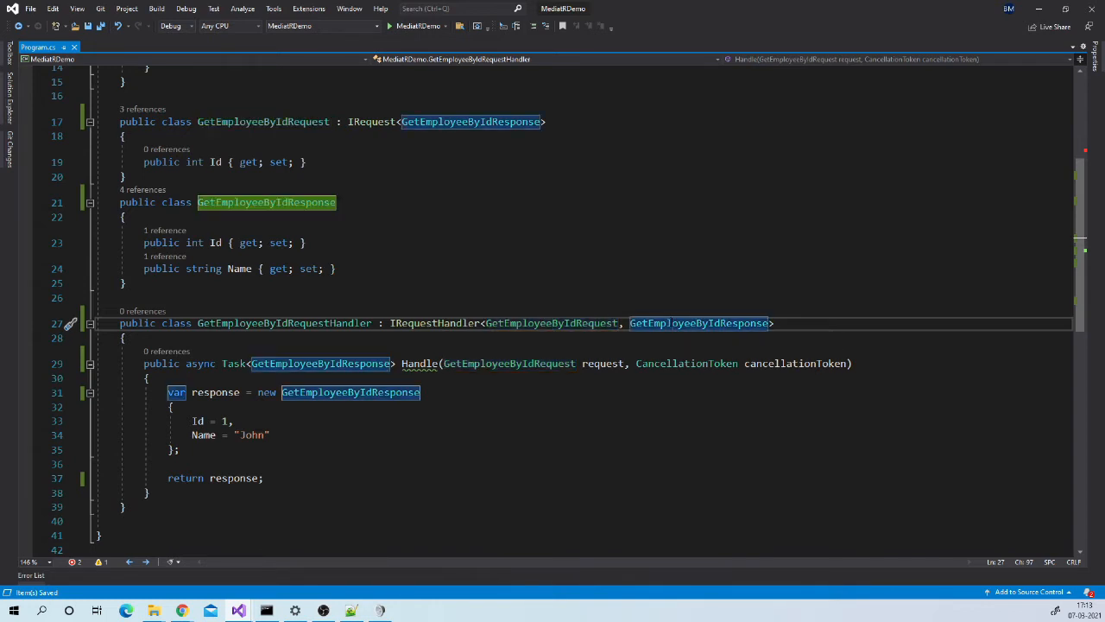
{"action": "mouse_move", "coordinate": [434, 323]}
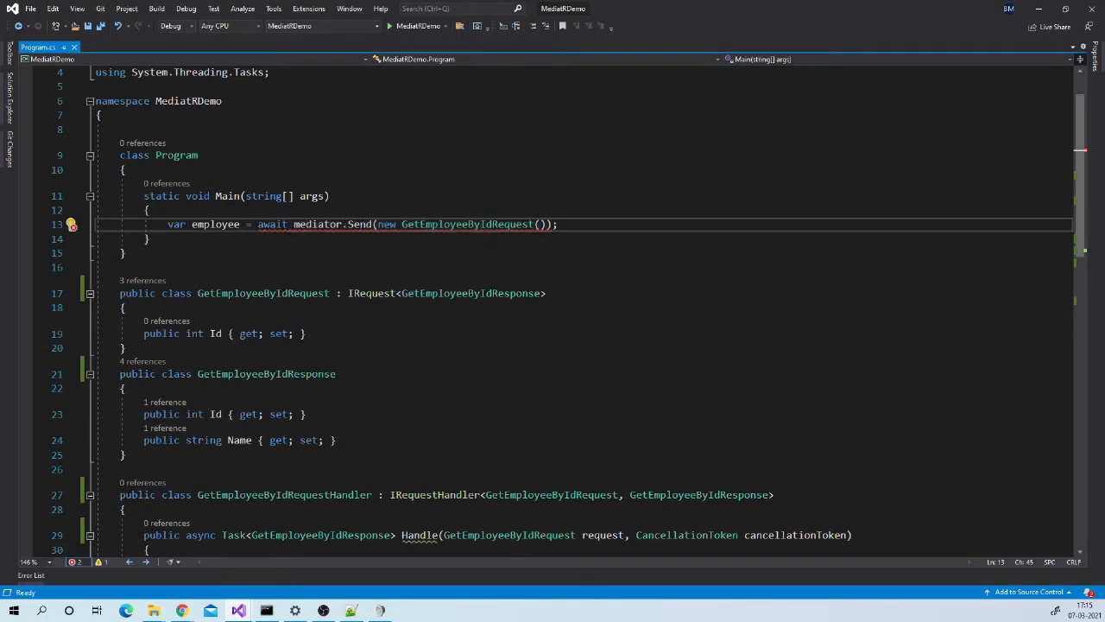
{"action": "mouse_move", "coordinate": [272, 223]}
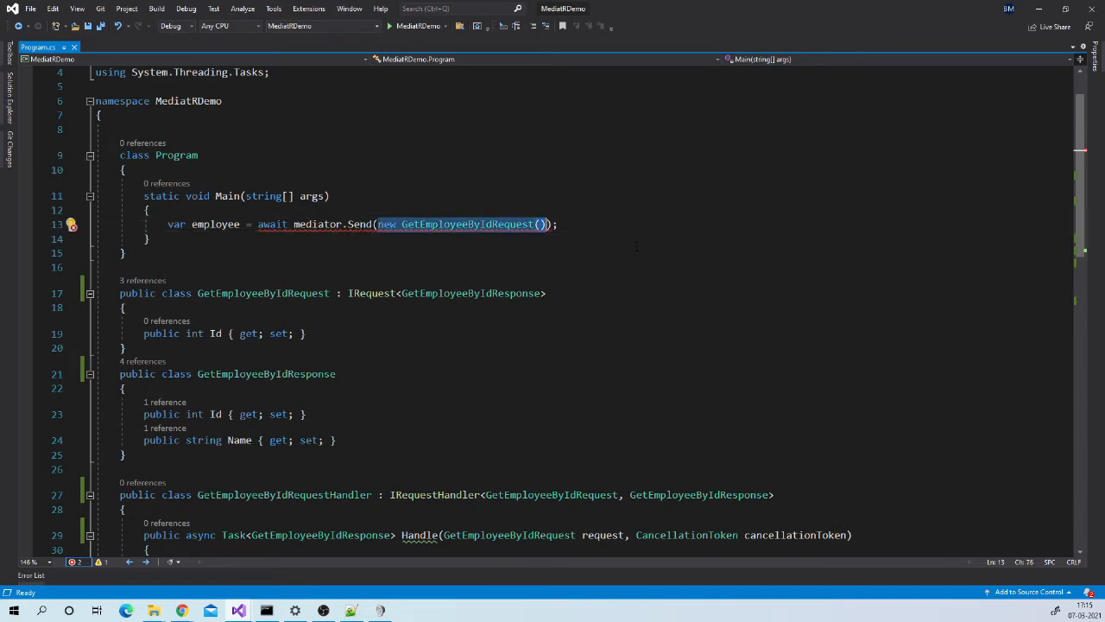
{"action": "mouse_move", "coordinate": [432, 224]}
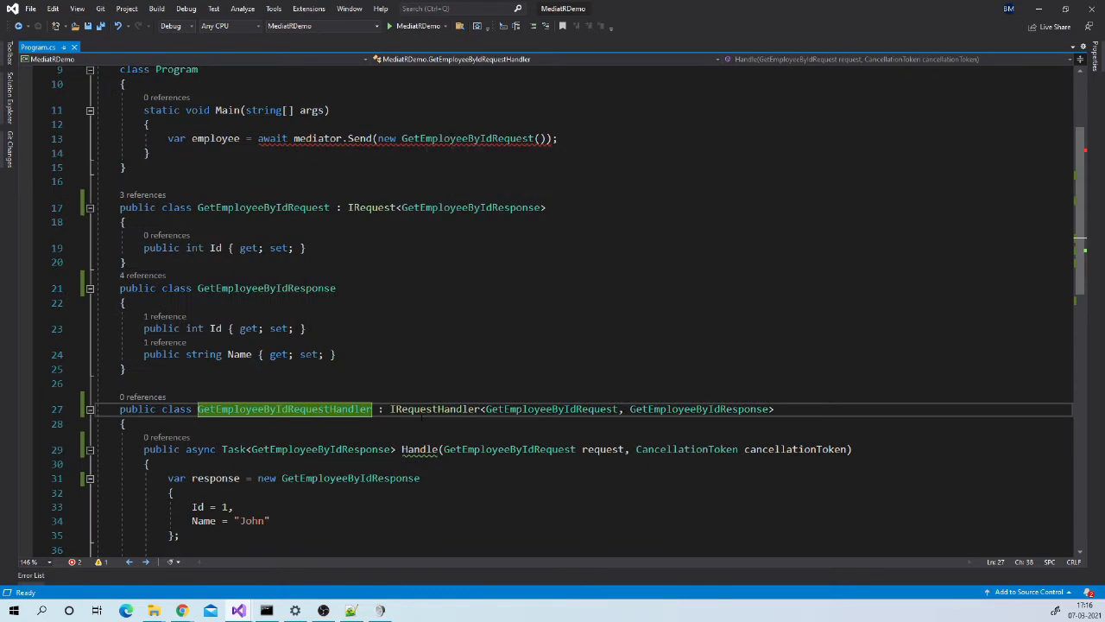
{"action": "mouse_move", "coordinate": [551, 409]}
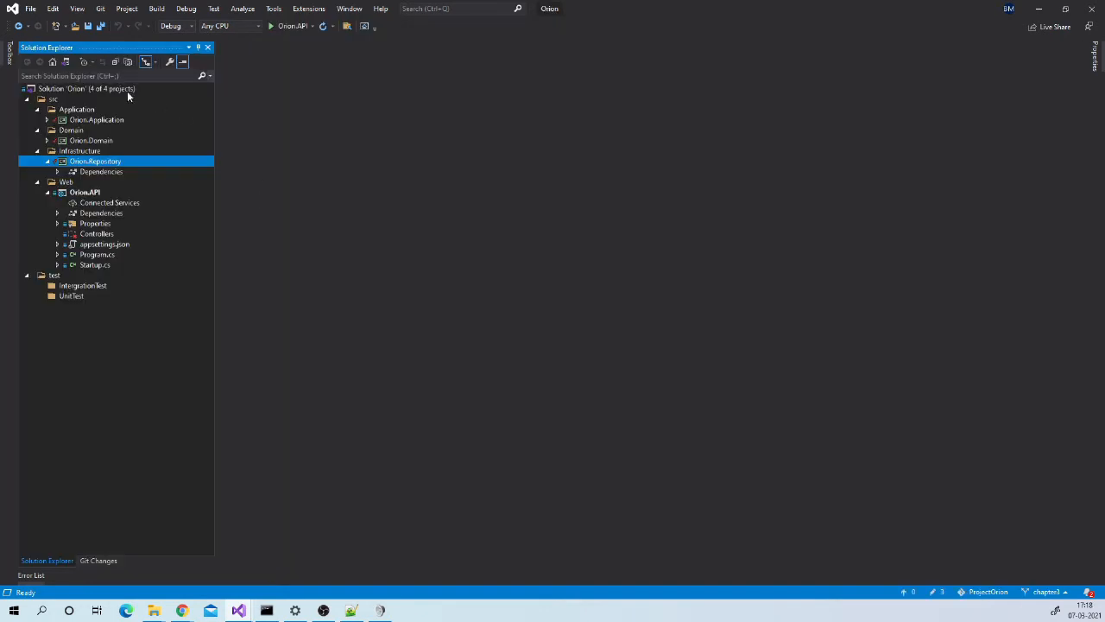
{"action": "mouse_move", "coordinate": [102, 255]}
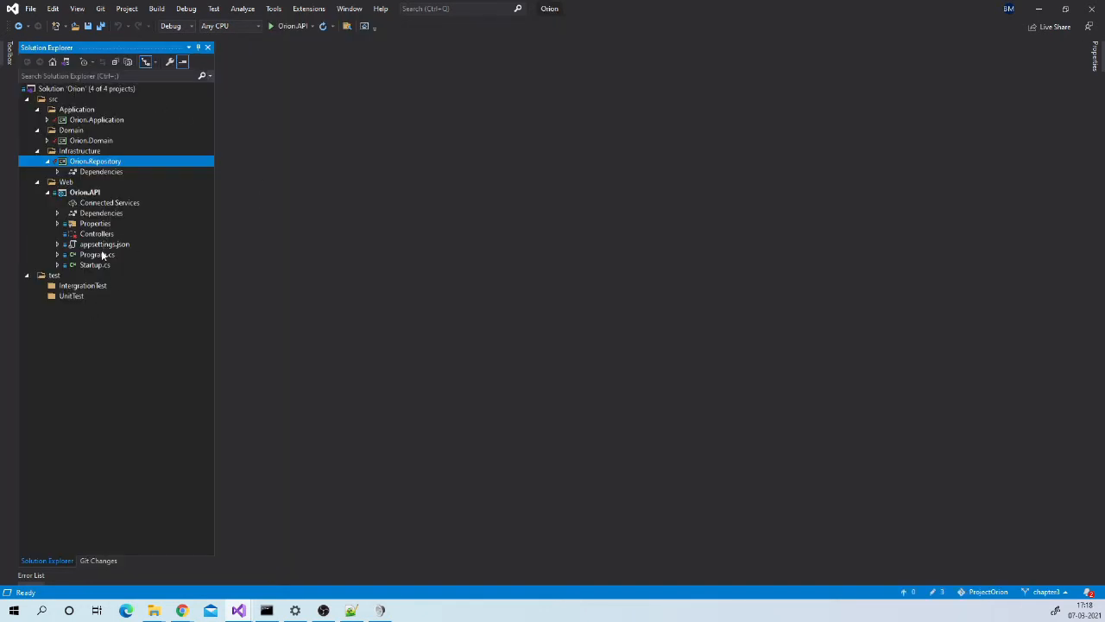
{"action": "mouse_move", "coordinate": [102, 124]}
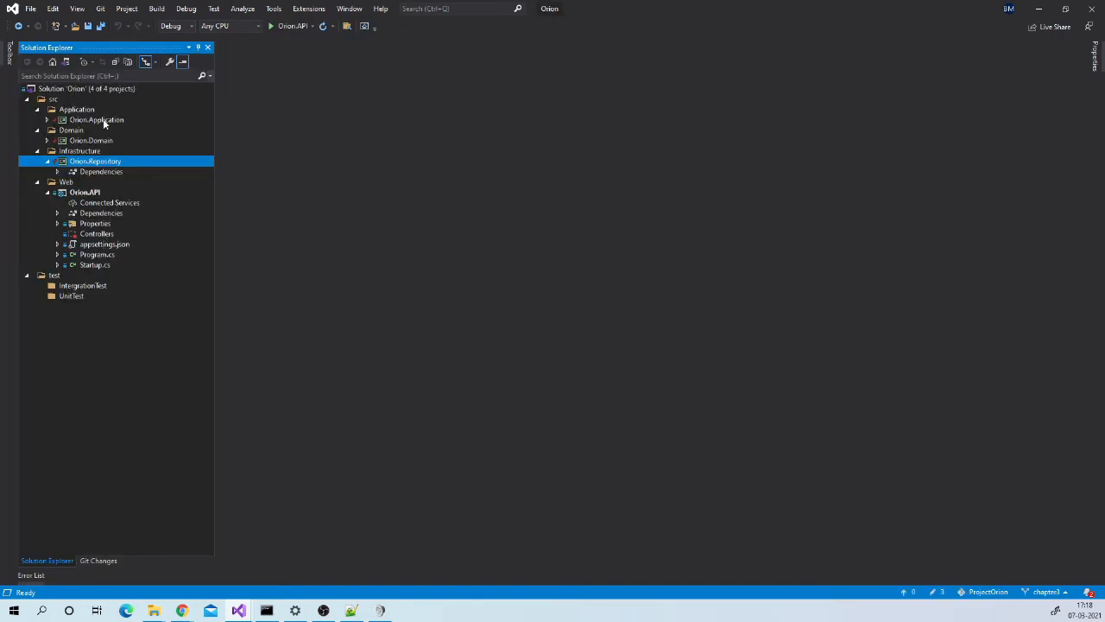
Open Orion.Application.csproj and bring up its Dependencies context menu for NuGet
{"action": "double_click", "coordinate": [96, 120]}
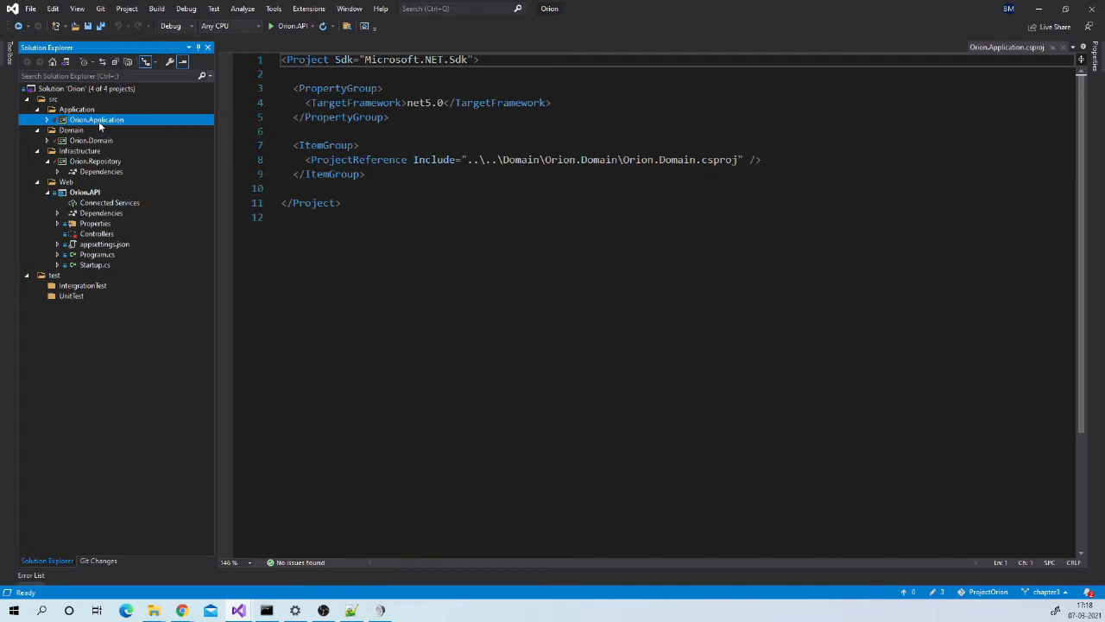
{"action": "right_click", "coordinate": [98, 129]}
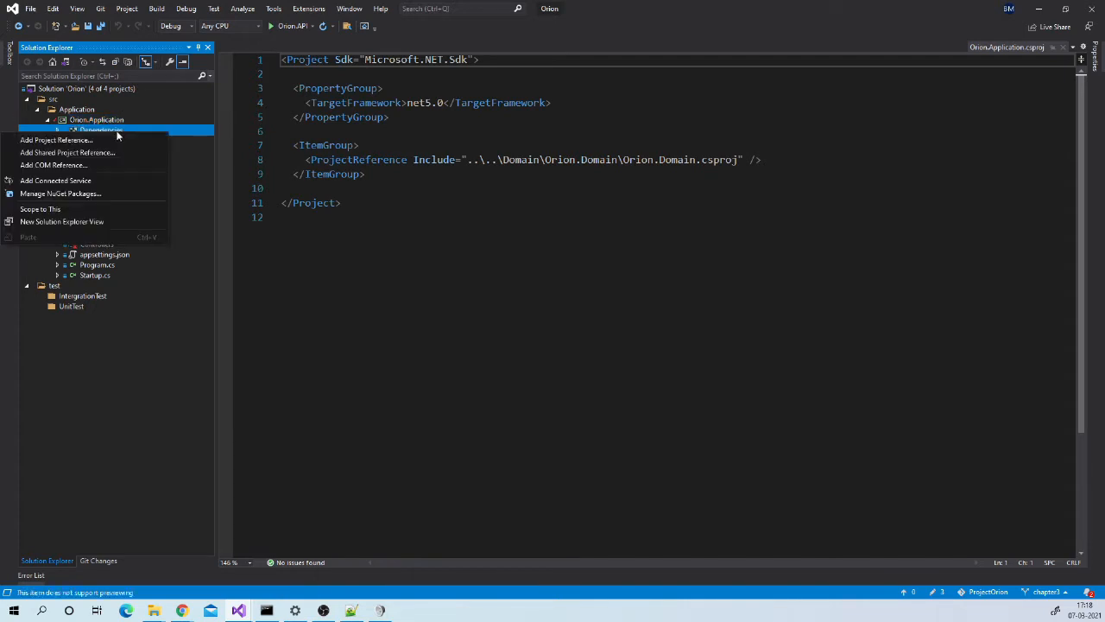
{"action": "mouse_move", "coordinate": [98, 206]}
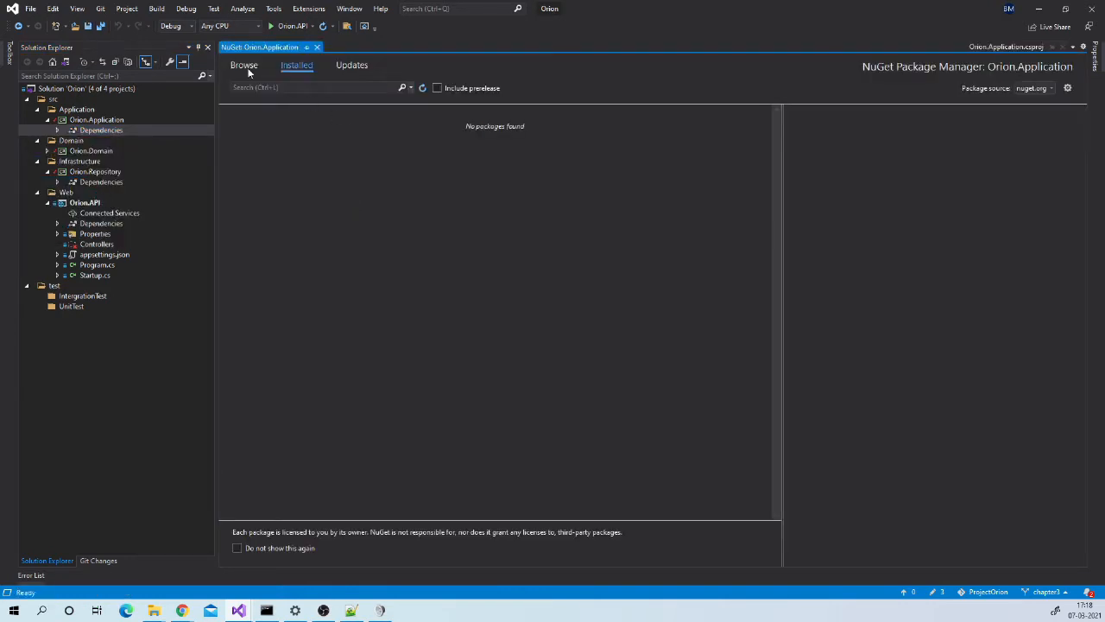
Install MediatR and MediatR.Extensions.Microsoft.DependencyInjection 9.0.0, accepting the license
{"action": "left_click", "coordinate": [245, 65]}
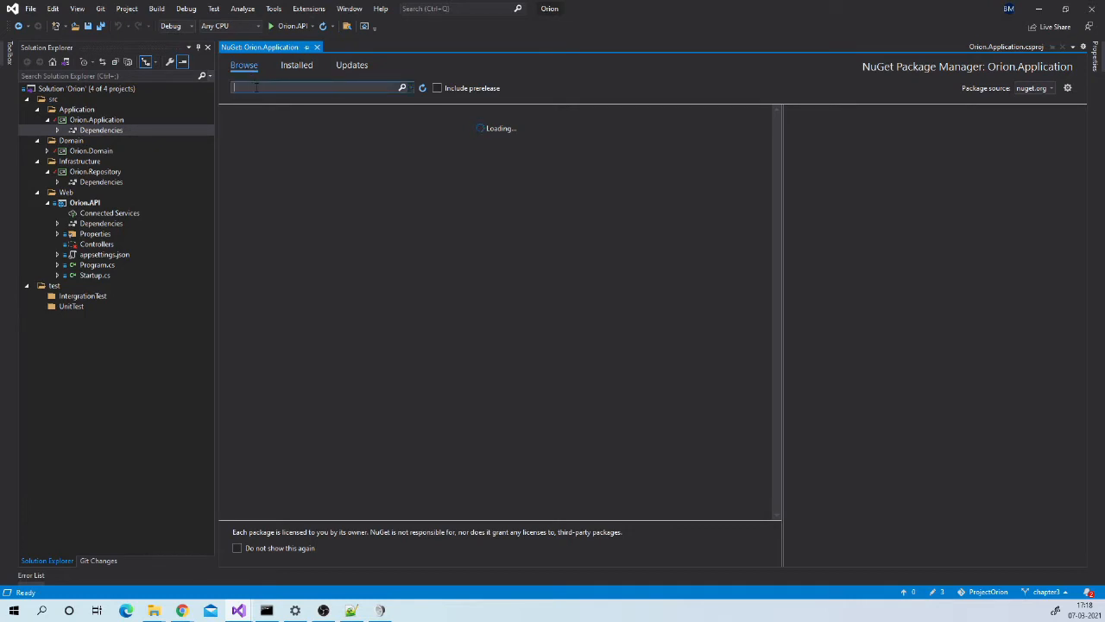
{"action": "type", "text": "mediatr"}
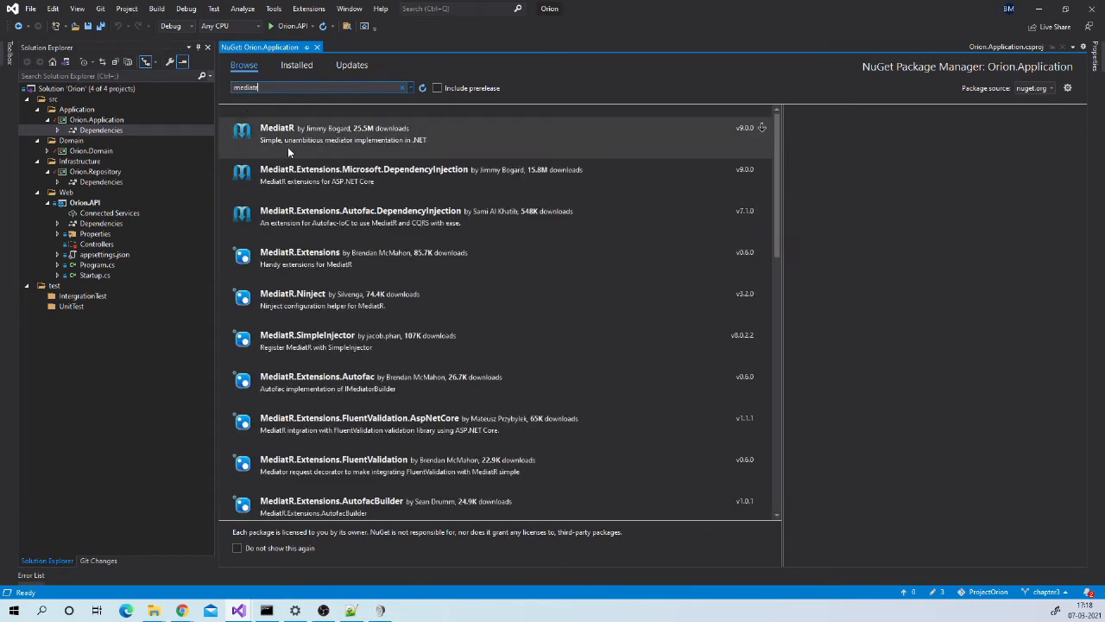
{"action": "left_click", "coordinate": [277, 134]}
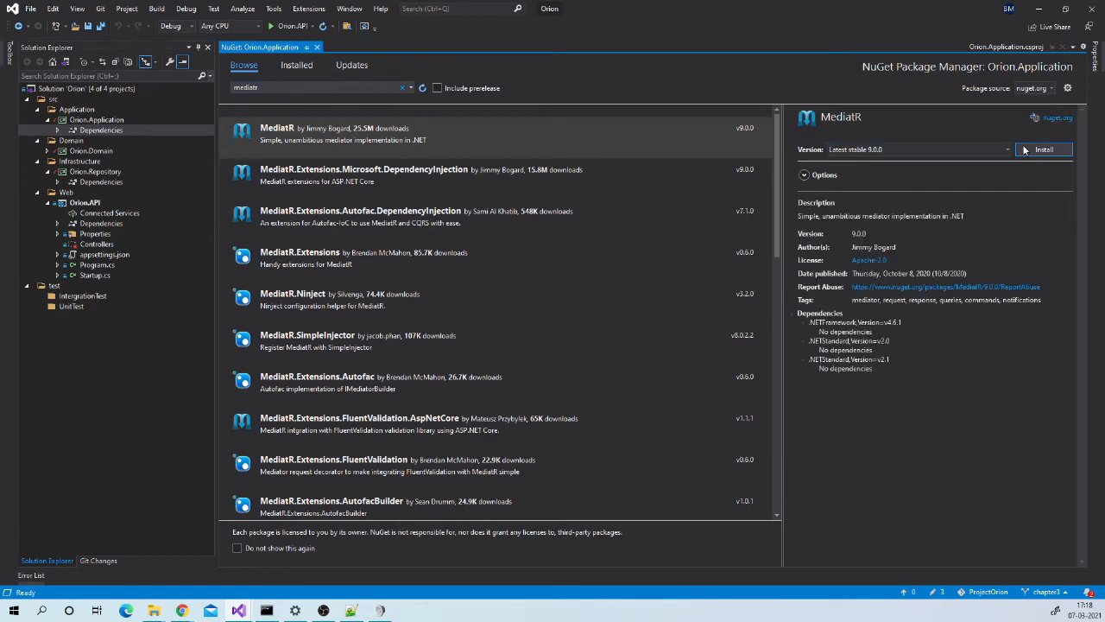
{"action": "left_click", "coordinate": [1044, 149]}
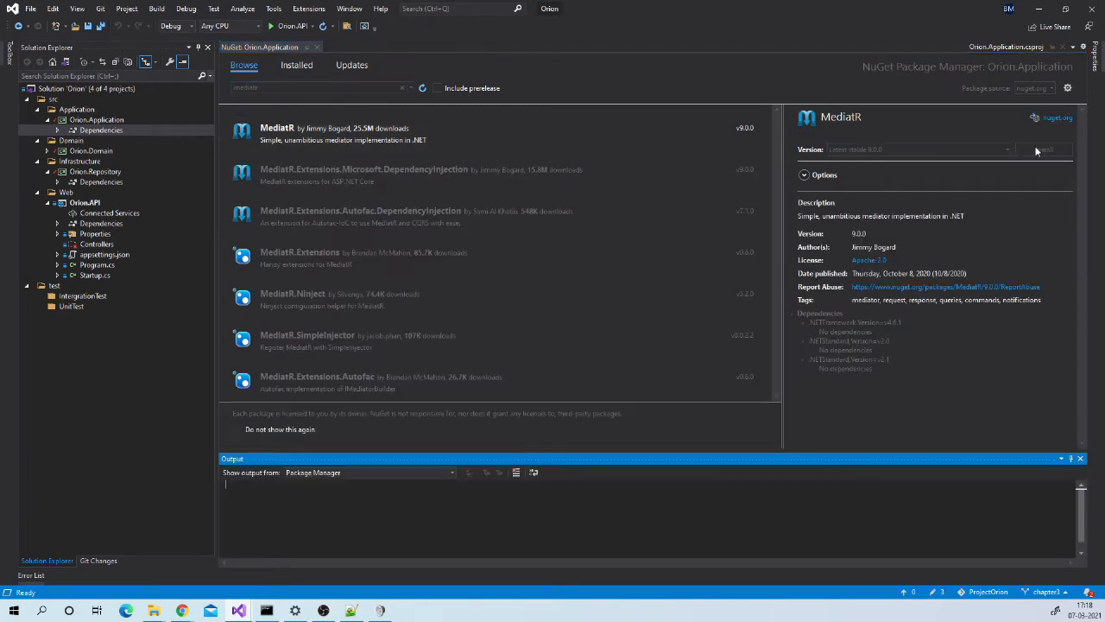
{"action": "left_click", "coordinate": [1045, 149]}
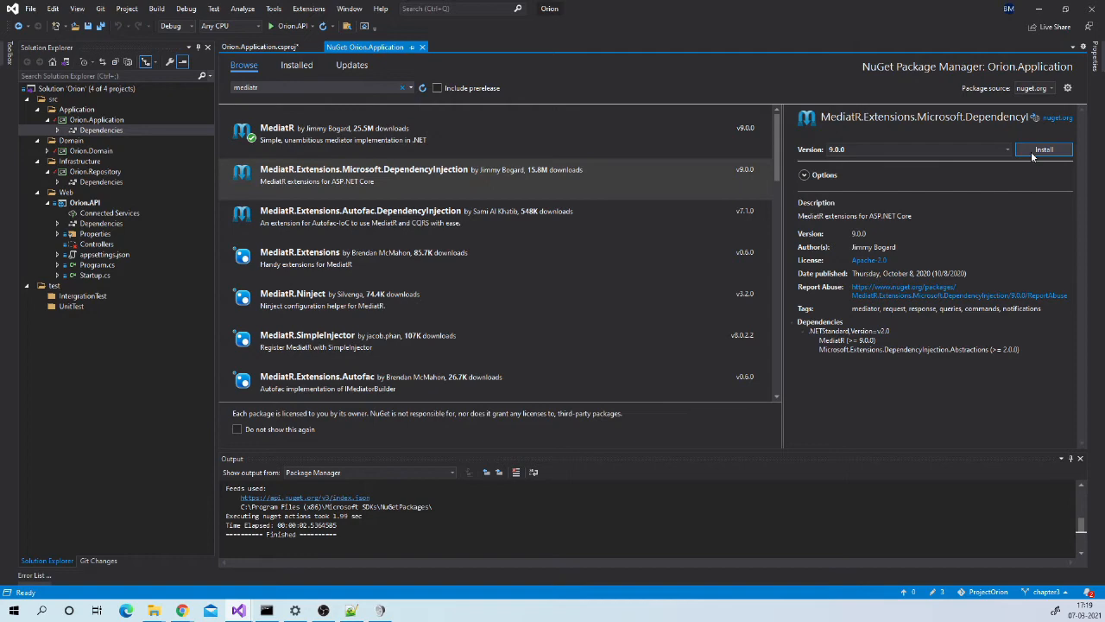
{"action": "left_click", "coordinate": [1044, 149]}
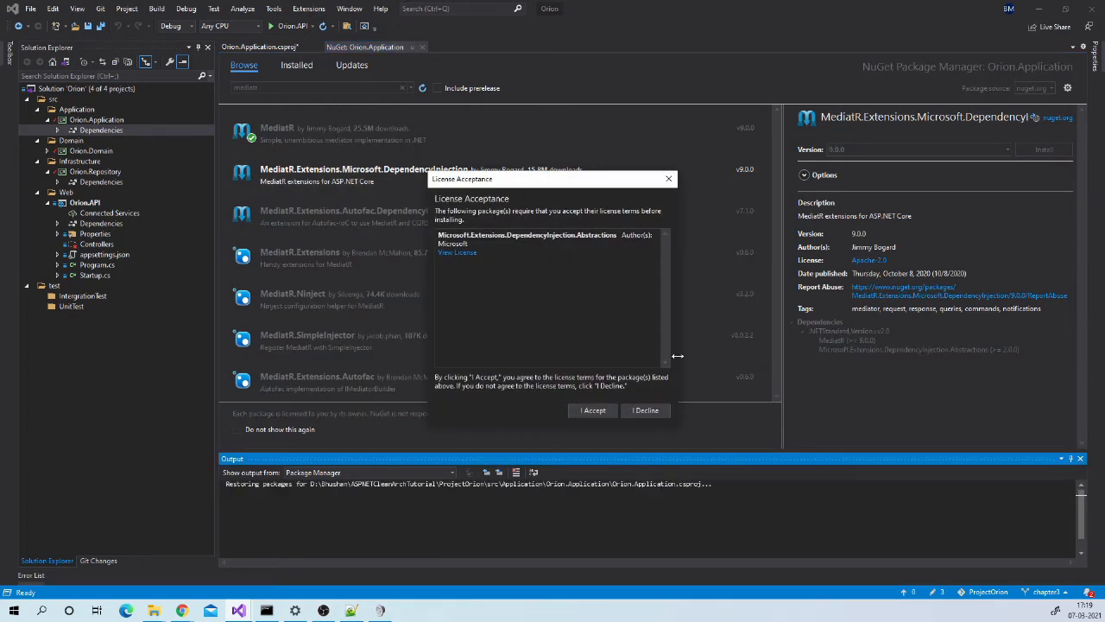
{"action": "left_click", "coordinate": [593, 410]}
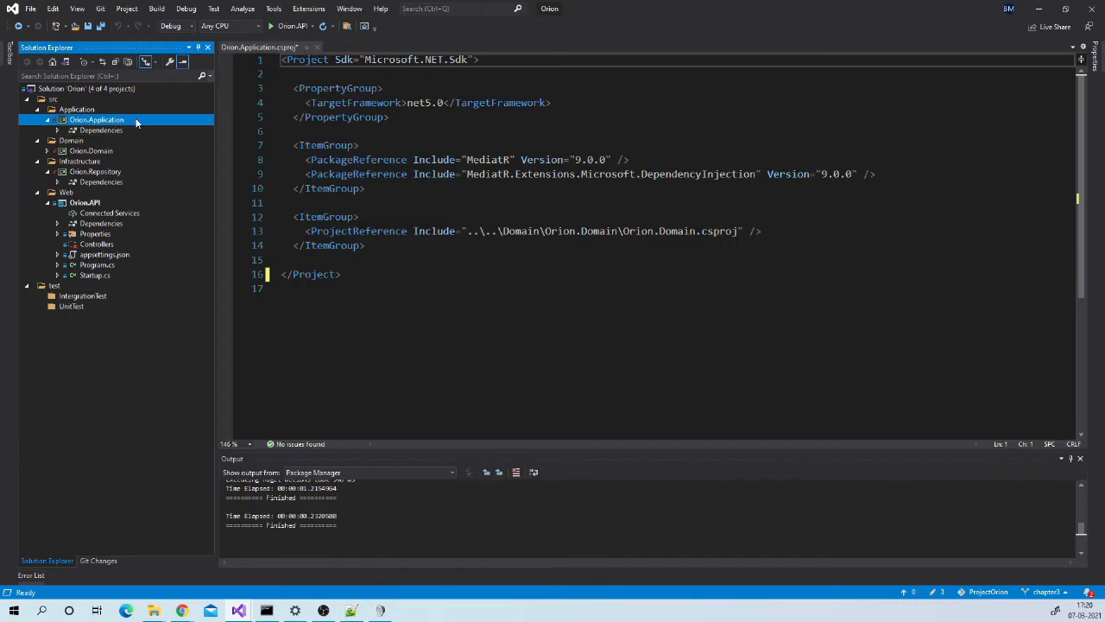
{"action": "mouse_move", "coordinate": [138, 121]}
{"action": "type", "text": "GetUserById"}
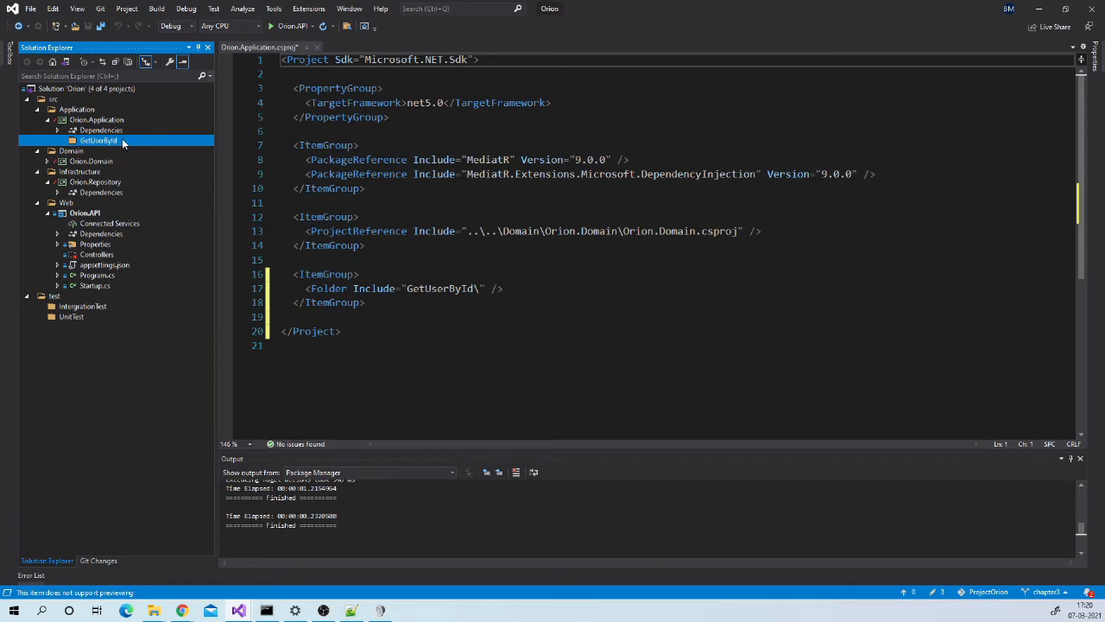
{"action": "mouse_move", "coordinate": [129, 143]}
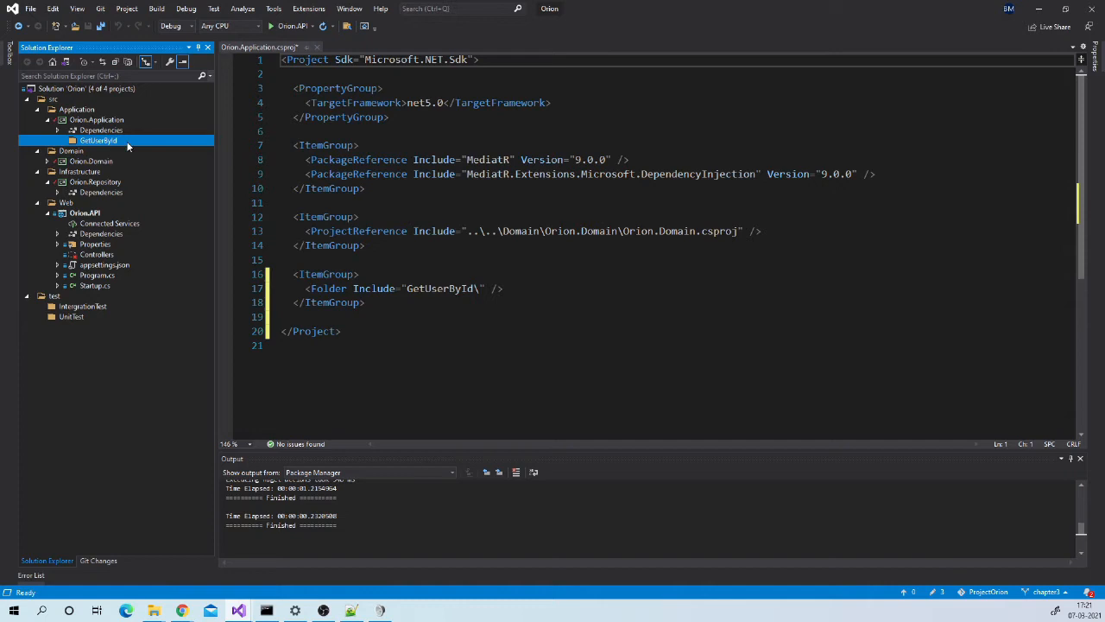
Add a GetUserByIdRequest class to the GetUserById folder
{"action": "right_click", "coordinate": [98, 140]}
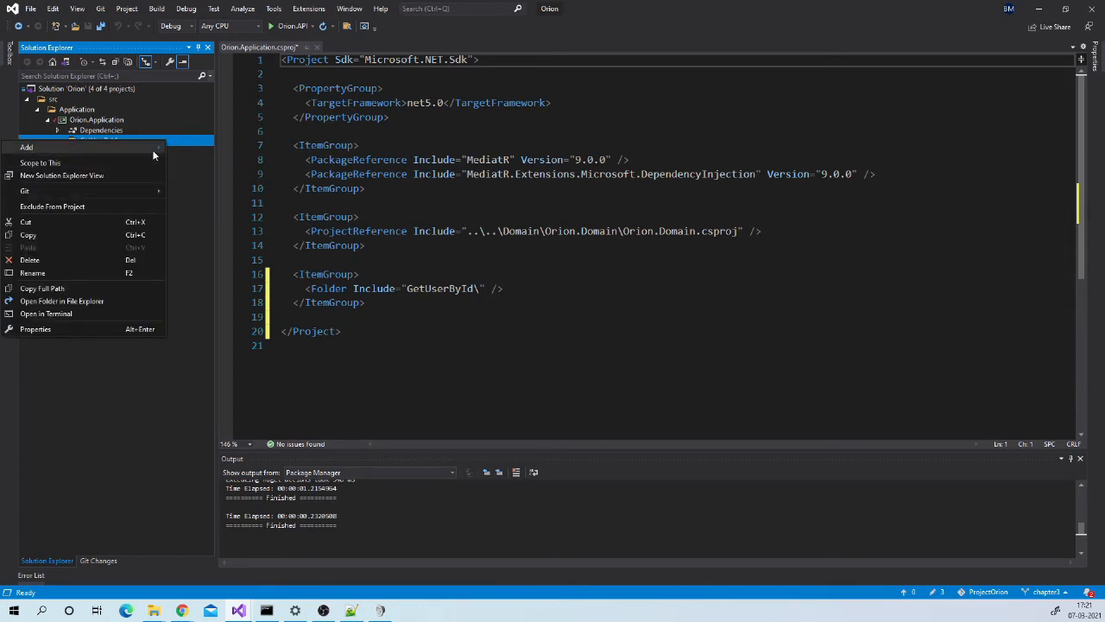
{"action": "left_click", "coordinate": [27, 147]}
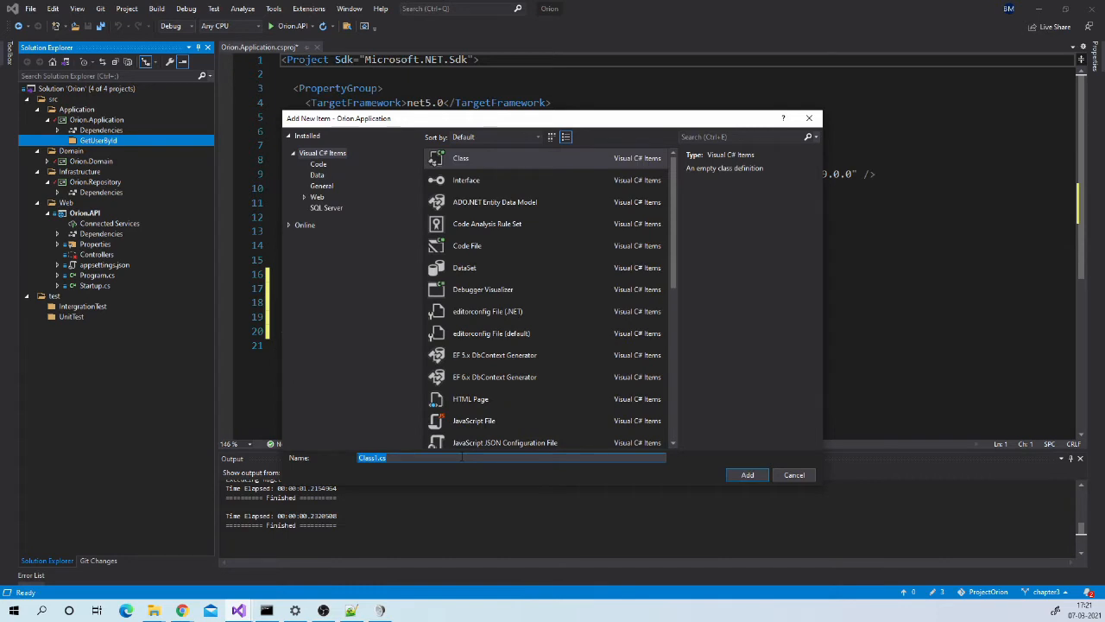
{"action": "type", "text": "GetUserByIdRequest"}
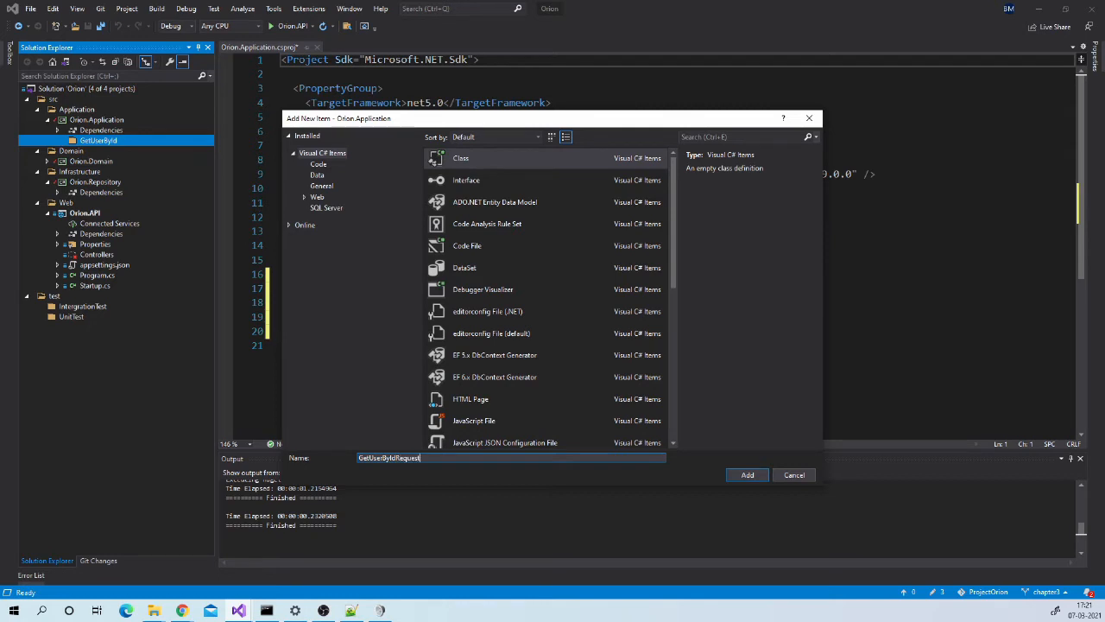
{"action": "left_click", "coordinate": [747, 474]}
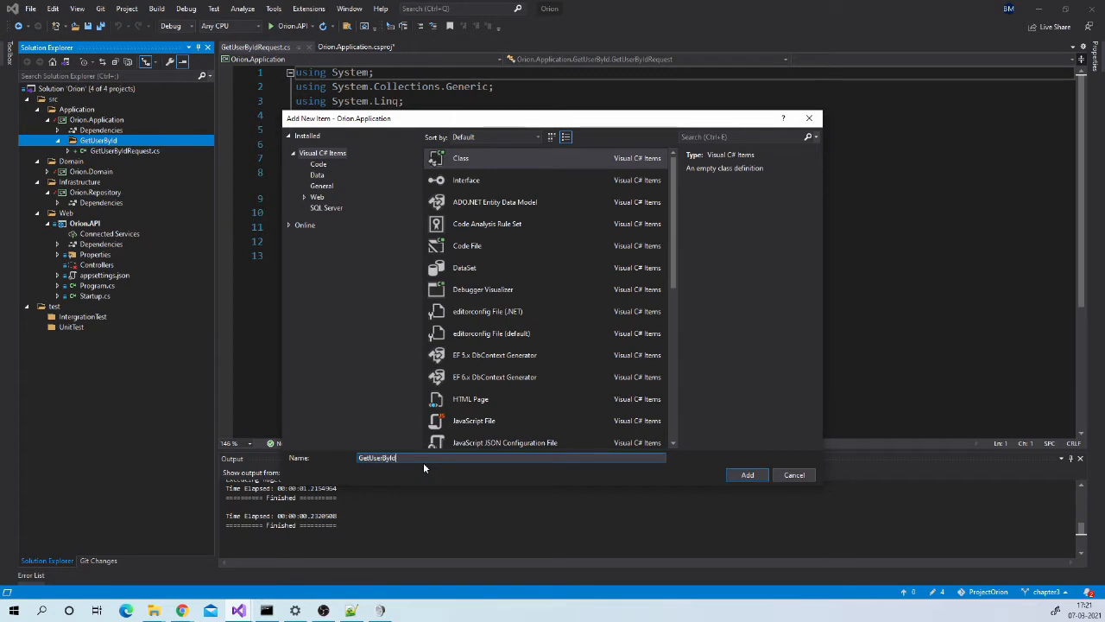
Add GetUserByIdResponse and GetUserByIdRequestHandler classes, and make the handler public
{"action": "type", "text": "Respo"}
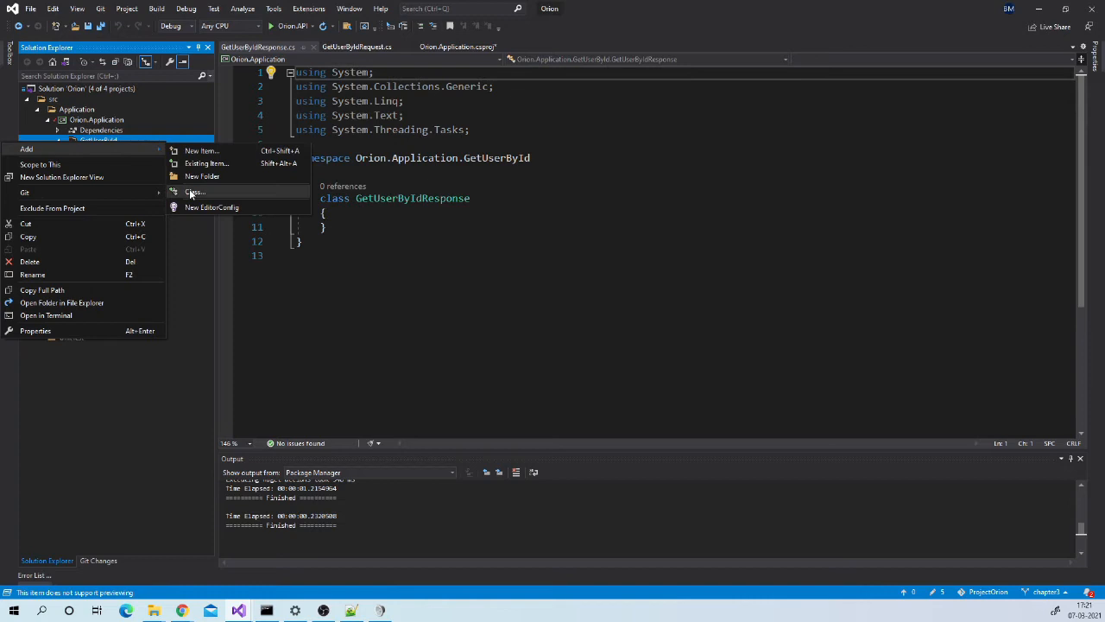
{"action": "left_click", "coordinate": [194, 192]}
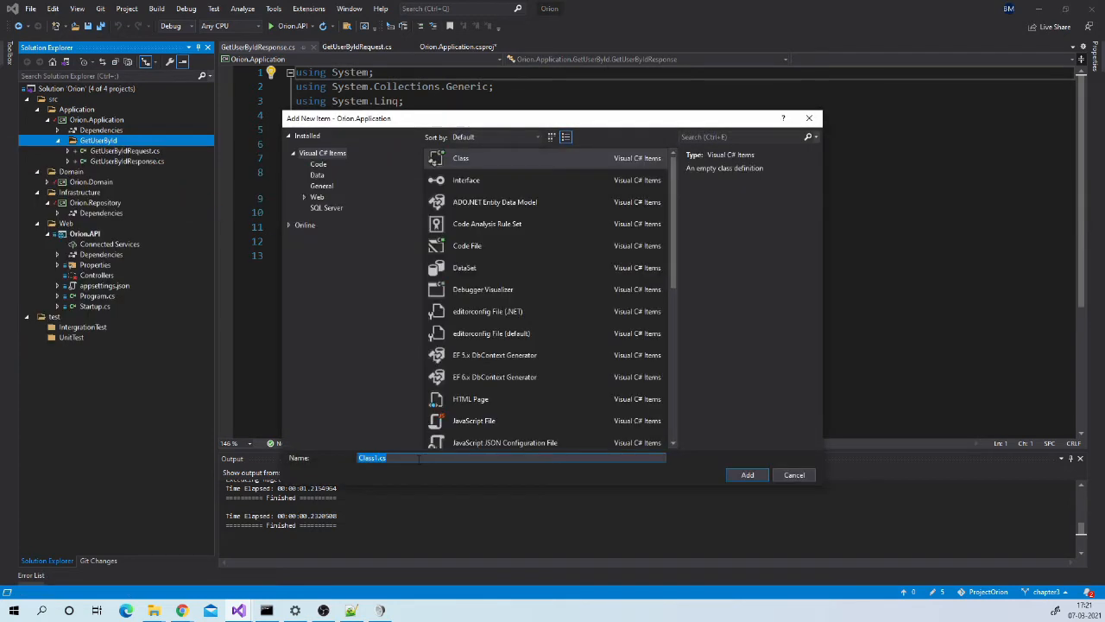
{"action": "type", "text": "GetUserByIdRequest"}
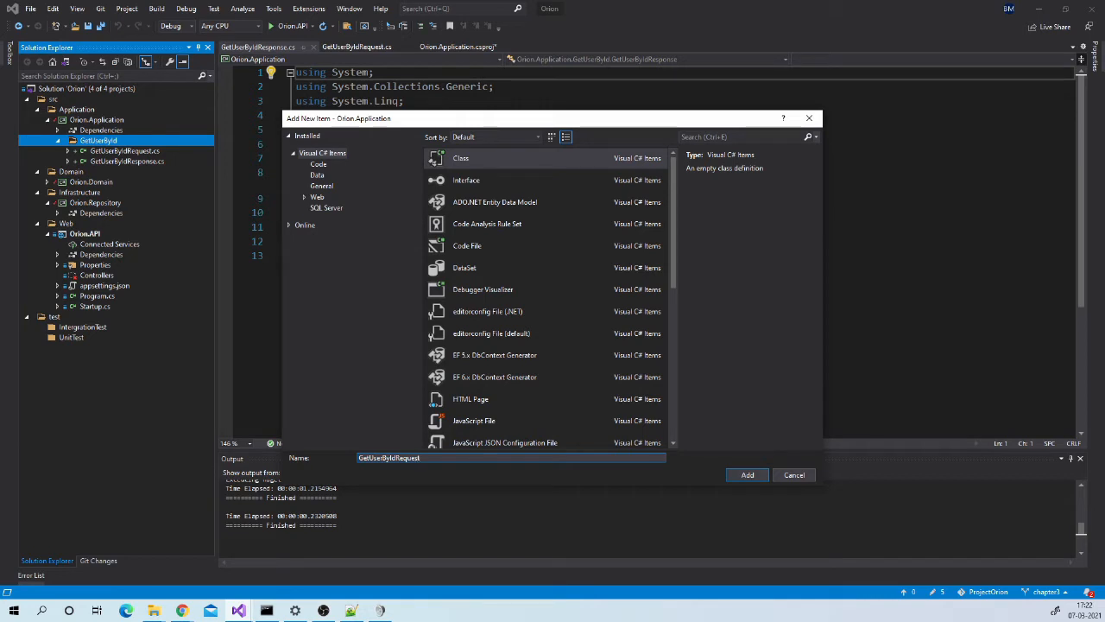
{"action": "type", "text": "Handler"}
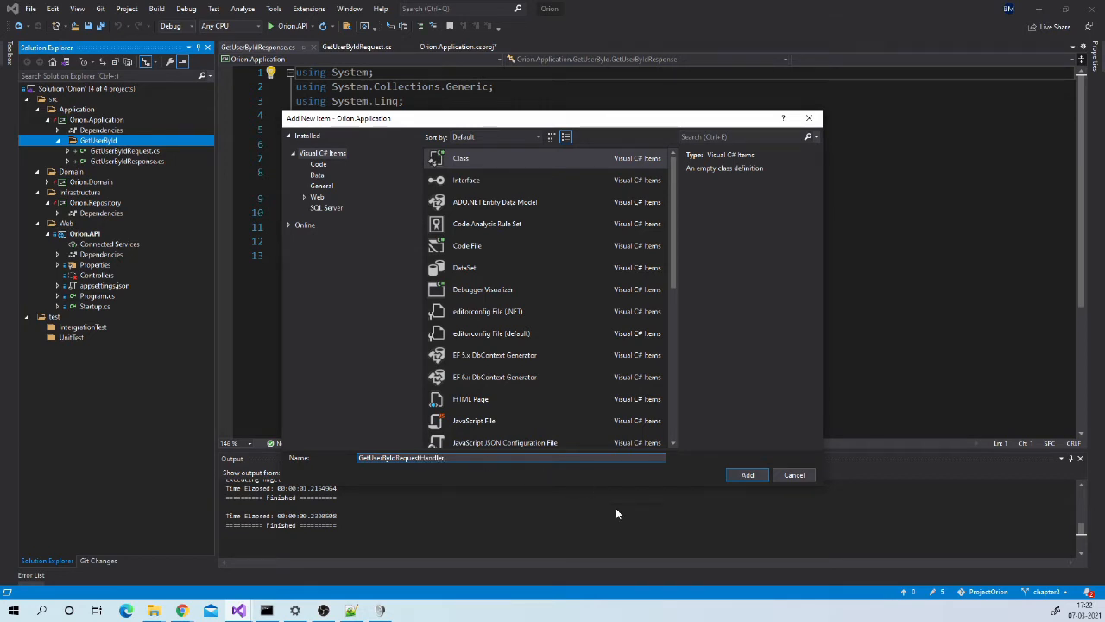
{"action": "left_click", "coordinate": [747, 475]}
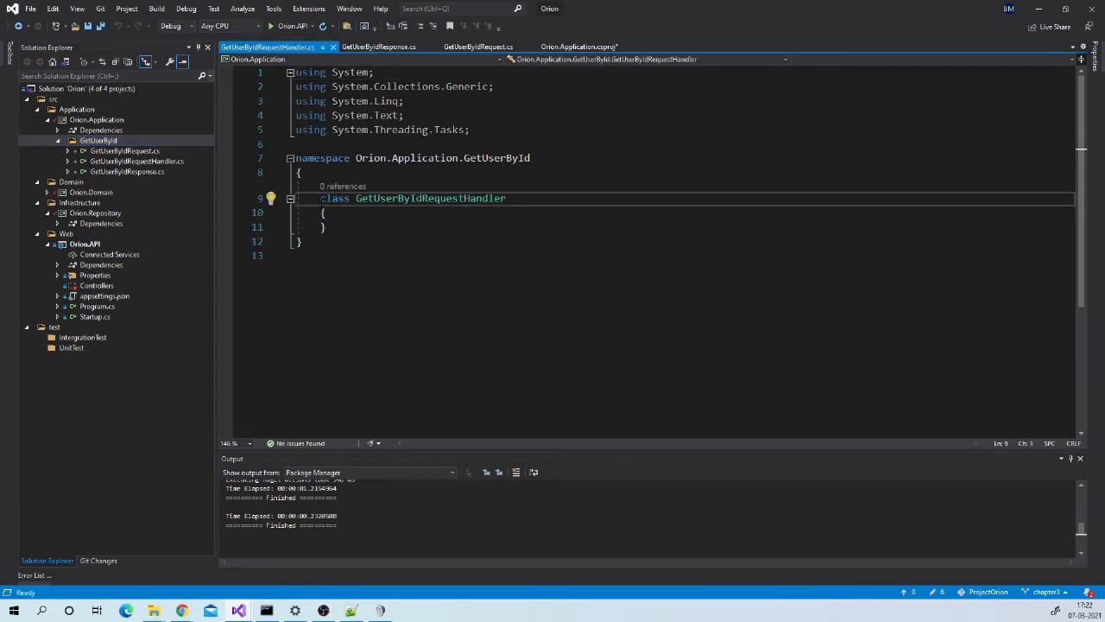
{"action": "type", "text": "public"}
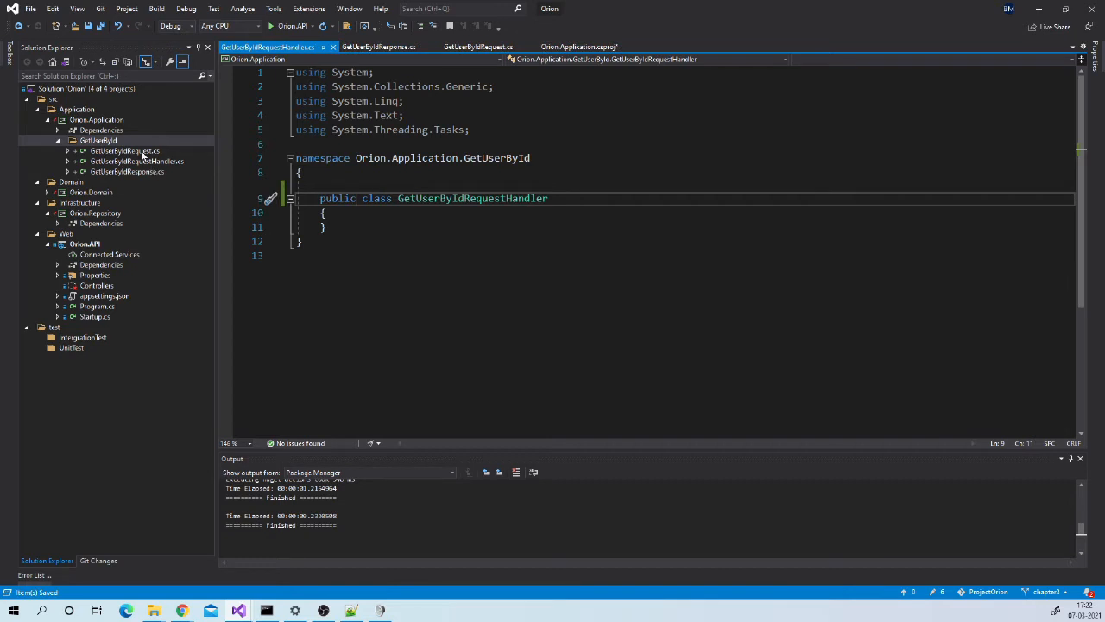
Make the GetUserByIdRequest and GetUserByIdResponse classes public
{"action": "left_click", "coordinate": [123, 151]}
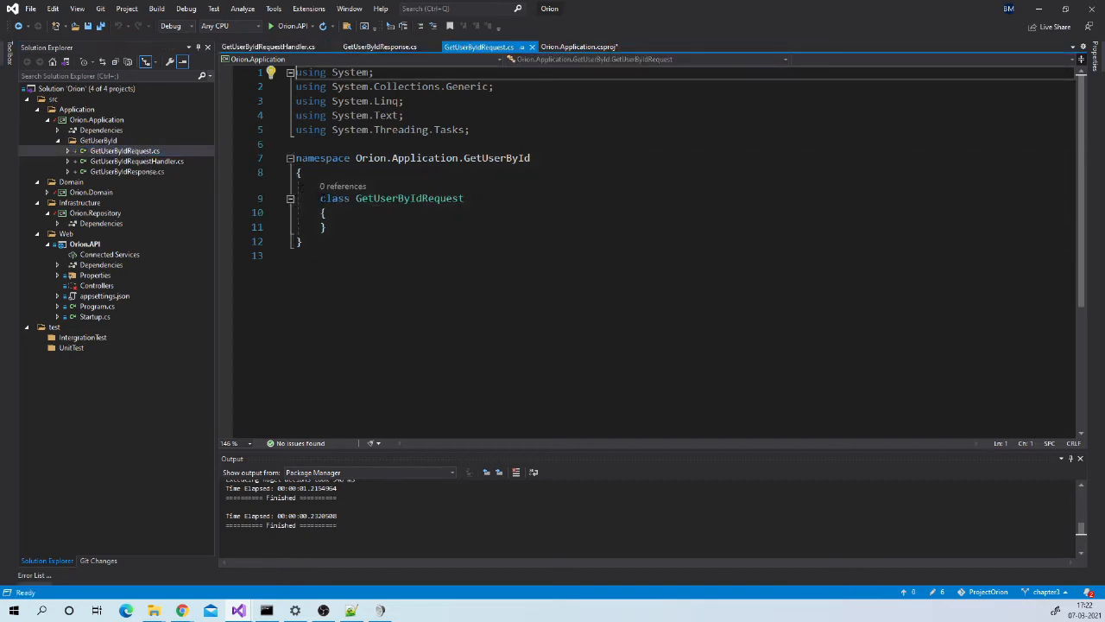
{"action": "type", "text": "pu"}
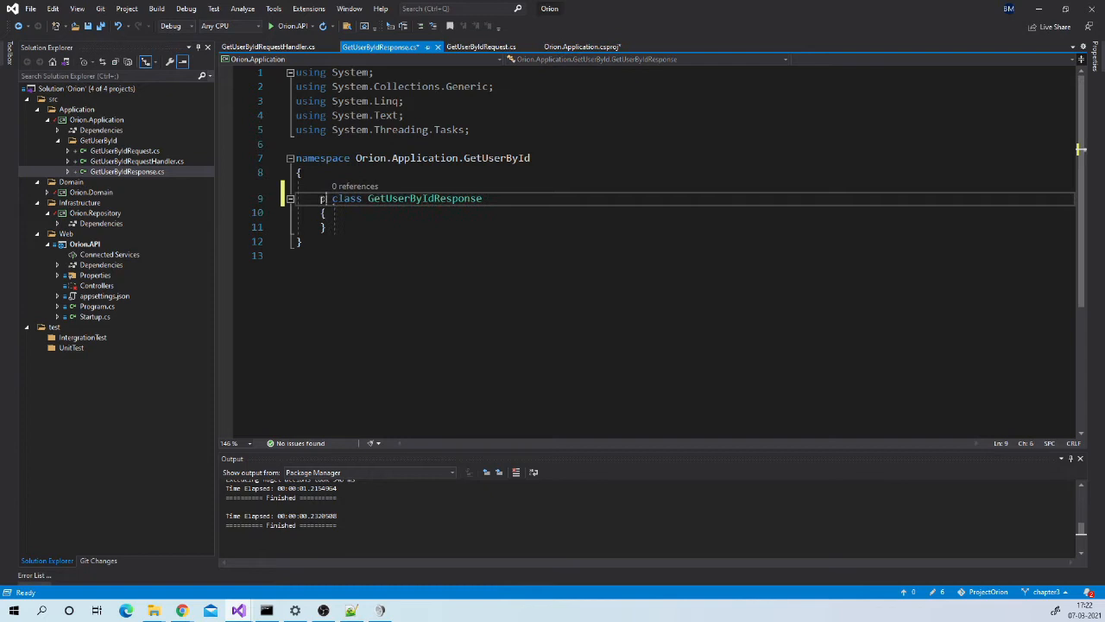
{"action": "type", "text": "pu"}
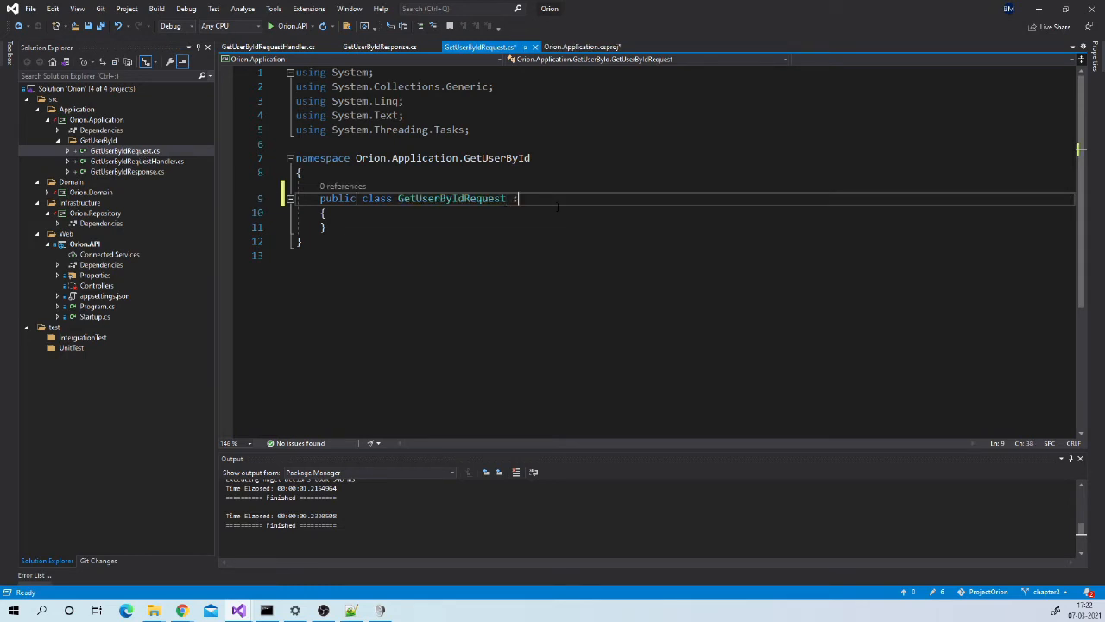
Make GetUserByIdRequest implement IRequest<GetUserByIdResponse>, importing MediatR
{"action": "type", "text": "IR"}
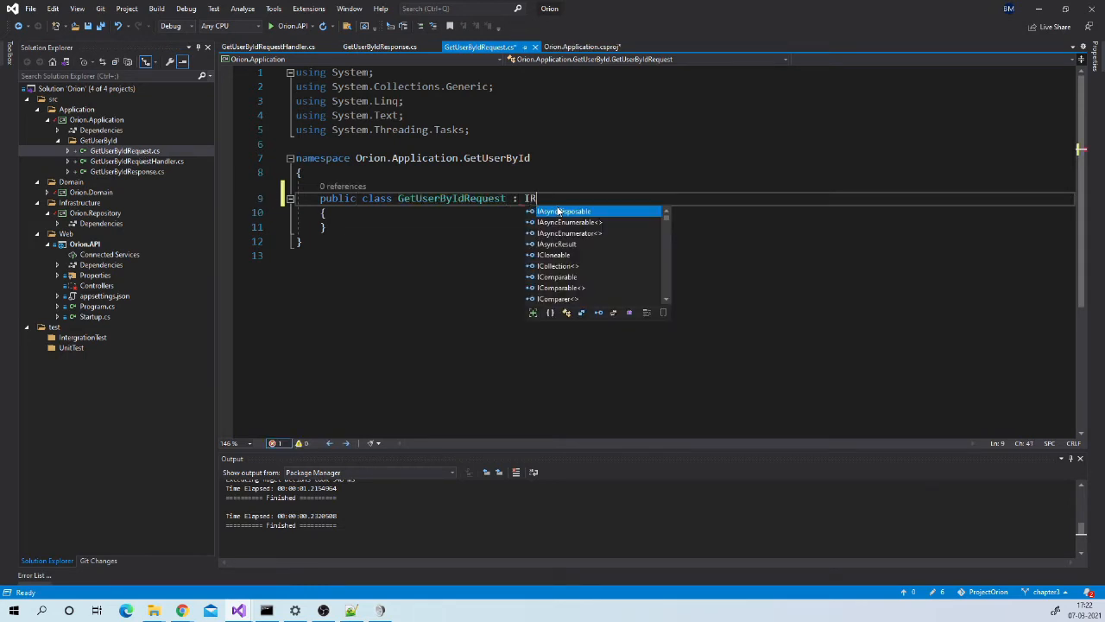
{"action": "type", "text": "Request"}
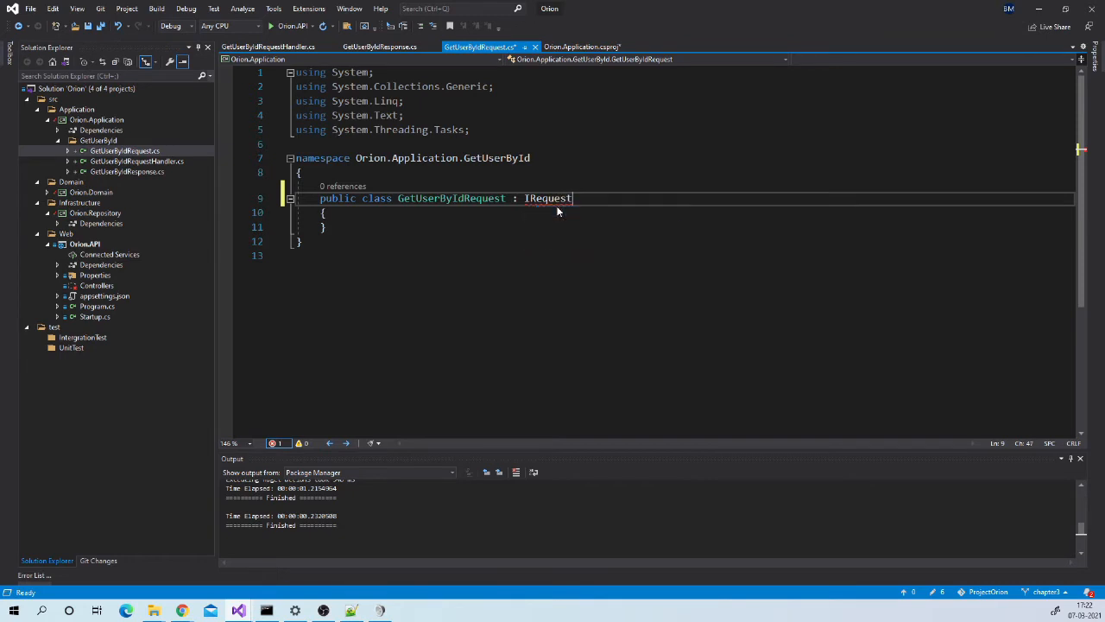
{"action": "left_click", "coordinate": [272, 198]}
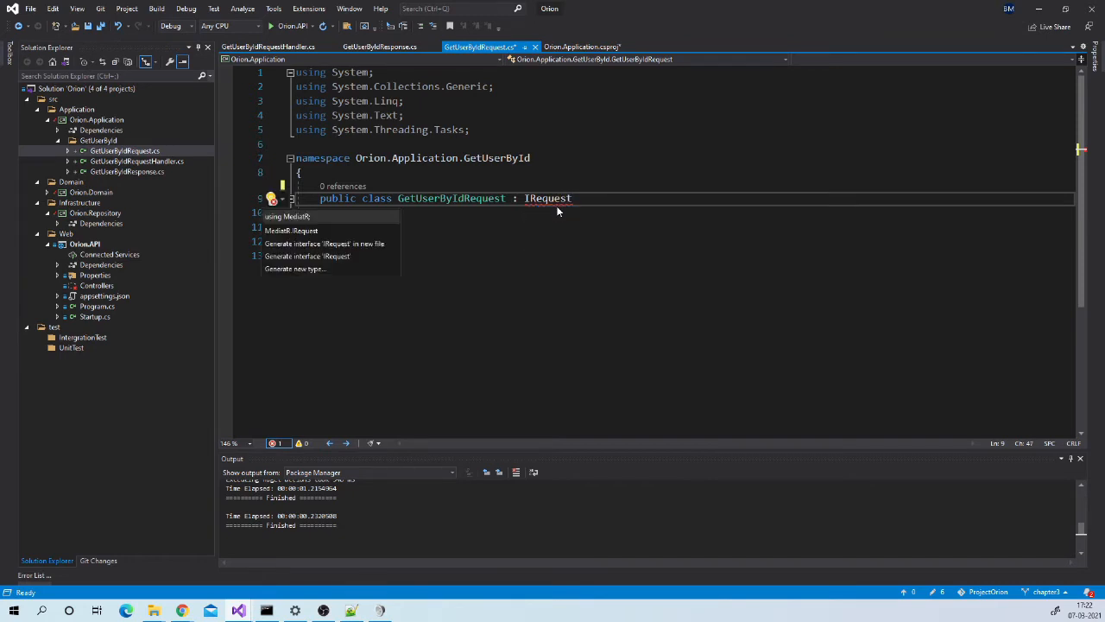
{"action": "left_click", "coordinate": [287, 216]}
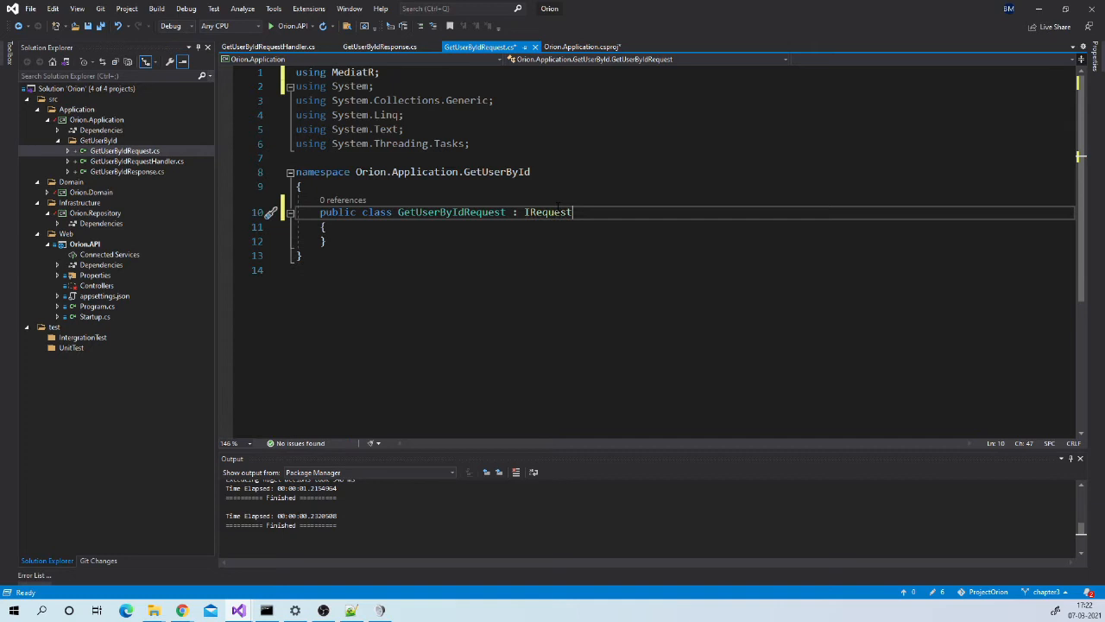
{"action": "type", "text": "<>"}
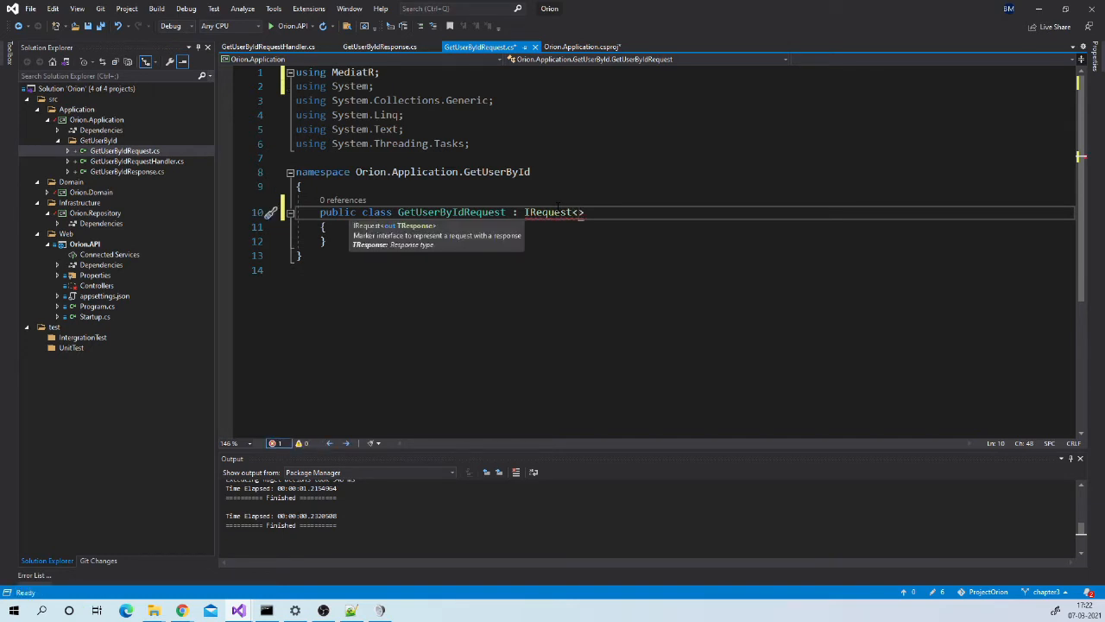
{"action": "type", "text": "GetUserByIdResponse"}
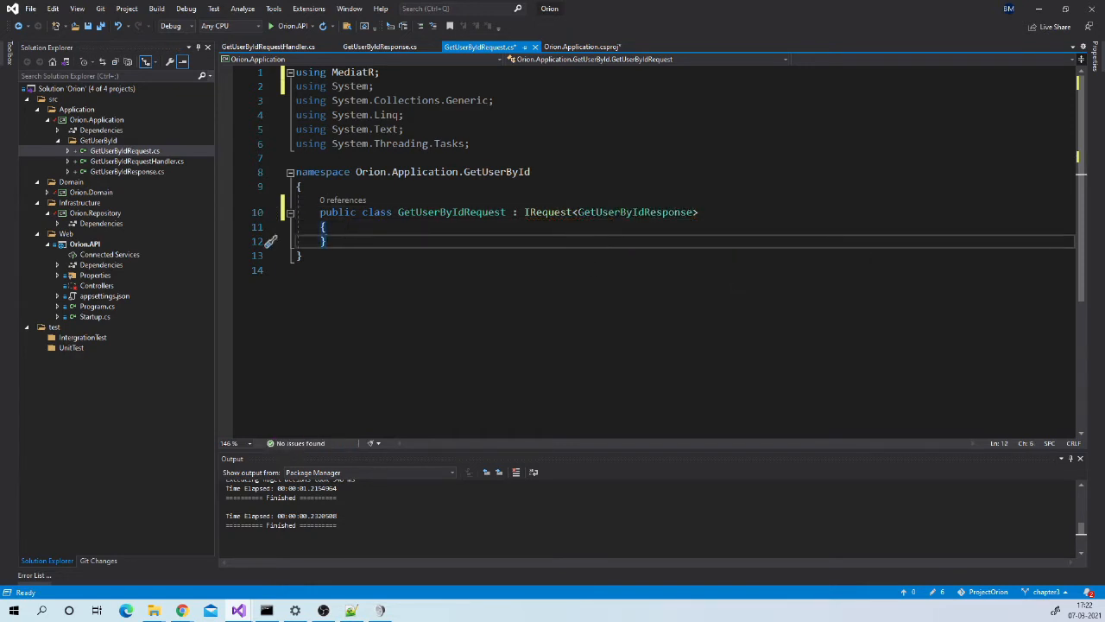
{"action": "key", "text": "Enter"}
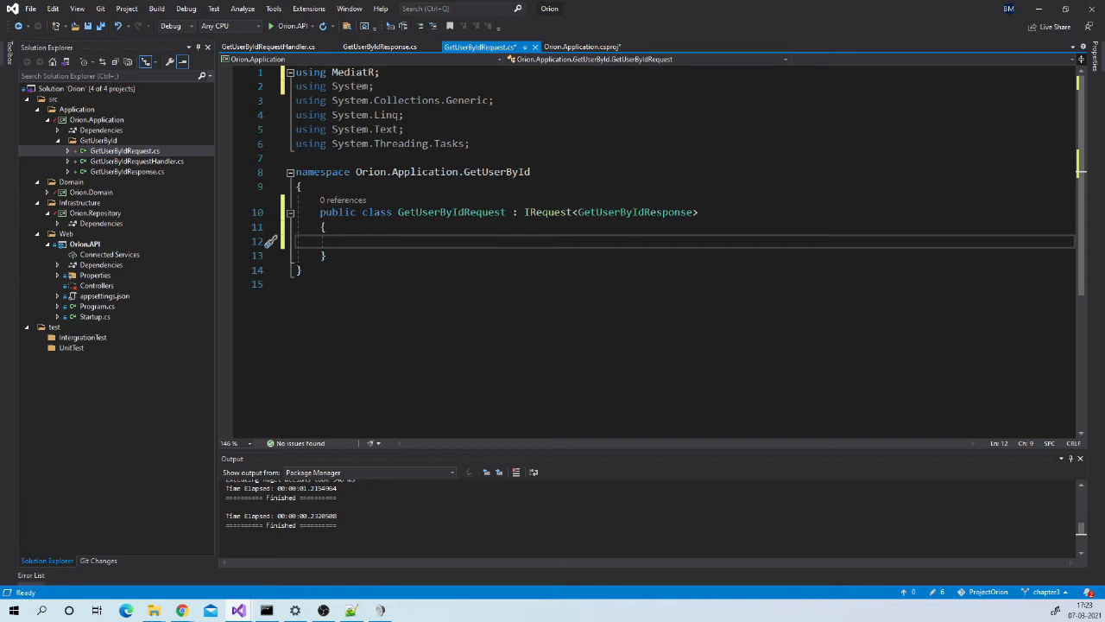
Give GetUserByIdRequest a public int Id property
{"action": "type", "text": "pr"}
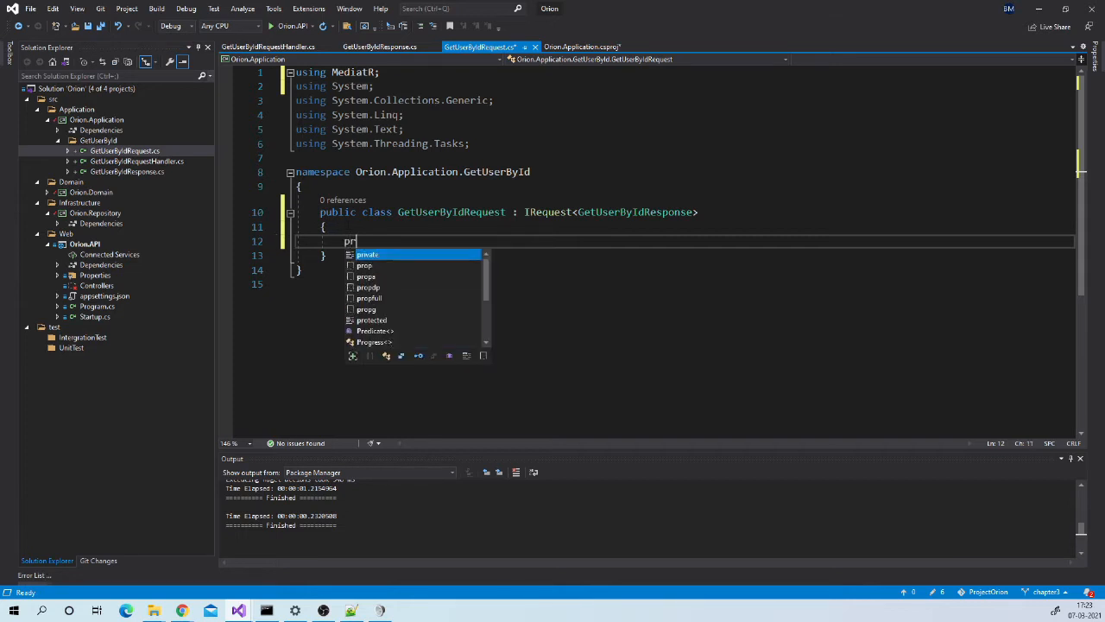
{"action": "type", "text": "op"}
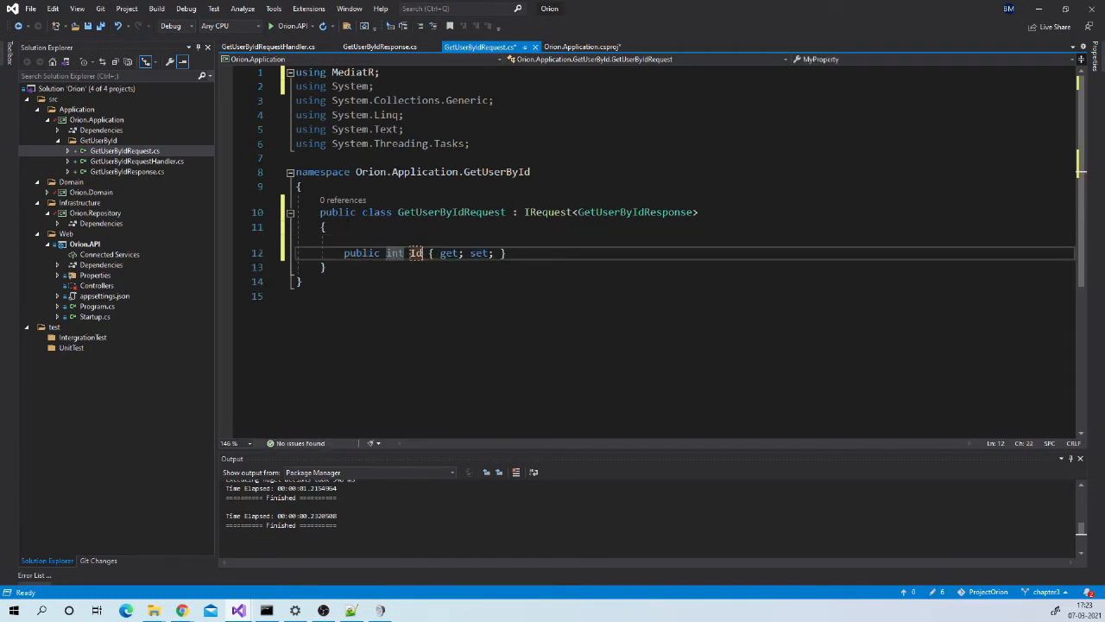
{"action": "left_click", "coordinate": [127, 171]}
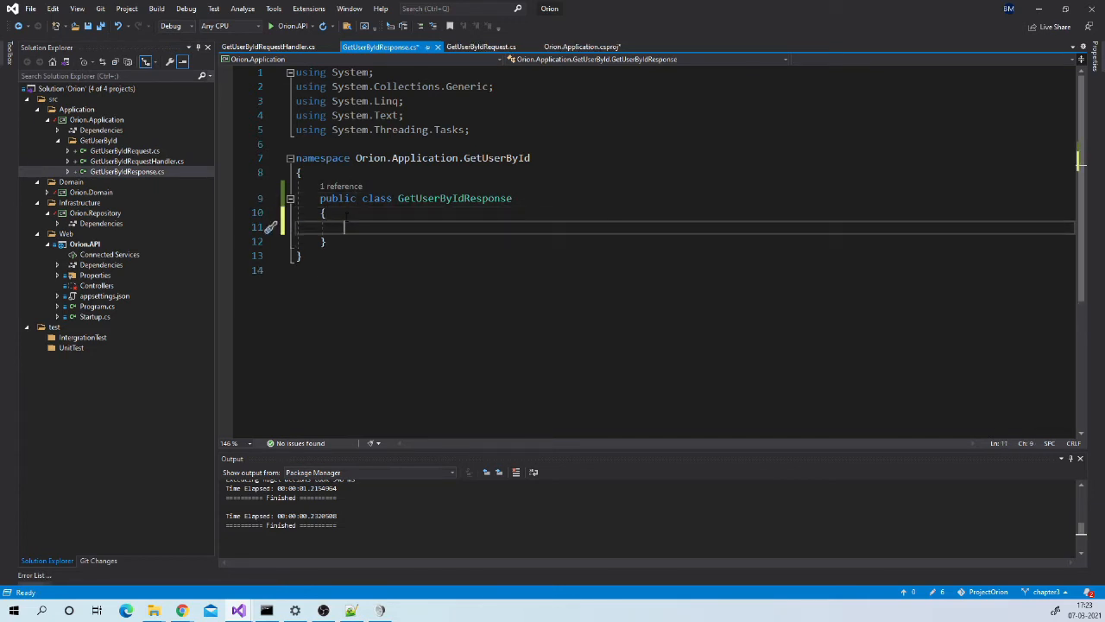
Add public int Id and string Name properties to GetUserByIdResponse
{"action": "type", "text": "pro"}
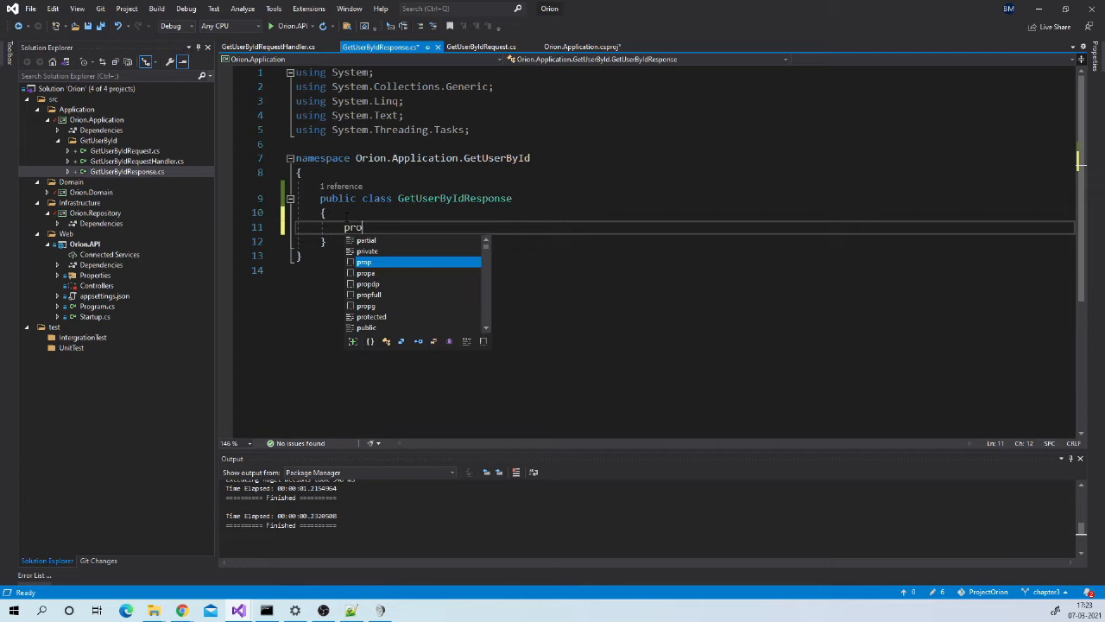
{"action": "key", "text": "Tab"}
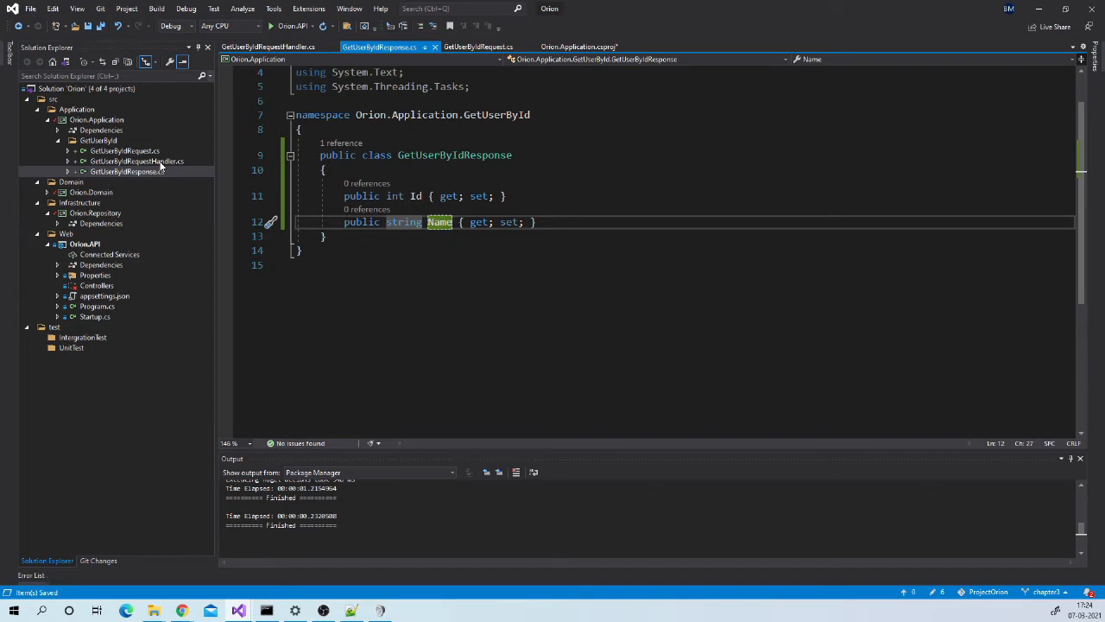
{"action": "left_click", "coordinate": [136, 161]}
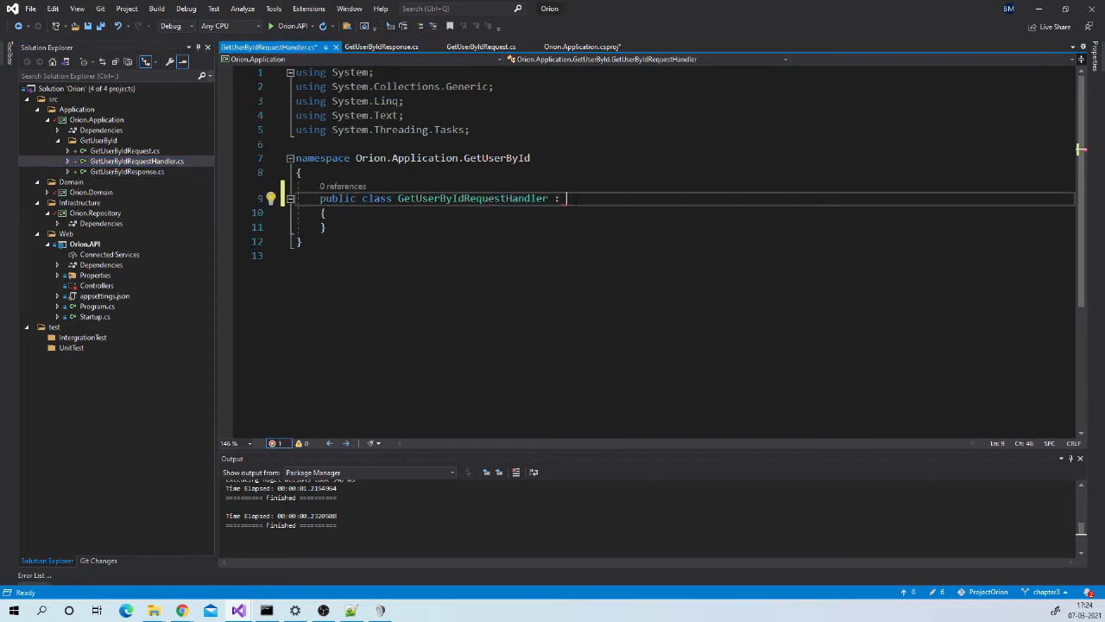
Make the handler implement IRequestHandler<GetUserByIdRequest, GetUserByIdResponse>, importing MediatR
{"action": "type", "text": "I"}
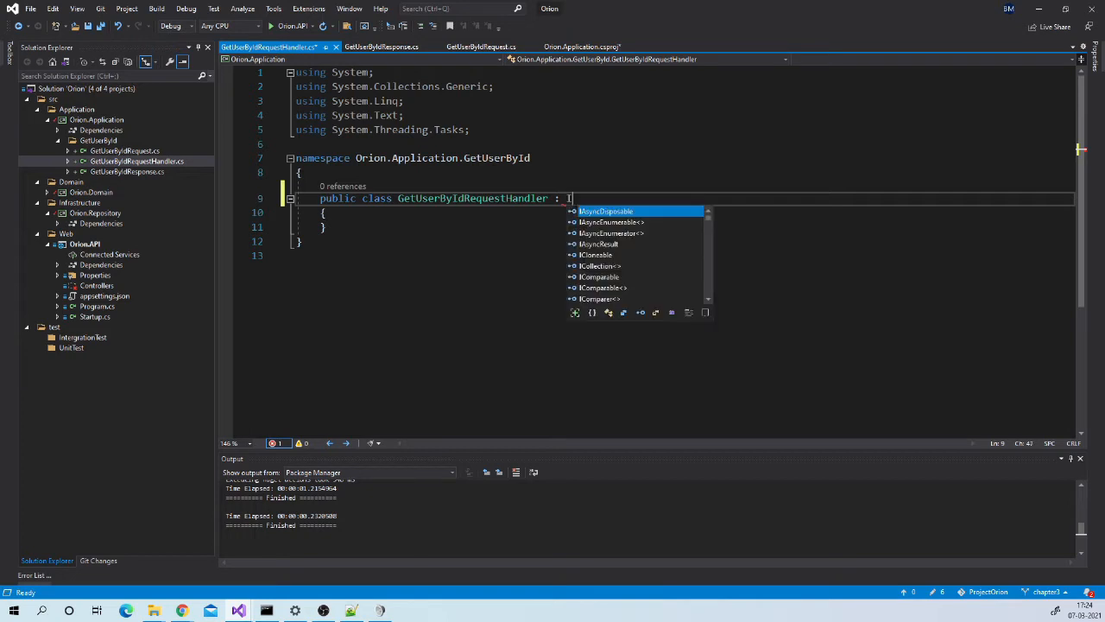
{"action": "type", "text": "RequestHandler"}
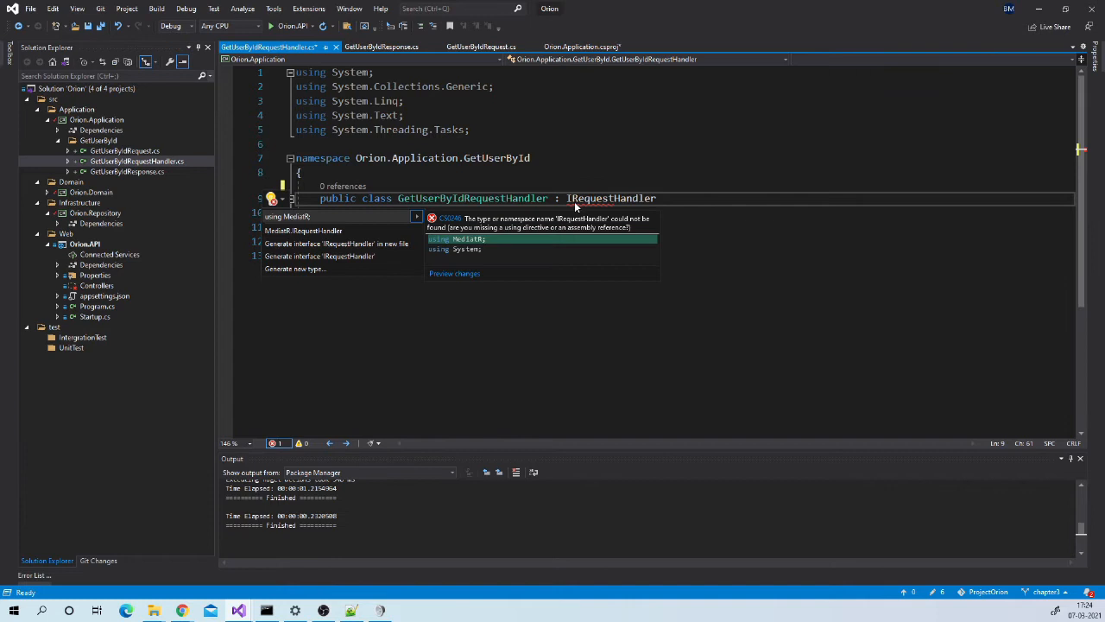
{"action": "left_click", "coordinate": [456, 239]}
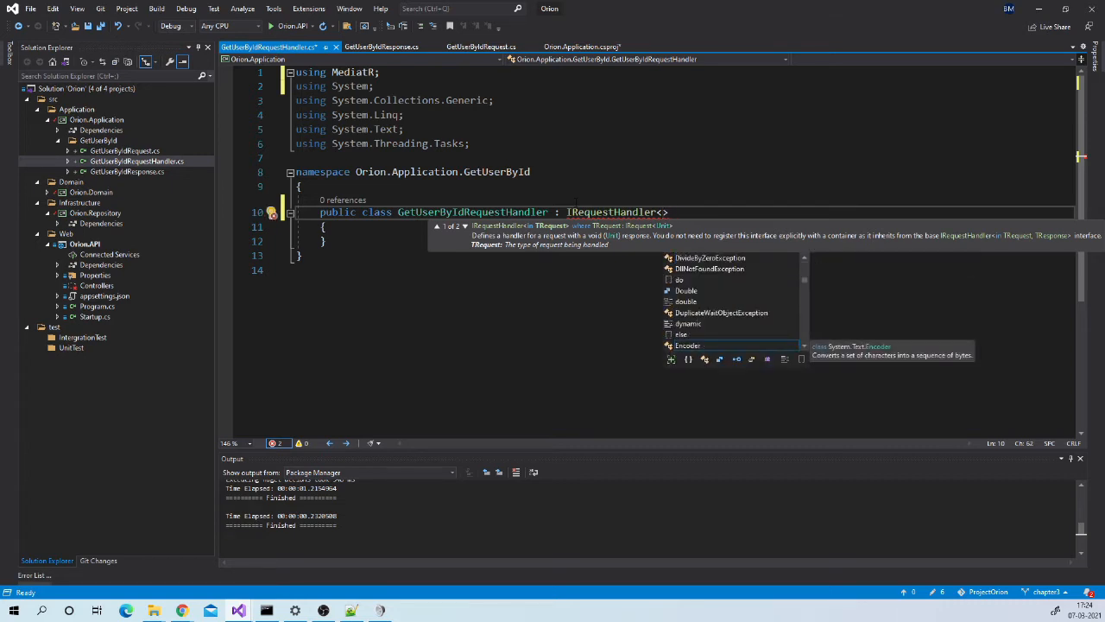
{"action": "type", "text": "Get"}
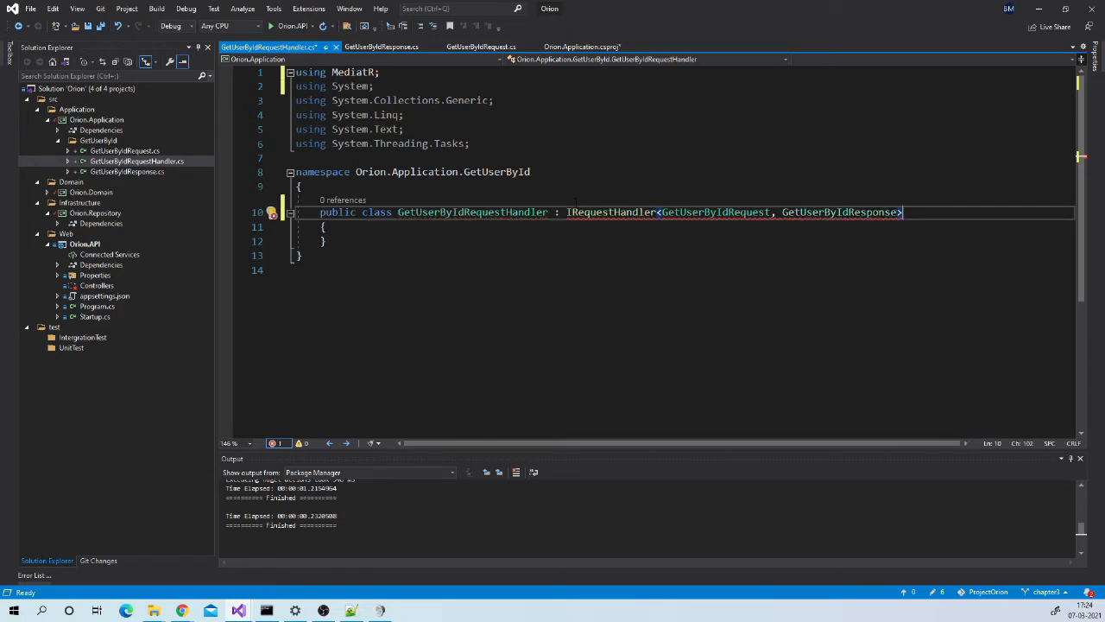
Mark Handle async and return a response with request.Id and Name "John"
{"action": "double_click", "coordinate": [610, 212]}
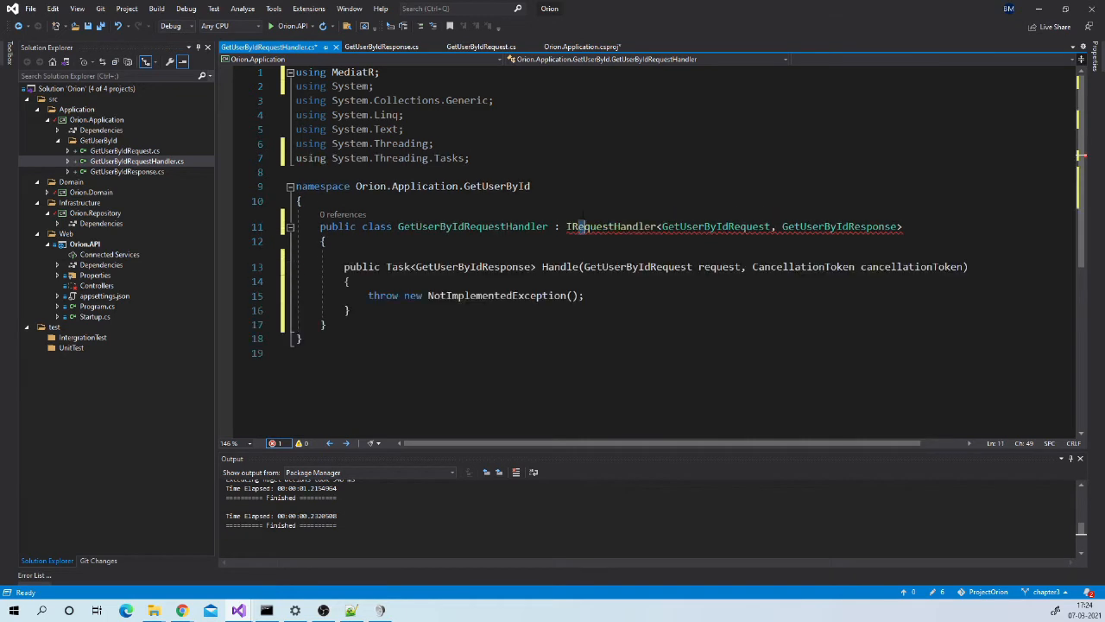
{"action": "double_click", "coordinate": [611, 226]}
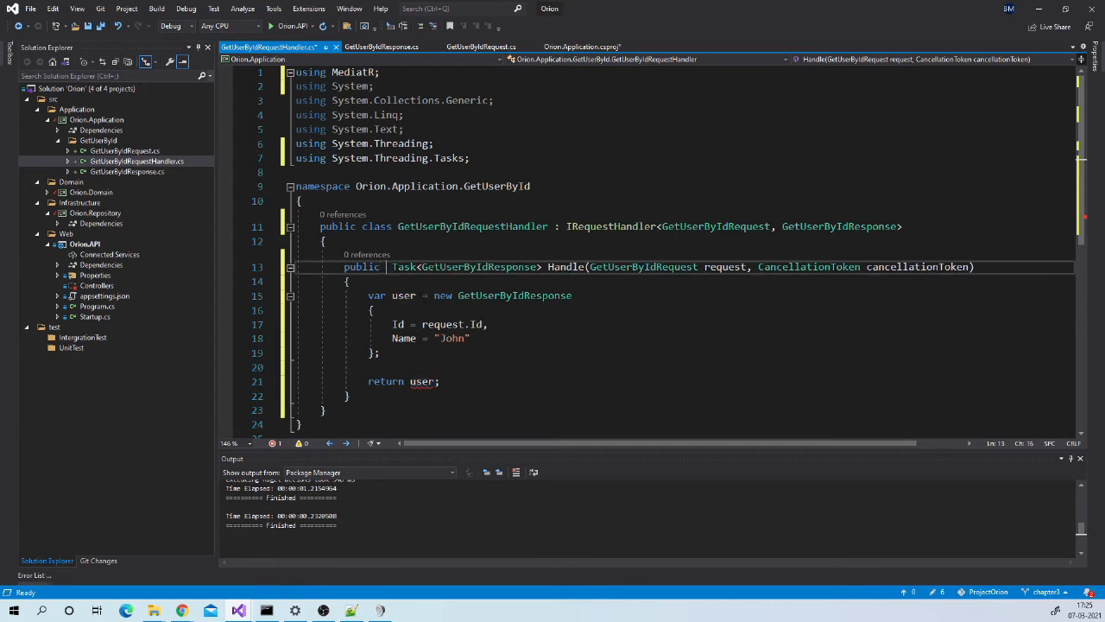
{"action": "type", "text": "async"}
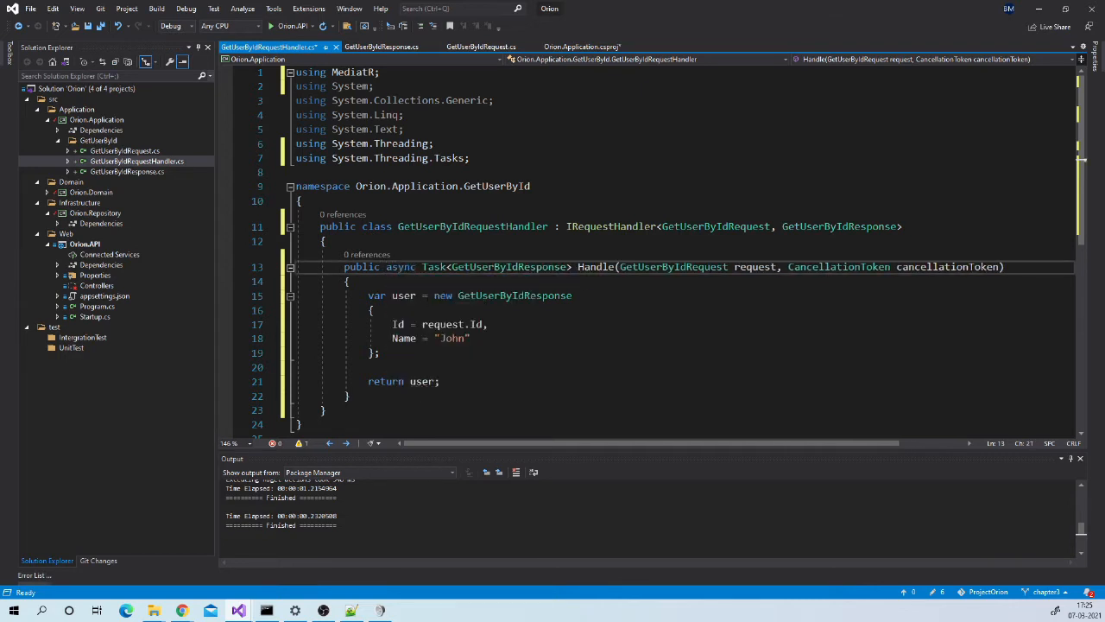
{"action": "double_click", "coordinate": [400, 266]}
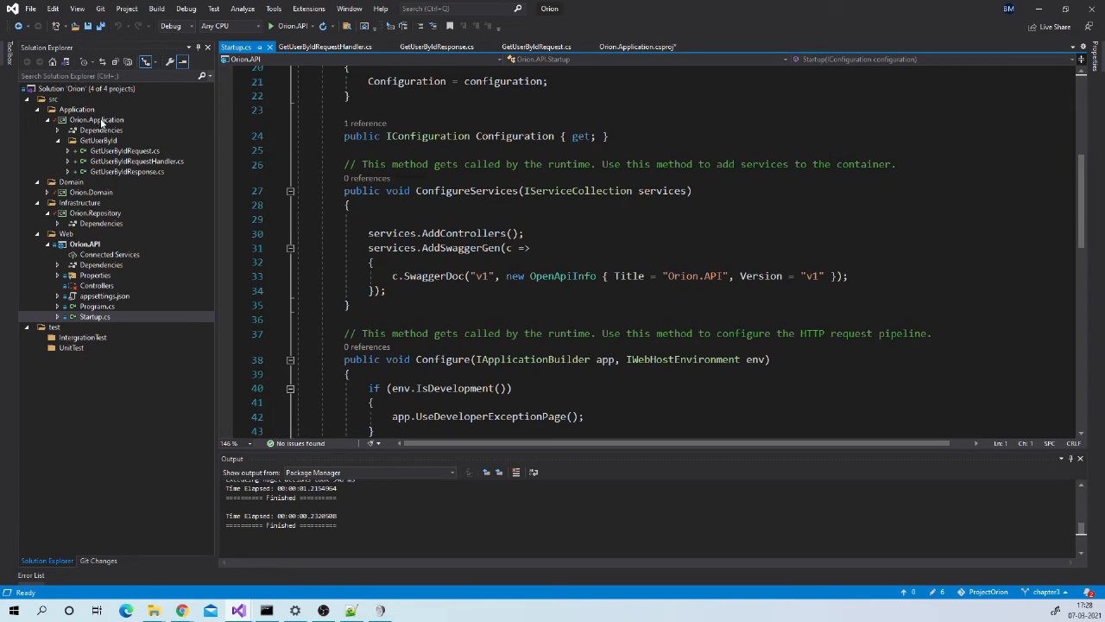
{"action": "mouse_move", "coordinate": [141, 171]}
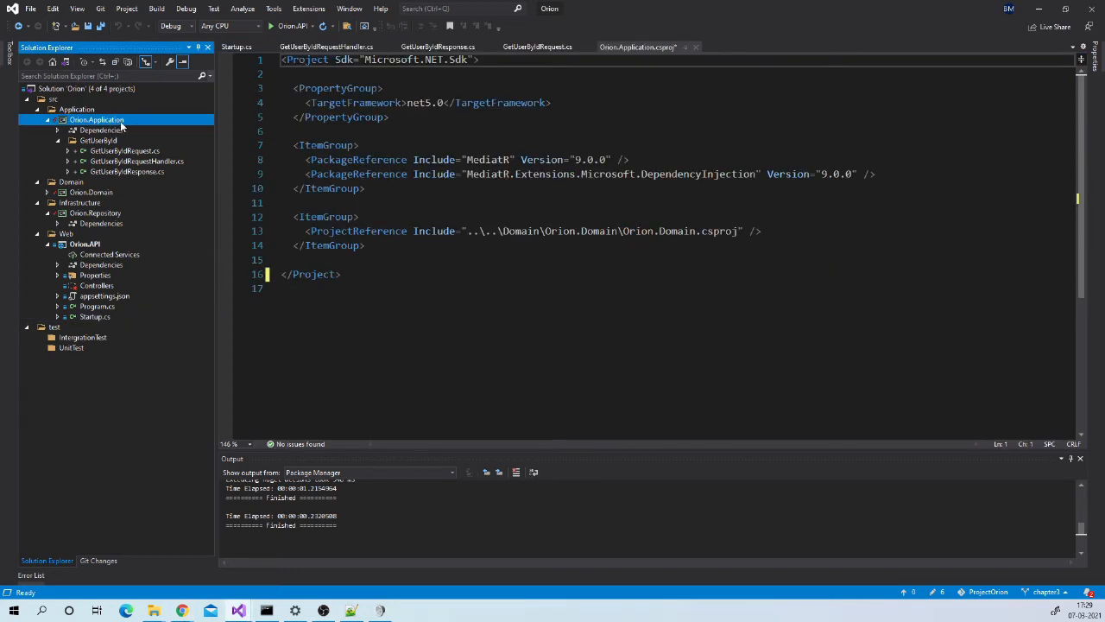
{"action": "mouse_move", "coordinate": [134, 127]}
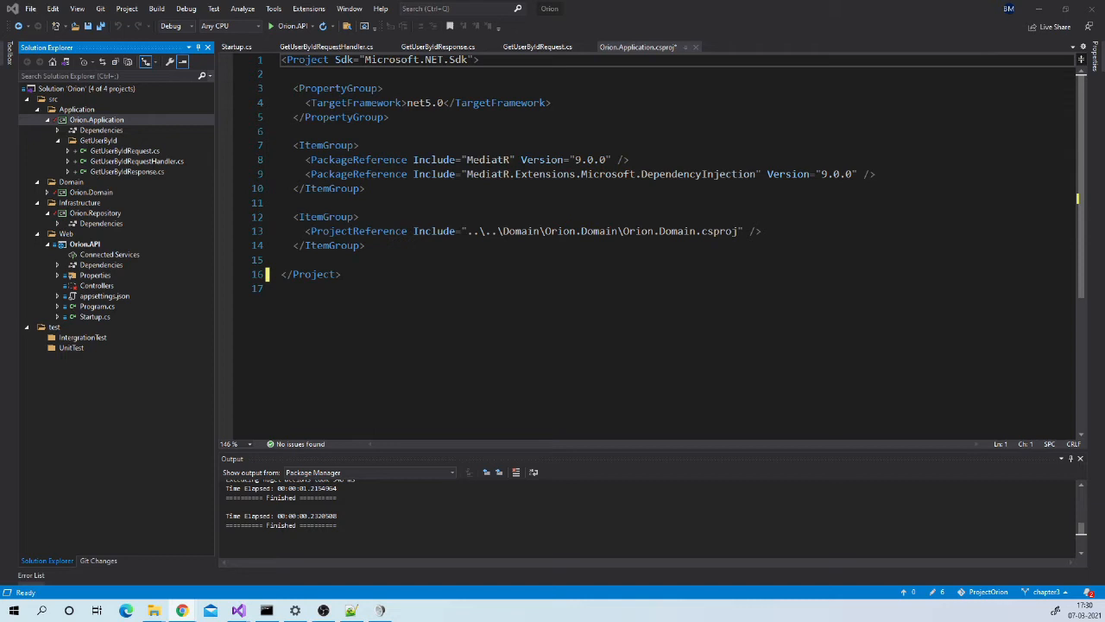
Select the Orion.Application project in Solution Explorer to view its csproj
{"action": "left_click", "coordinate": [98, 119]}
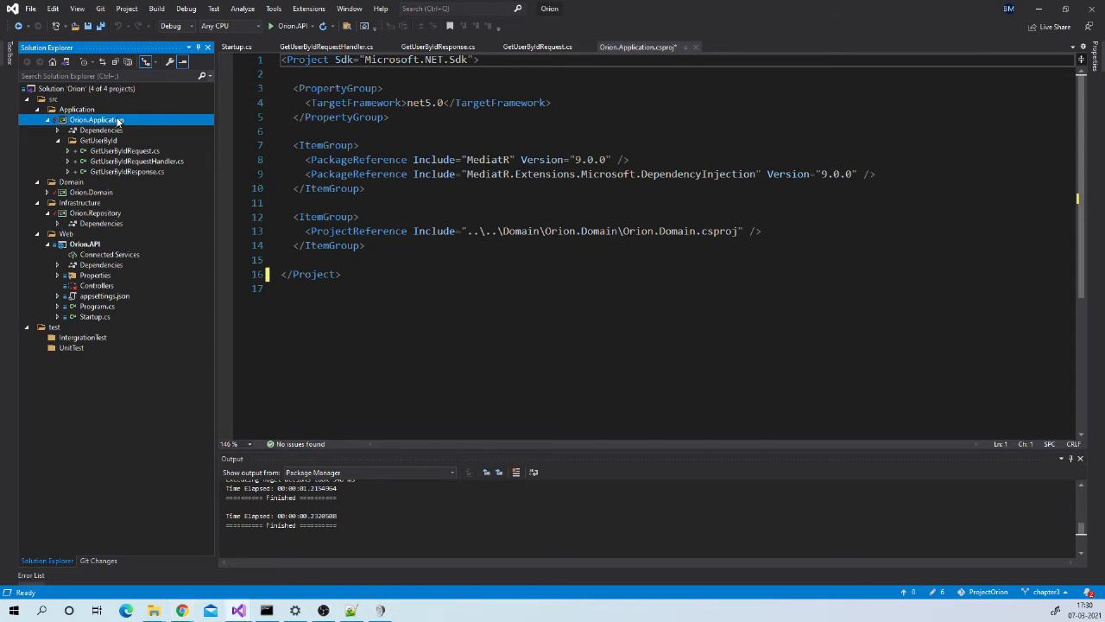
Create a class named DependencyInjection in Orion.Application through Add > Class
{"action": "right_click", "coordinate": [98, 120]}
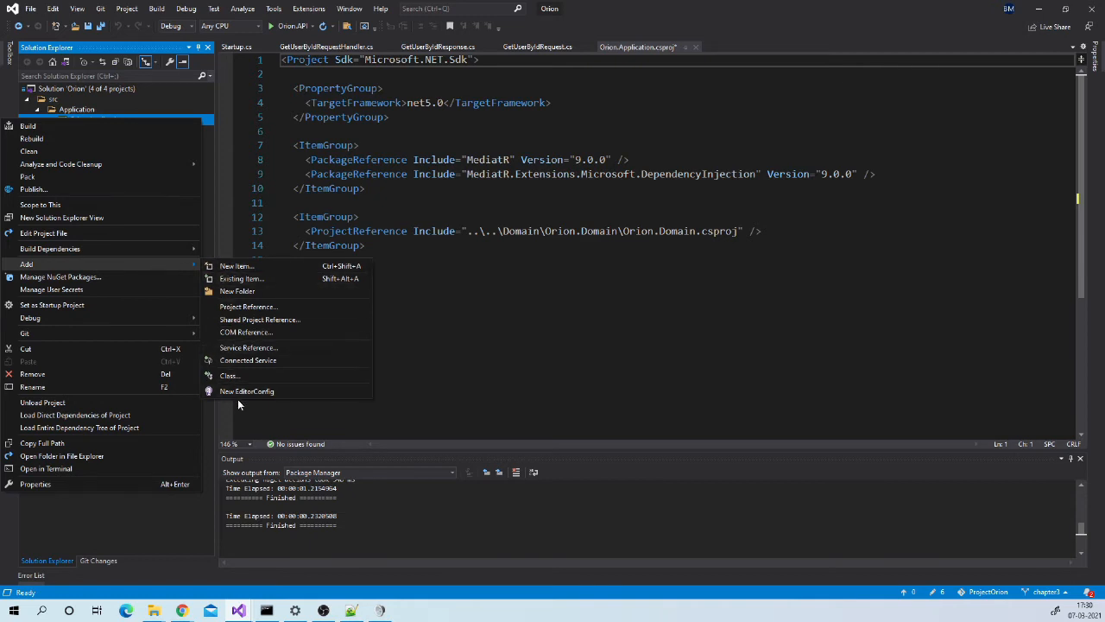
{"action": "left_click", "coordinate": [236, 266]}
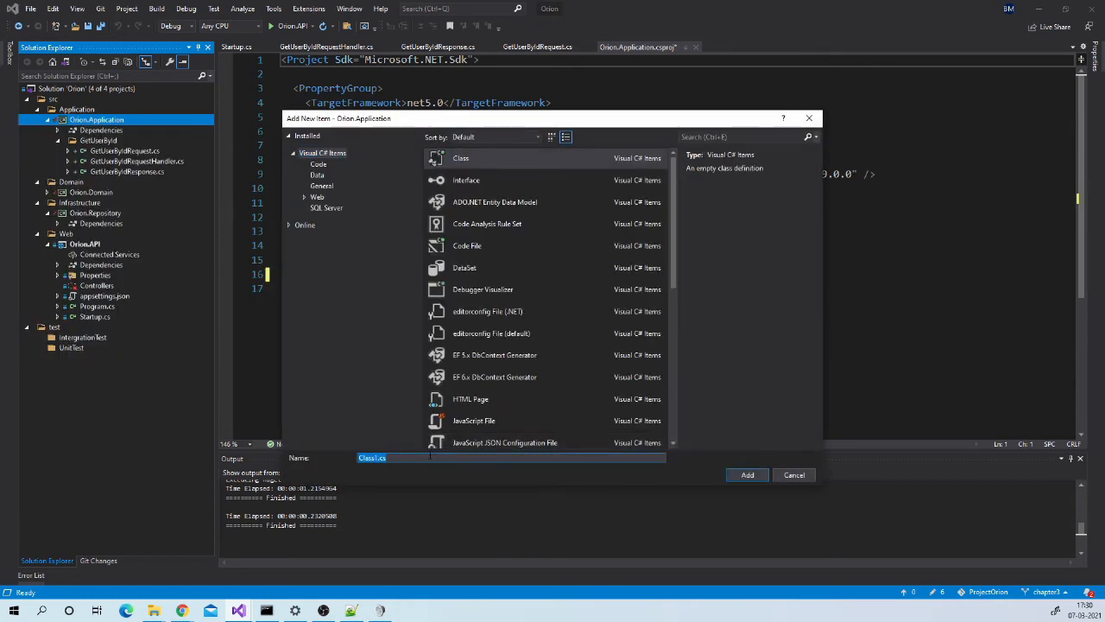
{"action": "type", "text": "DependencyInjection"}
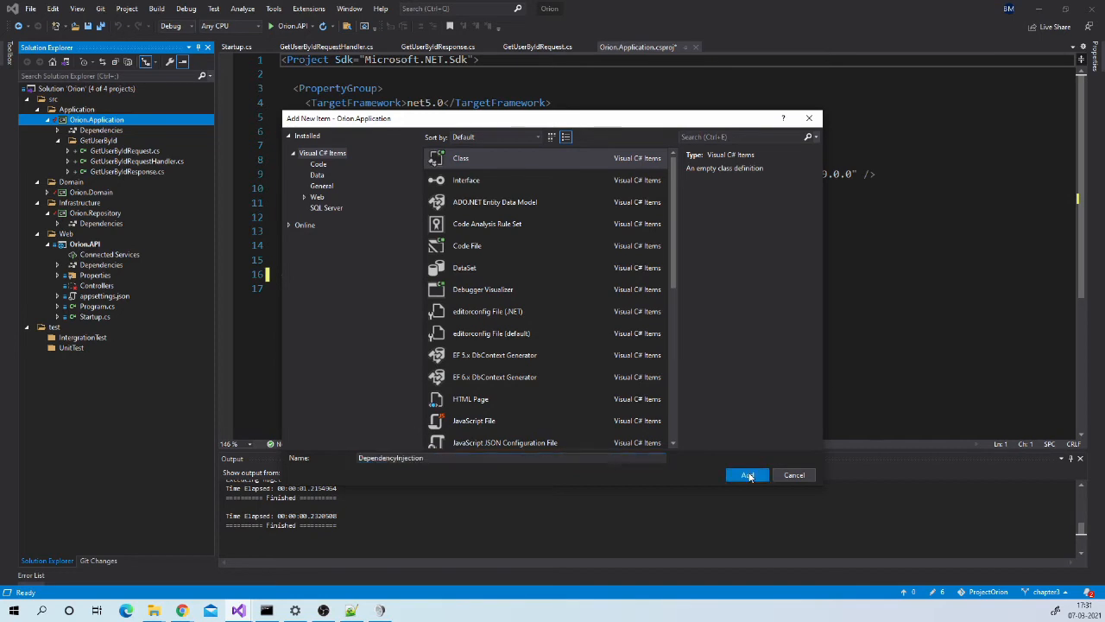
{"action": "left_click", "coordinate": [747, 475]}
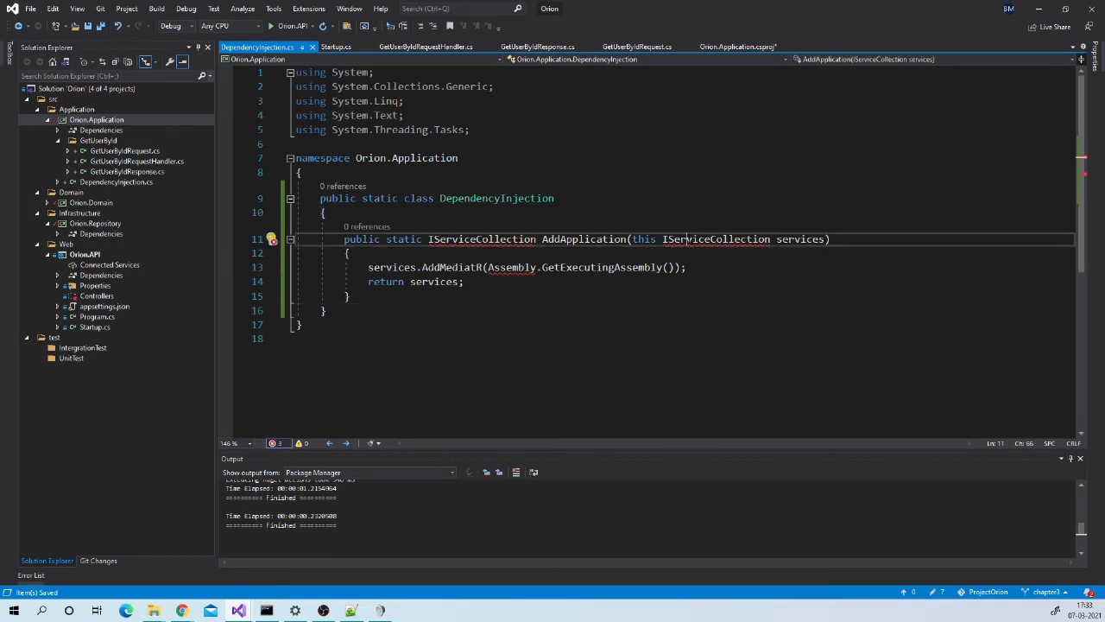
Add Microsoft.Extensions.DependencyInjection and System.Reflection usings for the AddMediatR registration
{"action": "type", "text": "using Microsoft.Extensions.DependencyInjection;"}
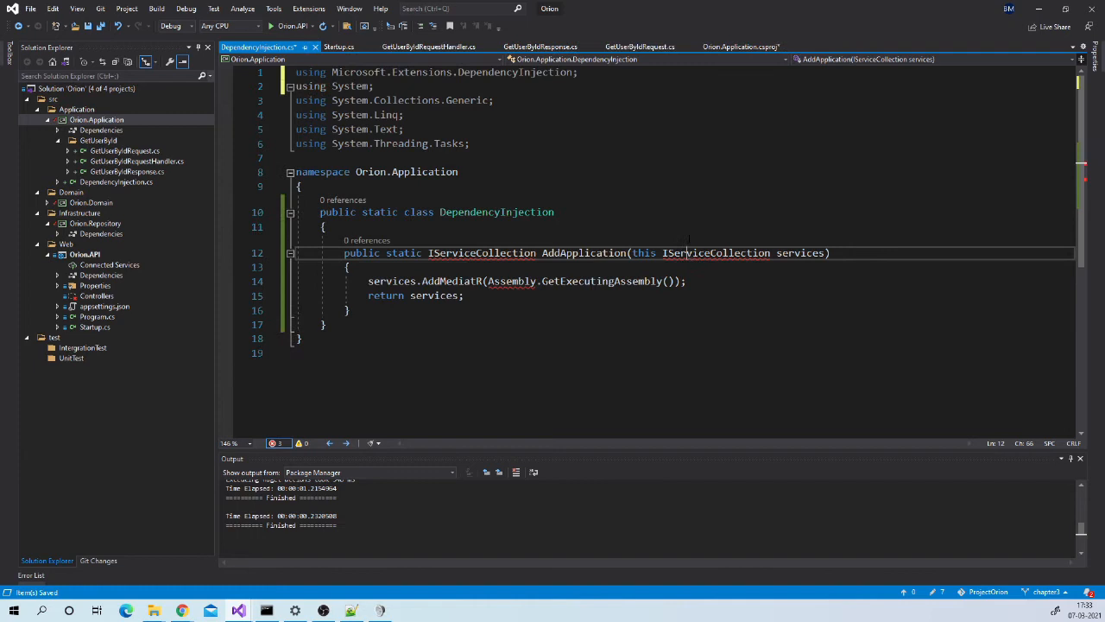
{"action": "double_click", "coordinate": [481, 252]}
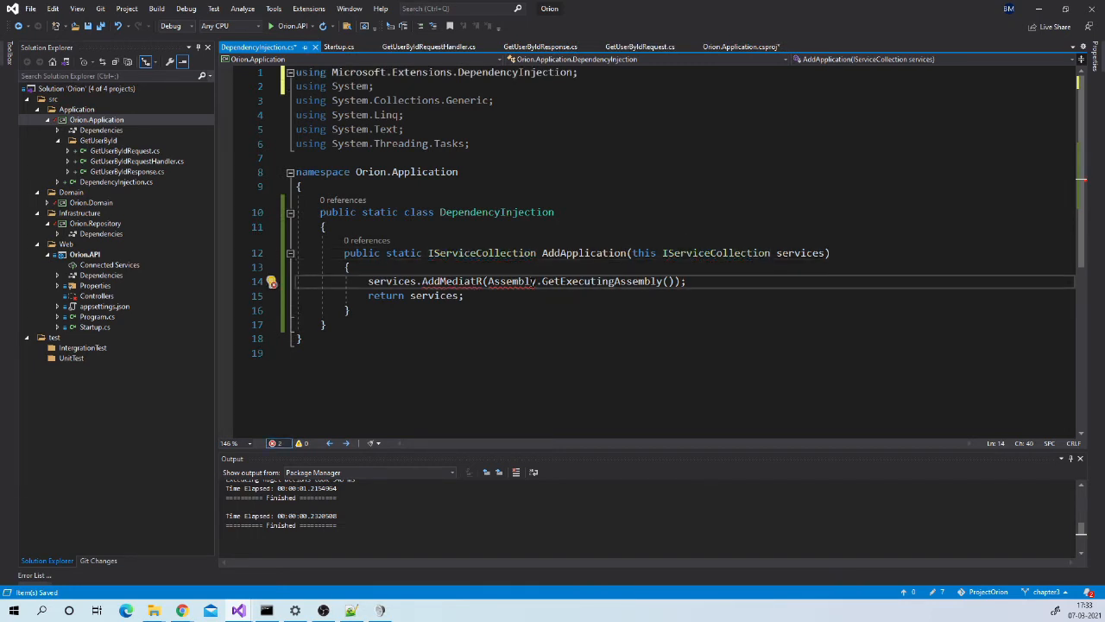
{"action": "type", "text": "using System.Reflection;"}
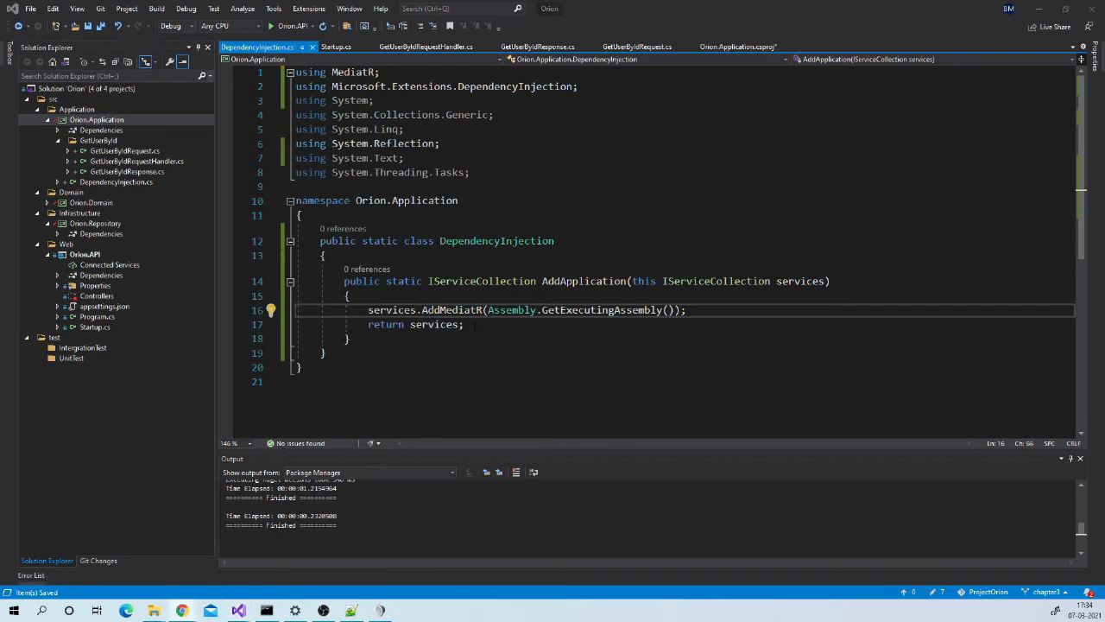
{"action": "mouse_move", "coordinate": [449, 309]}
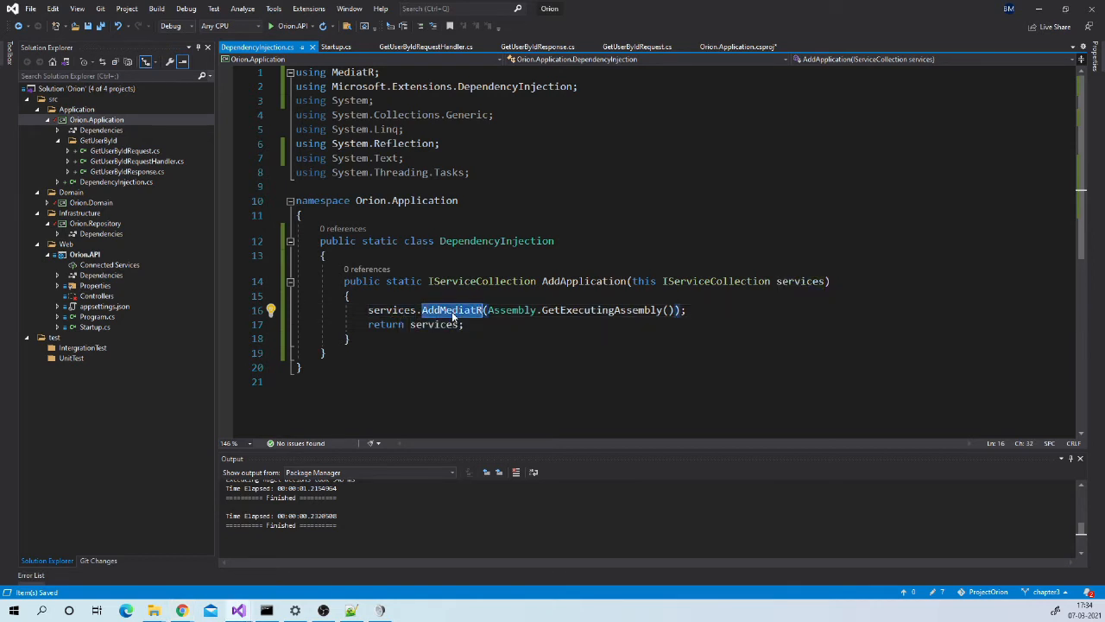
{"action": "mouse_move", "coordinate": [452, 310]}
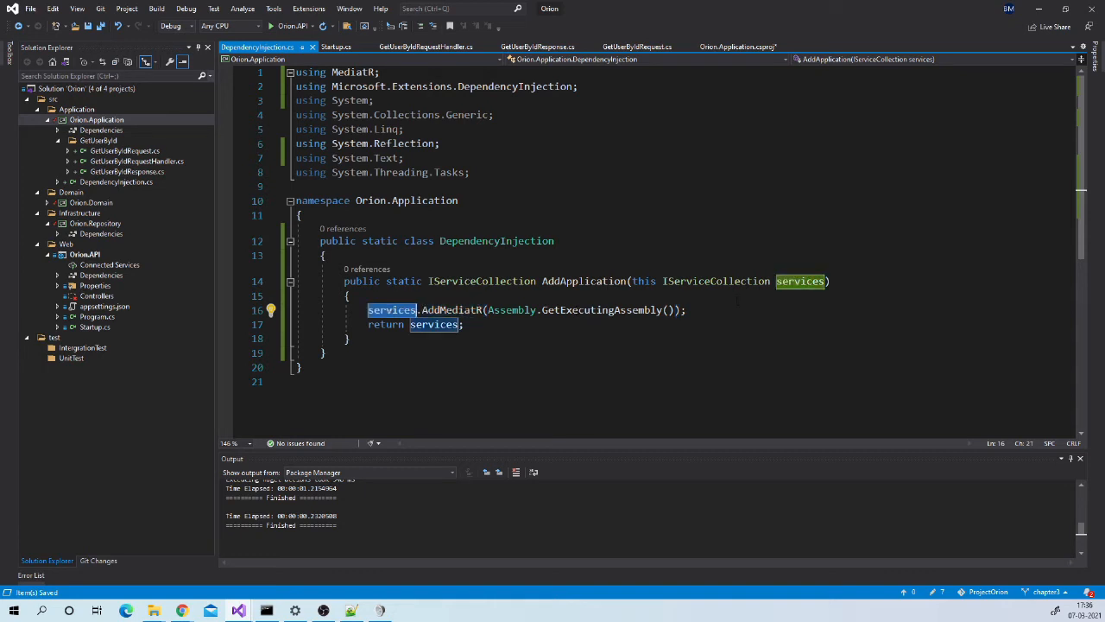
{"action": "mouse_move", "coordinate": [391, 324]}
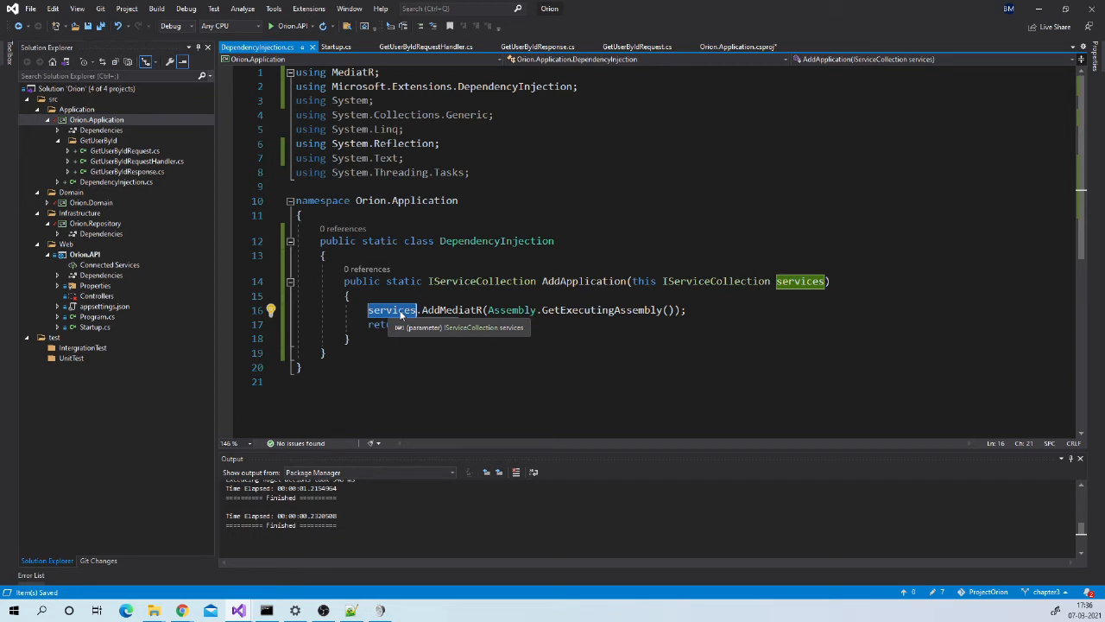
{"action": "left_click", "coordinate": [584, 281]}
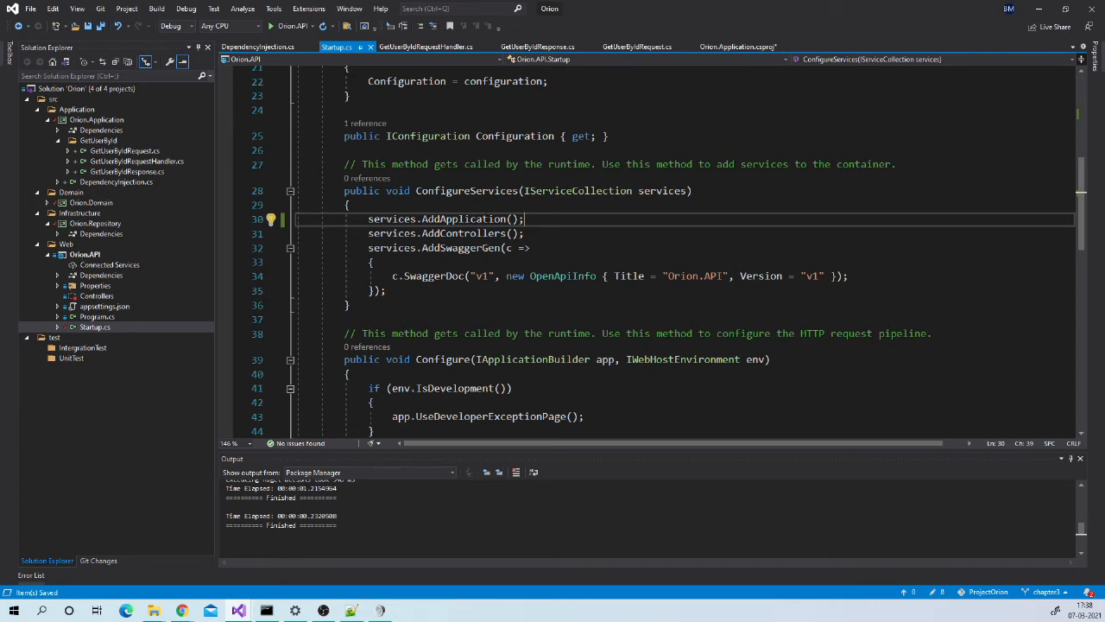
Return to the GetUserByIdRequestHandler.cs tab and expand Orion.API in Solution Explorer
{"action": "left_click", "coordinate": [426, 47]}
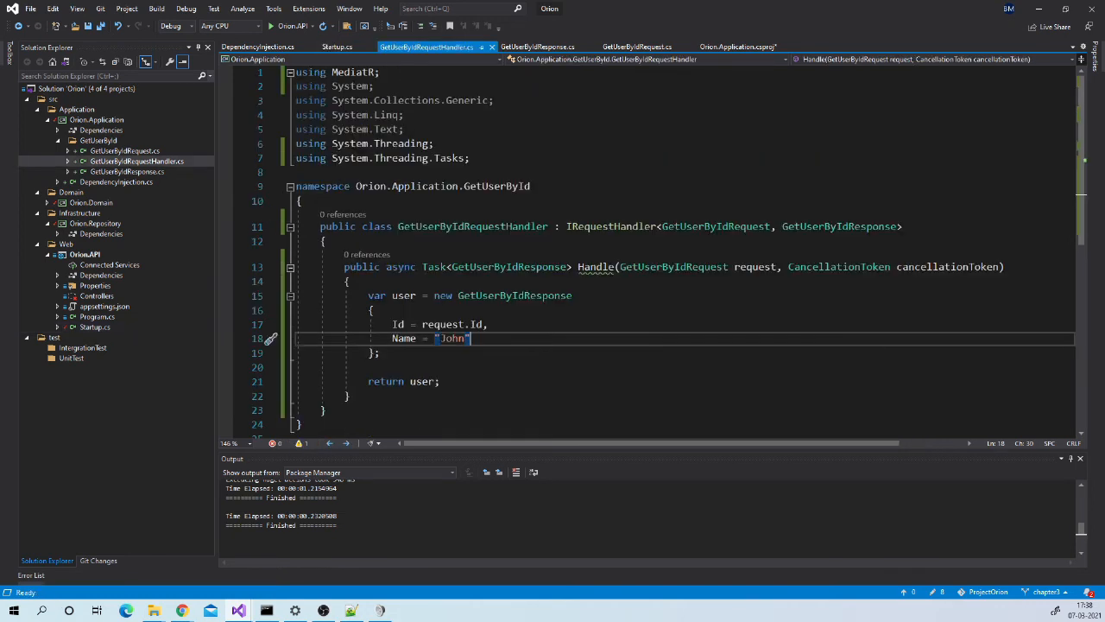
{"action": "left_click", "coordinate": [137, 161]}
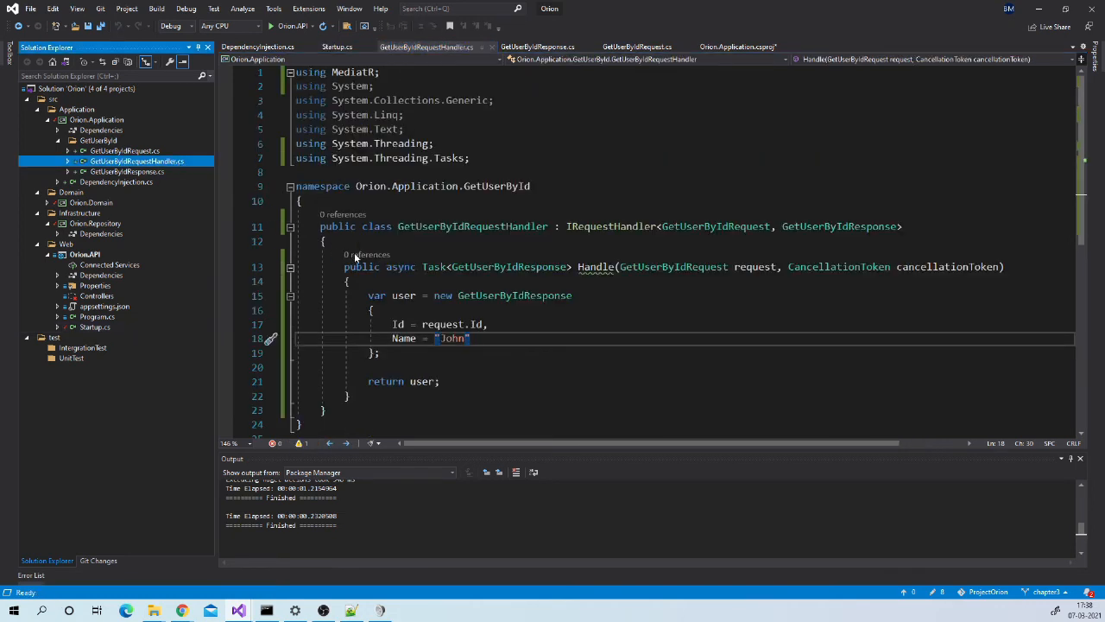
{"action": "mouse_move", "coordinate": [367, 254]}
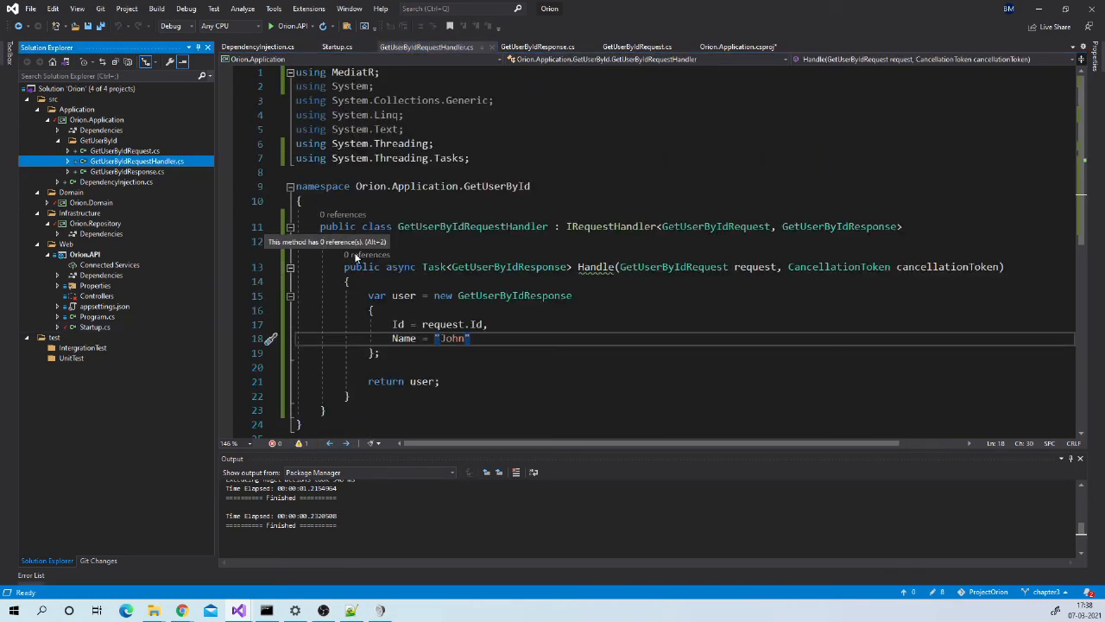
{"action": "mouse_move", "coordinate": [81, 254]}
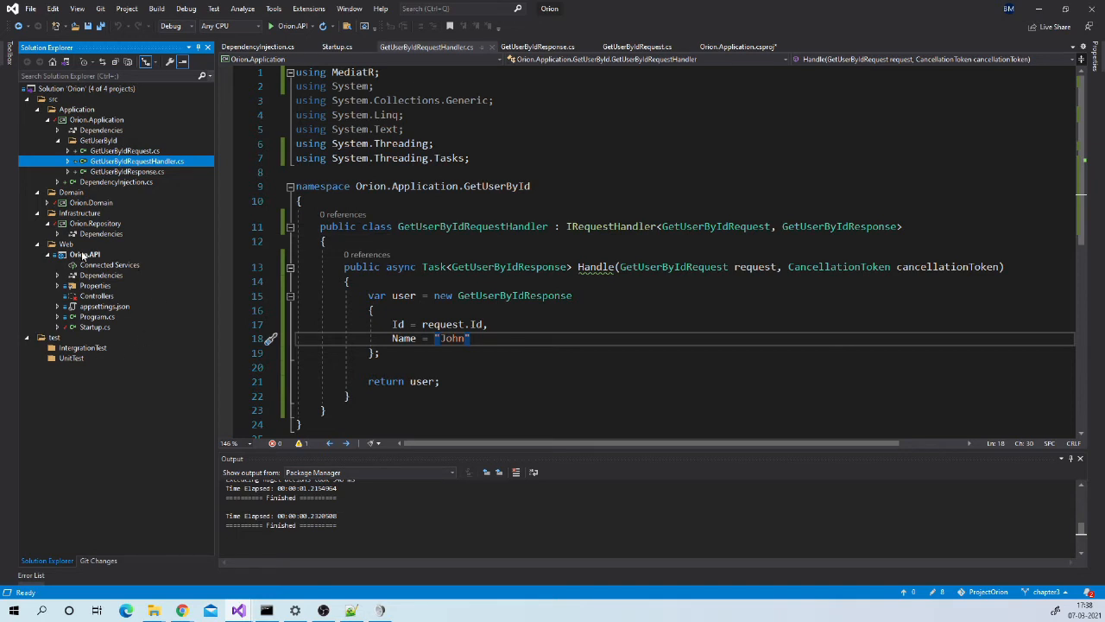
{"action": "mouse_move", "coordinate": [93, 293]}
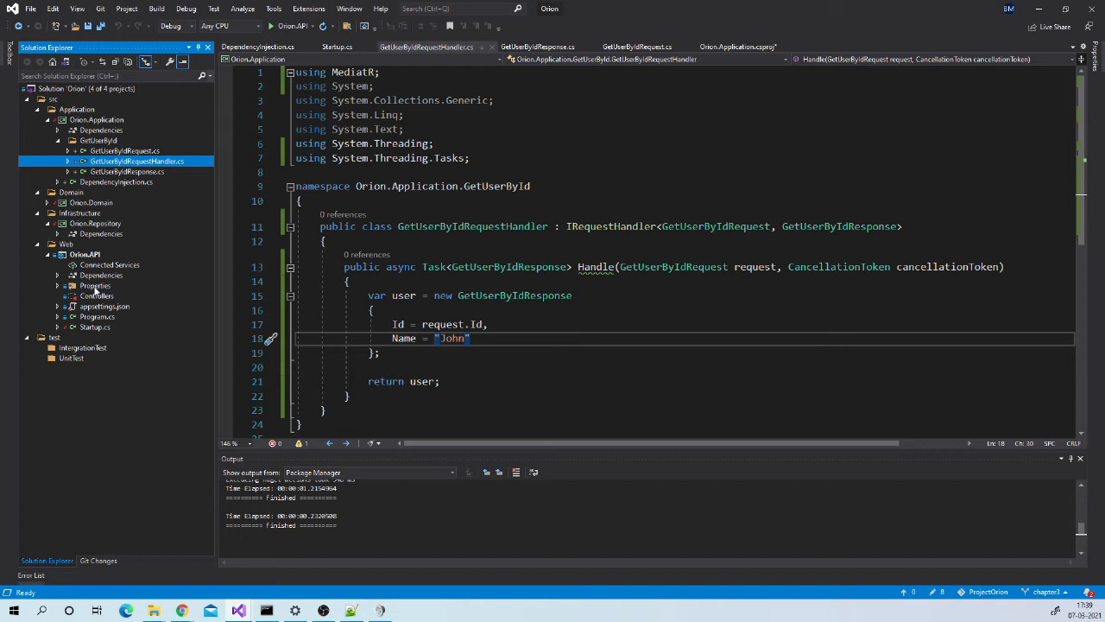
Add a UsersController class to Orion.API's Controllers folder and start editing it
{"action": "left_click", "coordinate": [96, 296]}
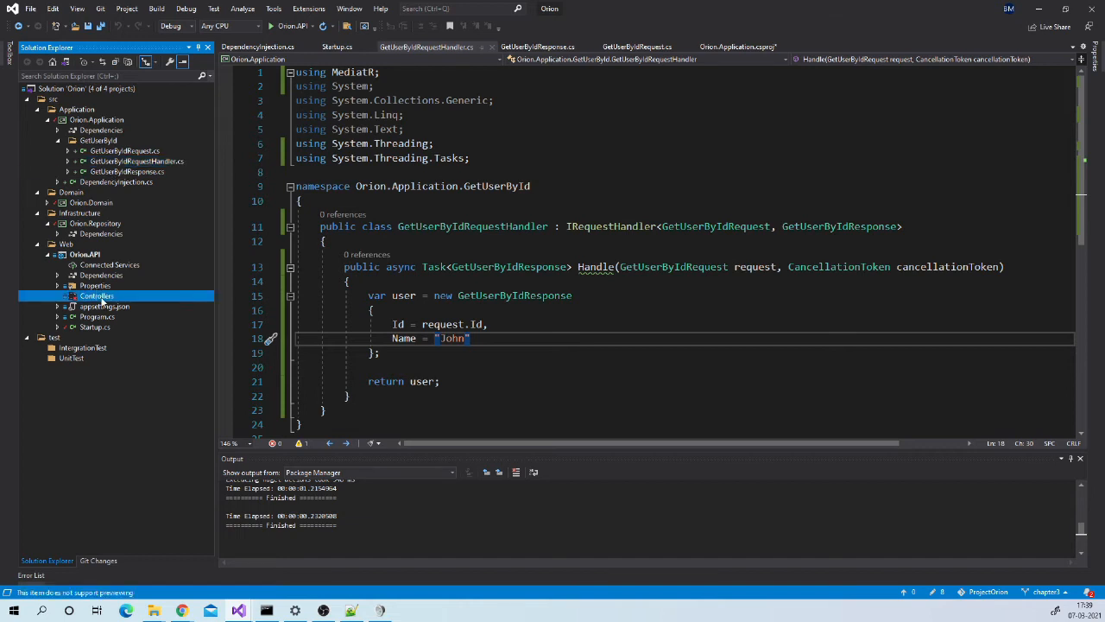
{"action": "right_click", "coordinate": [96, 296]}
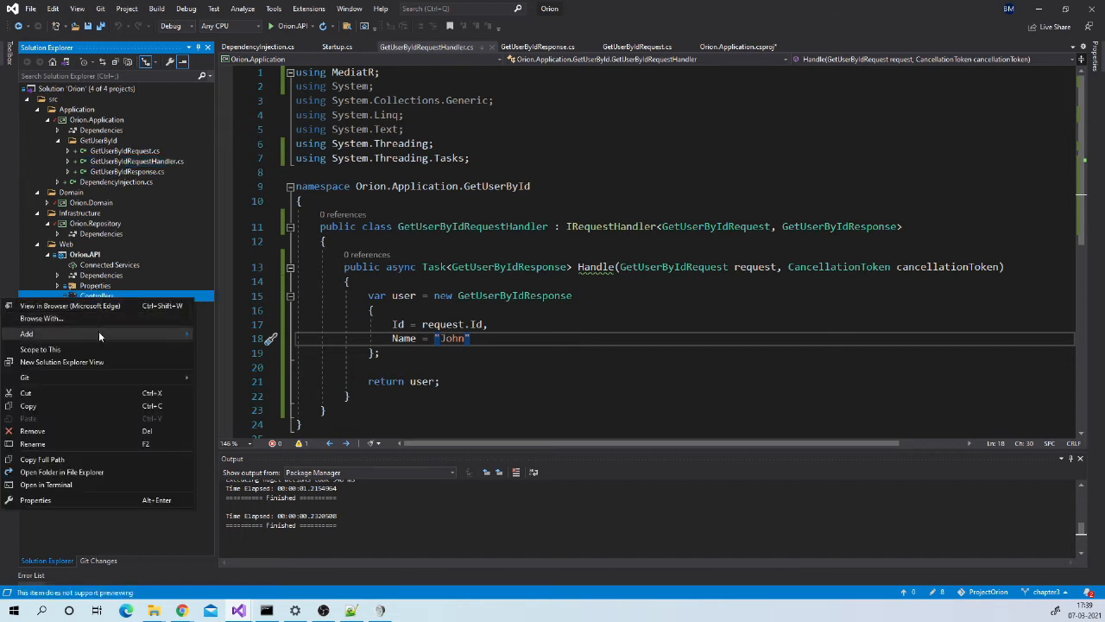
{"action": "left_click", "coordinate": [27, 334]}
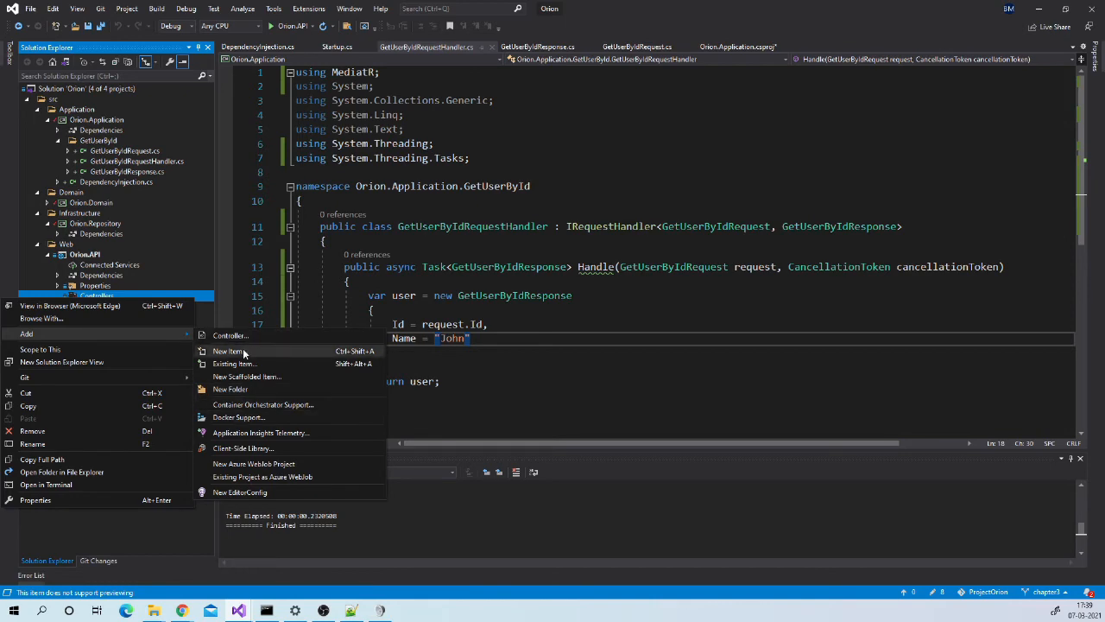
{"action": "left_click", "coordinate": [228, 351]}
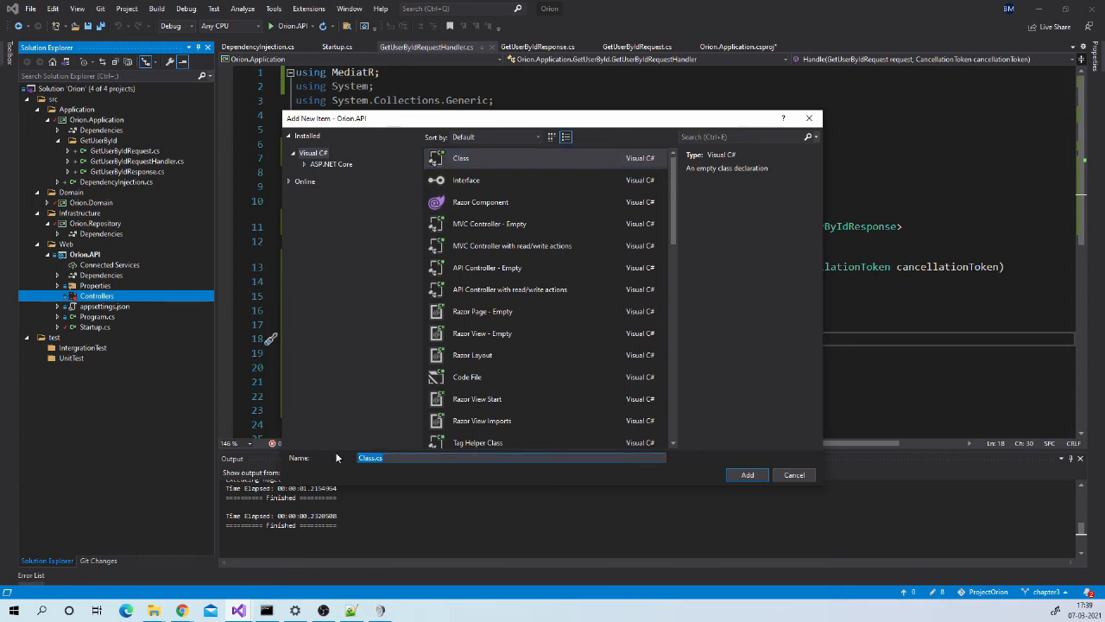
{"action": "type", "text": "UsersController"}
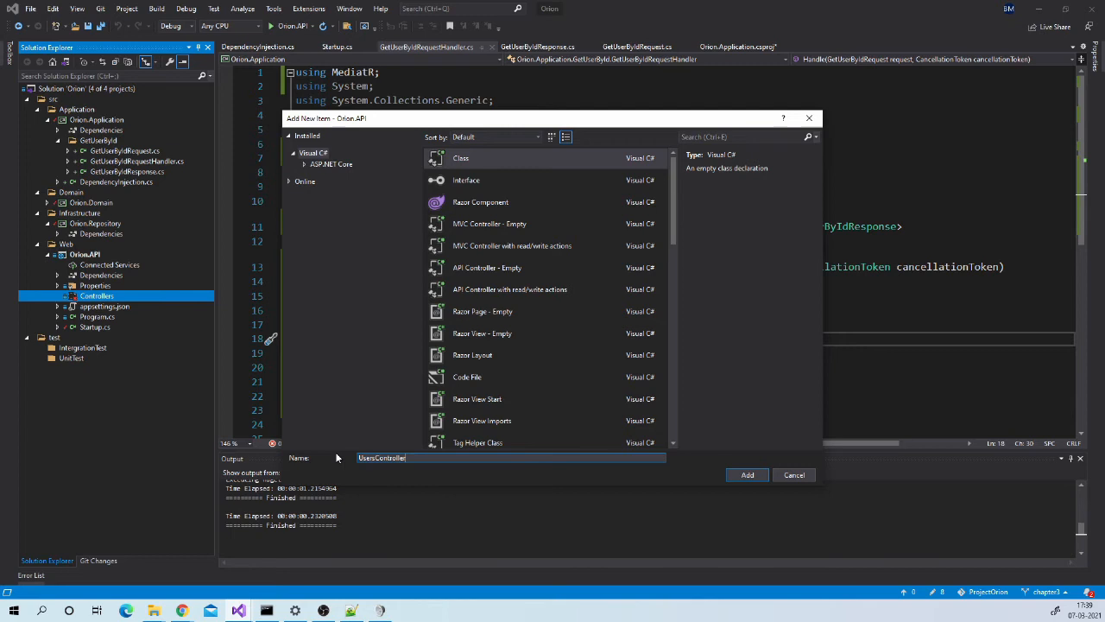
{"action": "left_click", "coordinate": [746, 475]}
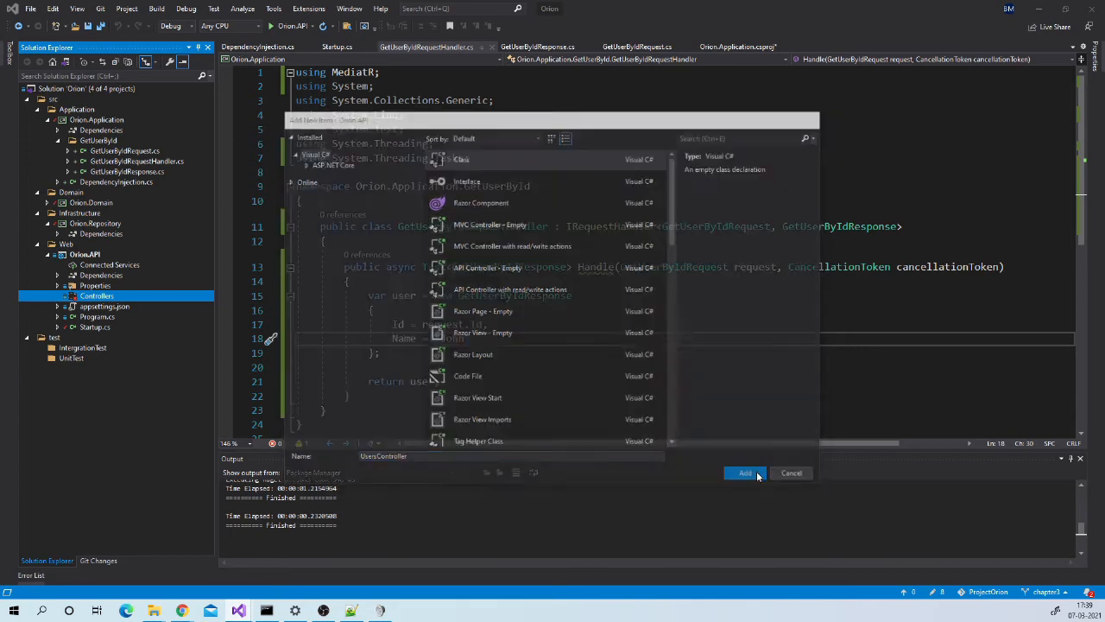
{"action": "left_click", "coordinate": [744, 472]}
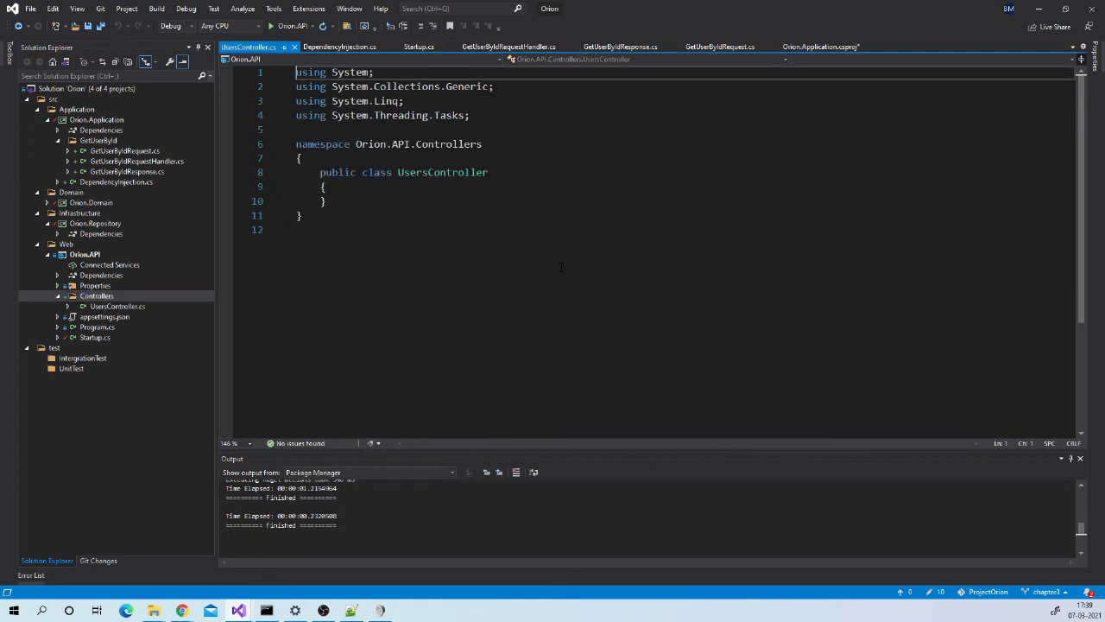
Make UsersController extend ControllerBase with [ApiController] and [Route("[controller]")] attributes
{"action": "double_click", "coordinate": [442, 184]}
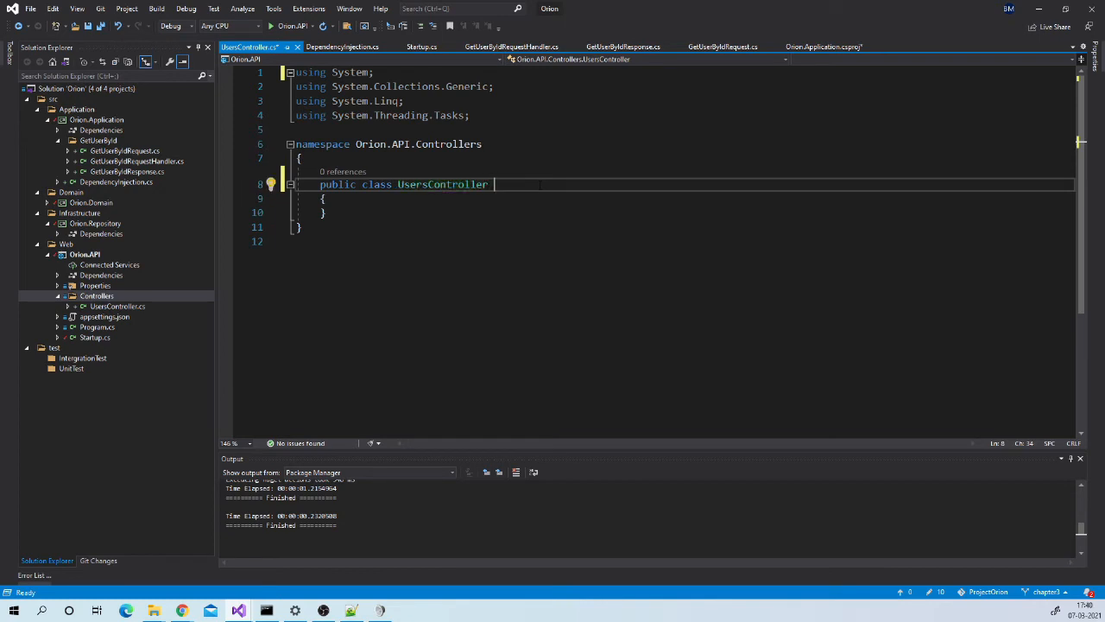
{"action": "type", "text": ": ControllerBase"}
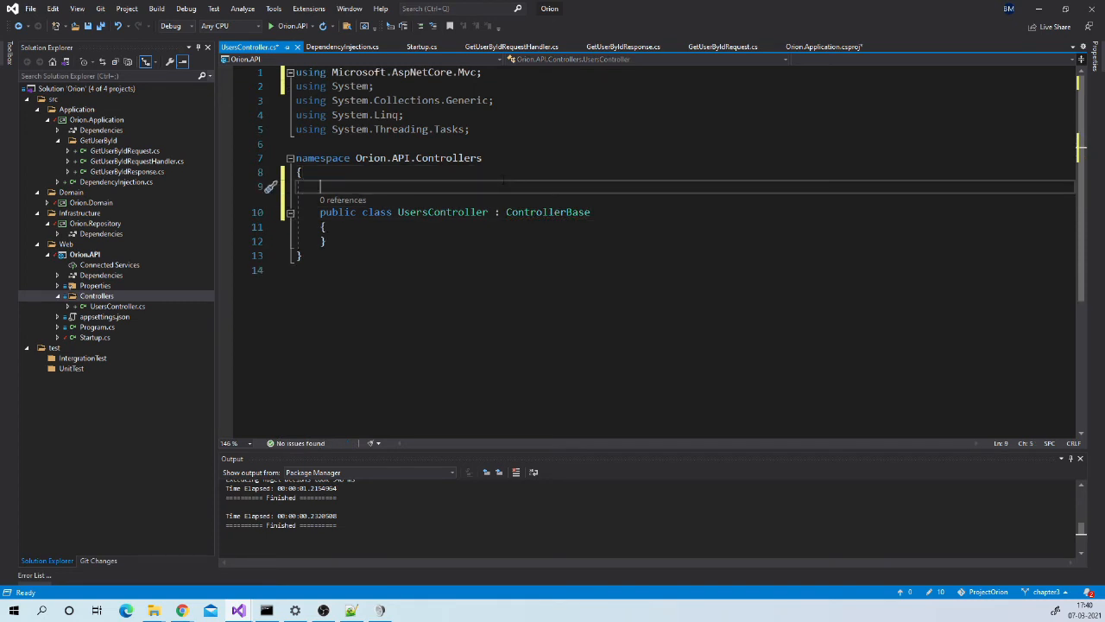
{"action": "type", "text": "[A"}
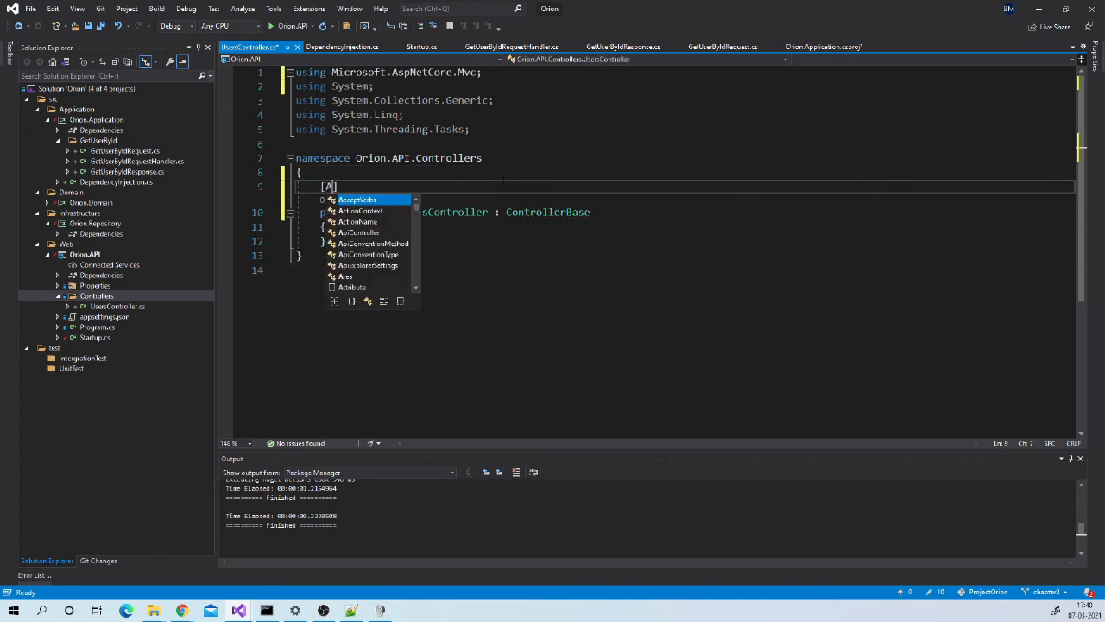
{"action": "type", "text": "ApiController"}
{"action": "type", "text": "["}
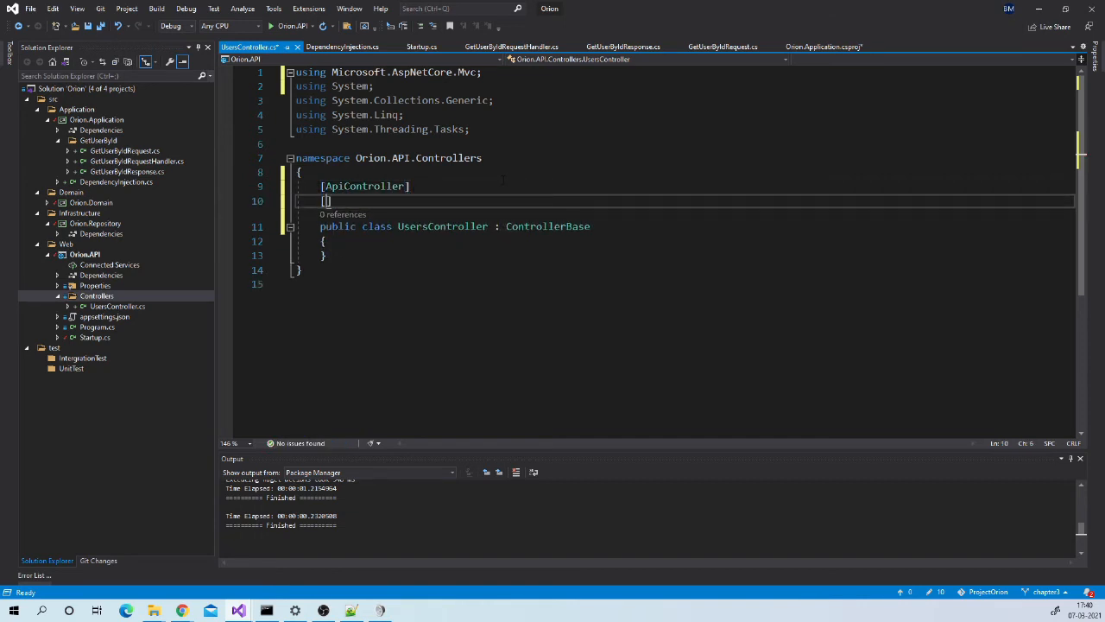
{"action": "type", "text": "Route"}
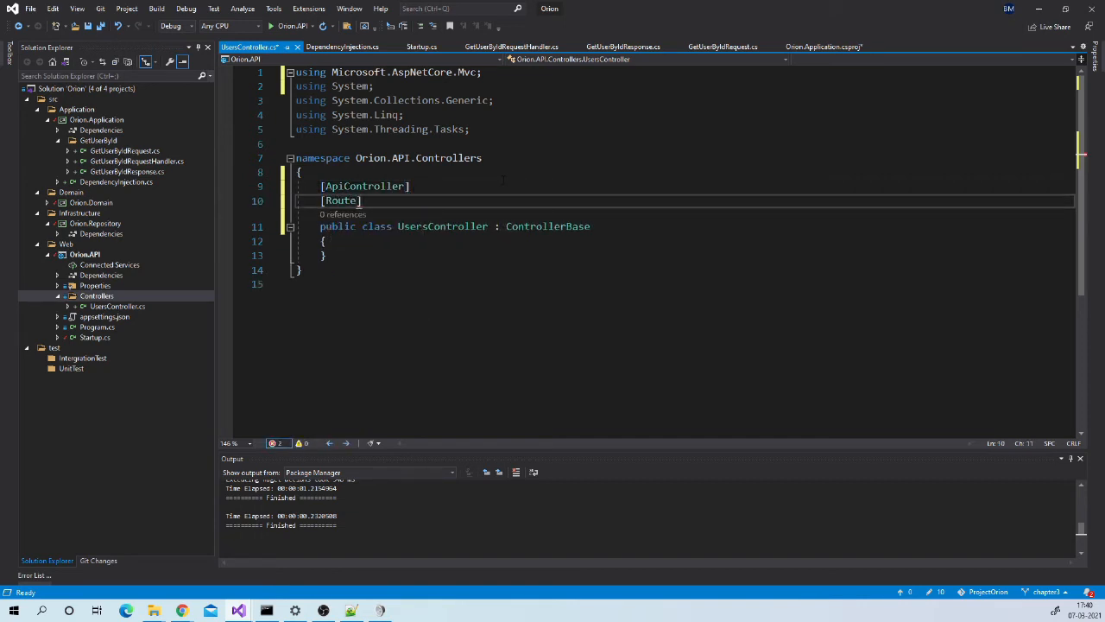
{"action": "type", "text": "(\"[c]\")"}
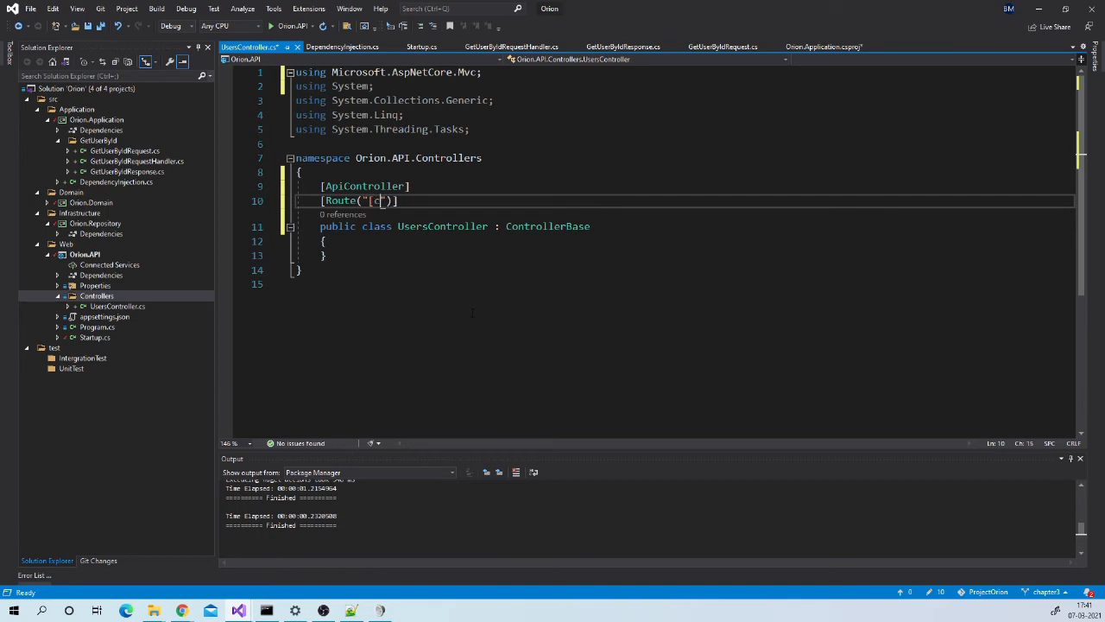
{"action": "type", "text": "ontroller]"}
{"action": "type", "text": "private IMediator _mediator;"}
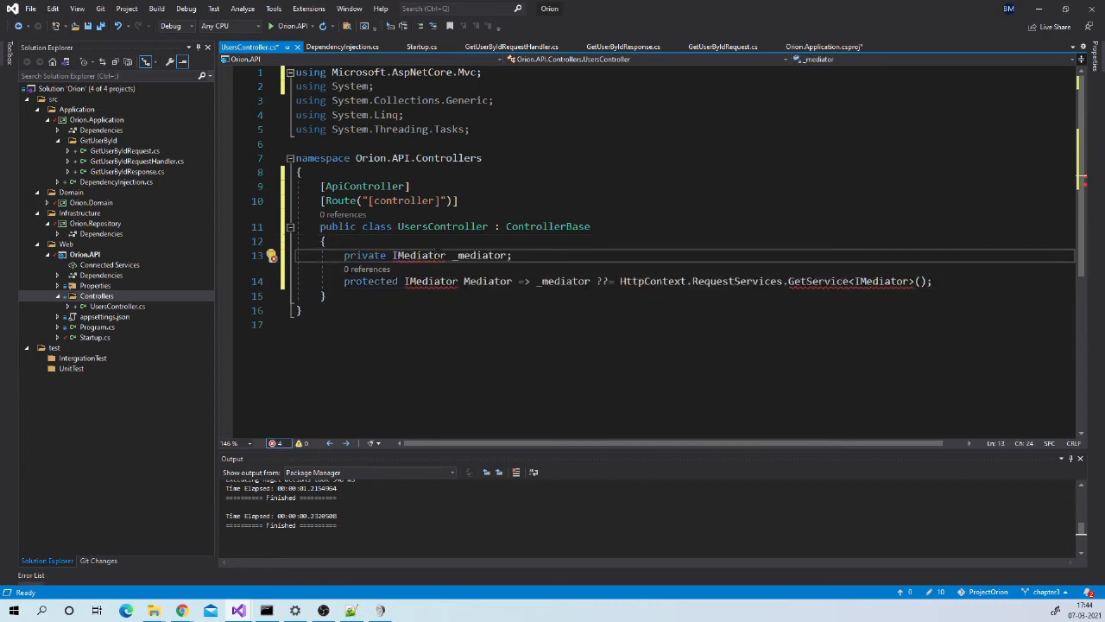
Add using directives for MediatR and System.Threading.Tasks to UsersController
{"action": "type", "text": "using MediatR;"}
{"action": "type", "text": "[HttpGet(\"{id}\")]  //users/id"}
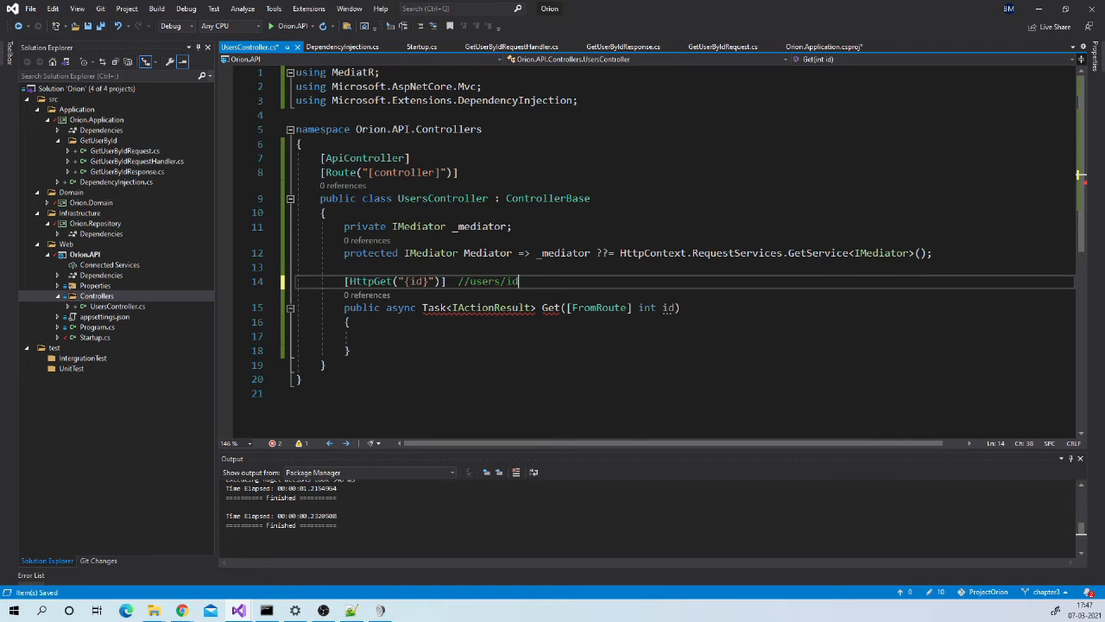
{"action": "double_click", "coordinate": [415, 280]}
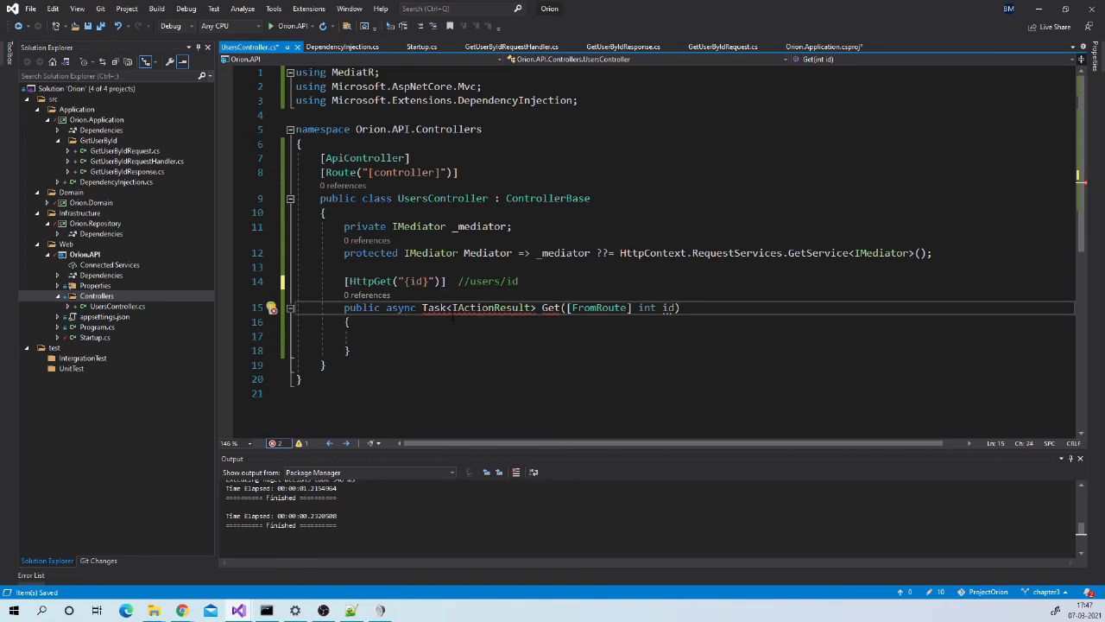
{"action": "type", "text": "using System.Threading.Tasks;"}
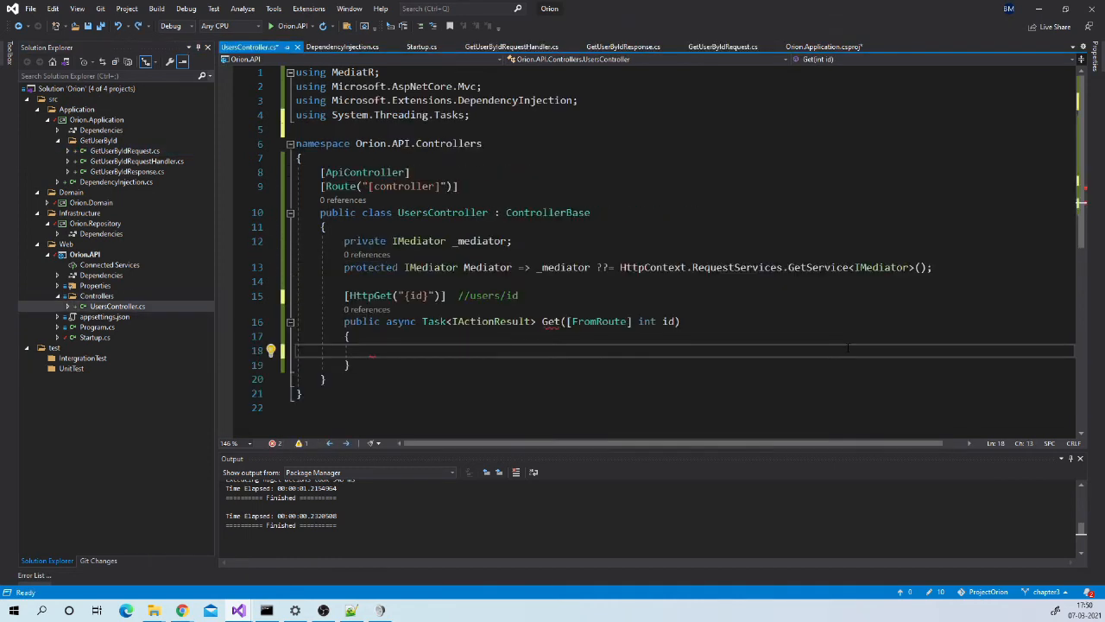
Have Get send a GetUserByIdRequest via Mediator, return Ok(user), and set a breakpoint
{"action": "type", "text": "var request = new GetUserByIdRequest { Id = id };"}
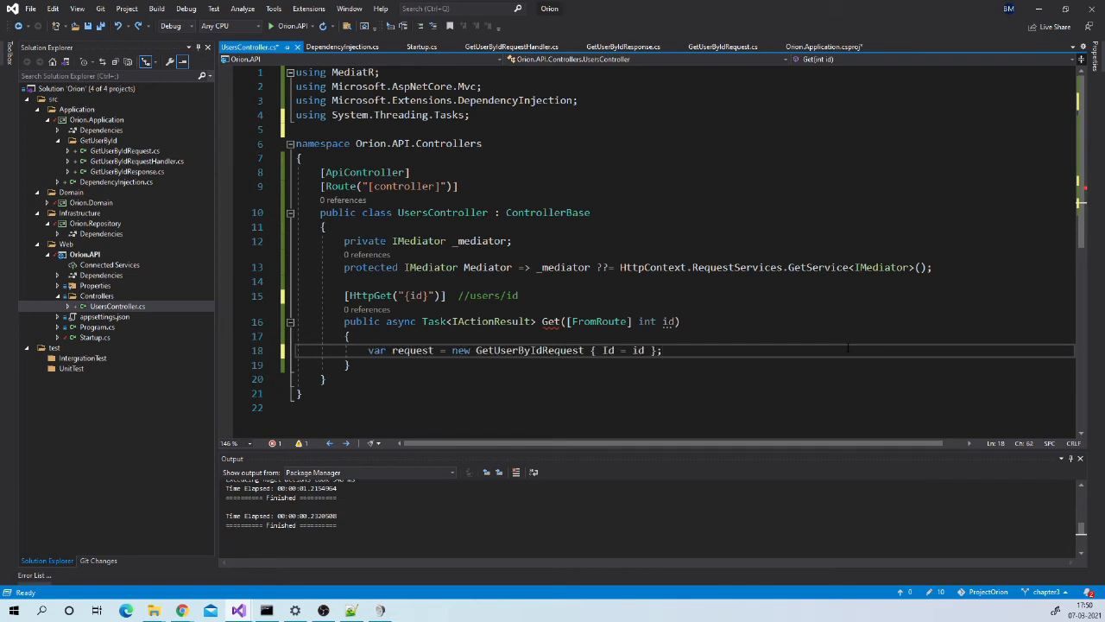
{"action": "scroll", "scroll_direction": "down", "scroll_amount": 3}
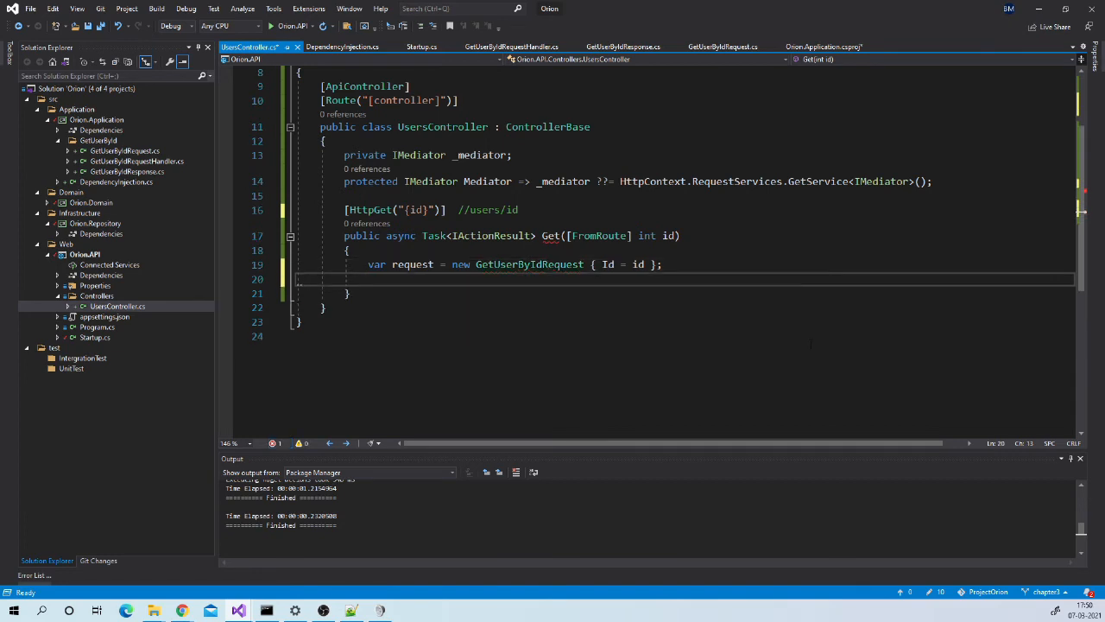
{"action": "type", "text": "var user = await Mediator.Send(request);"}
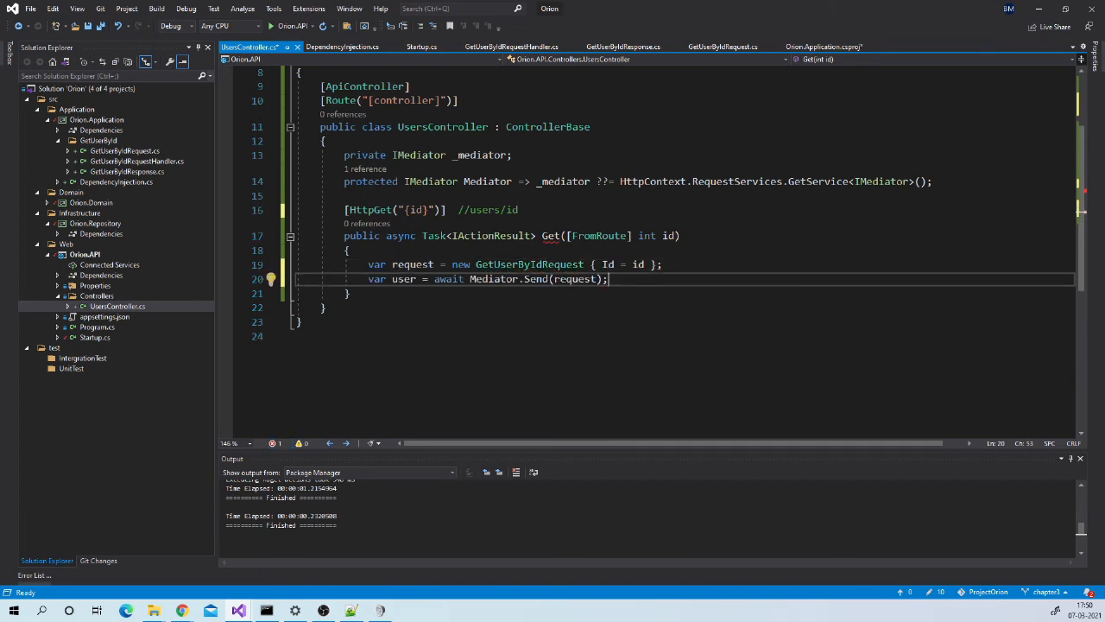
{"action": "type", "text": "return Ok(user);"}
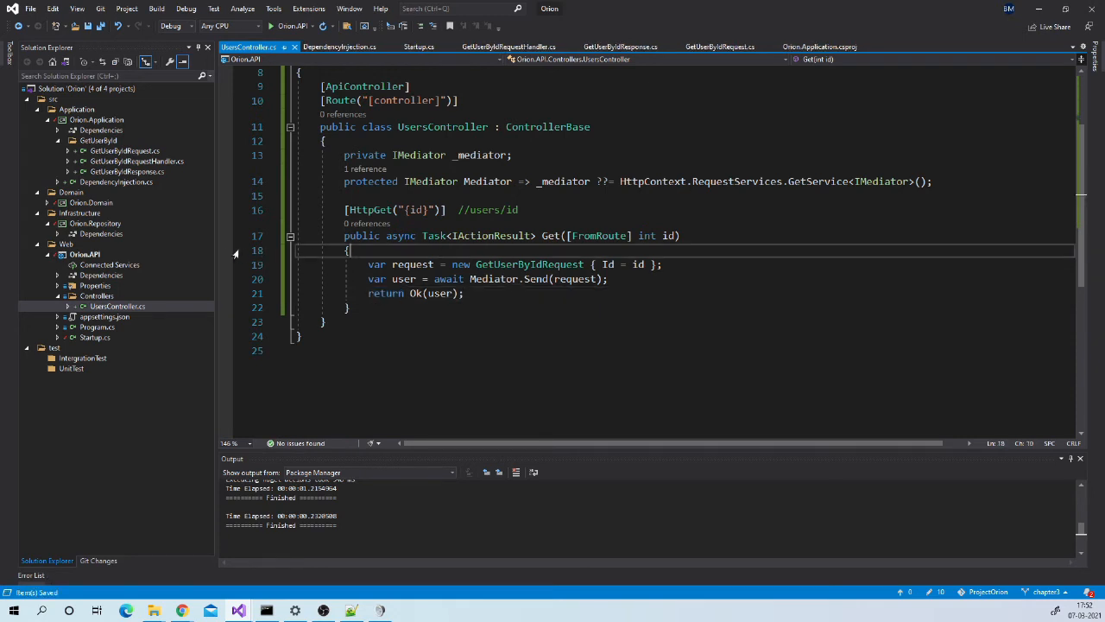
{"action": "left_click", "coordinate": [227, 251]}
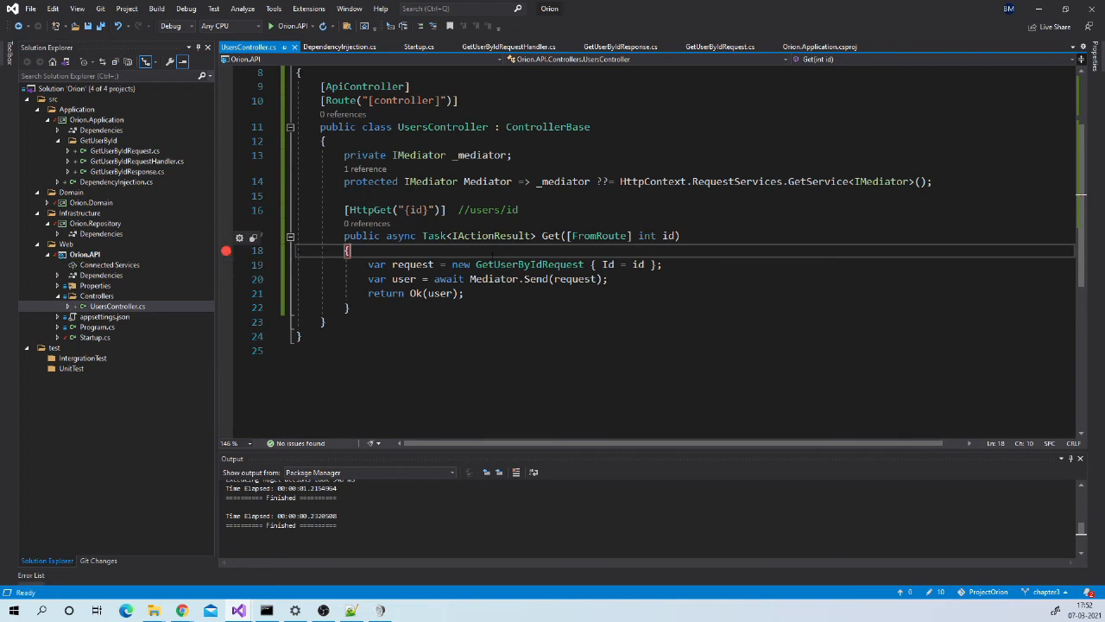
Run the API and try GET /Users/{id} in Swagger with id 1
{"action": "left_click", "coordinate": [518, 47]}
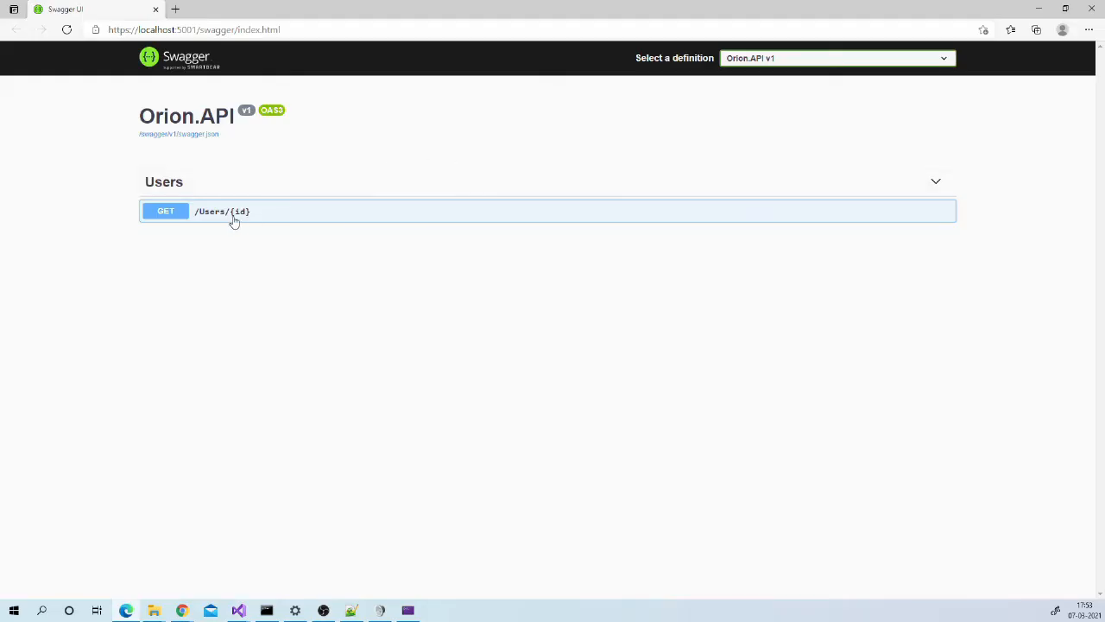
{"action": "left_click", "coordinate": [233, 211]}
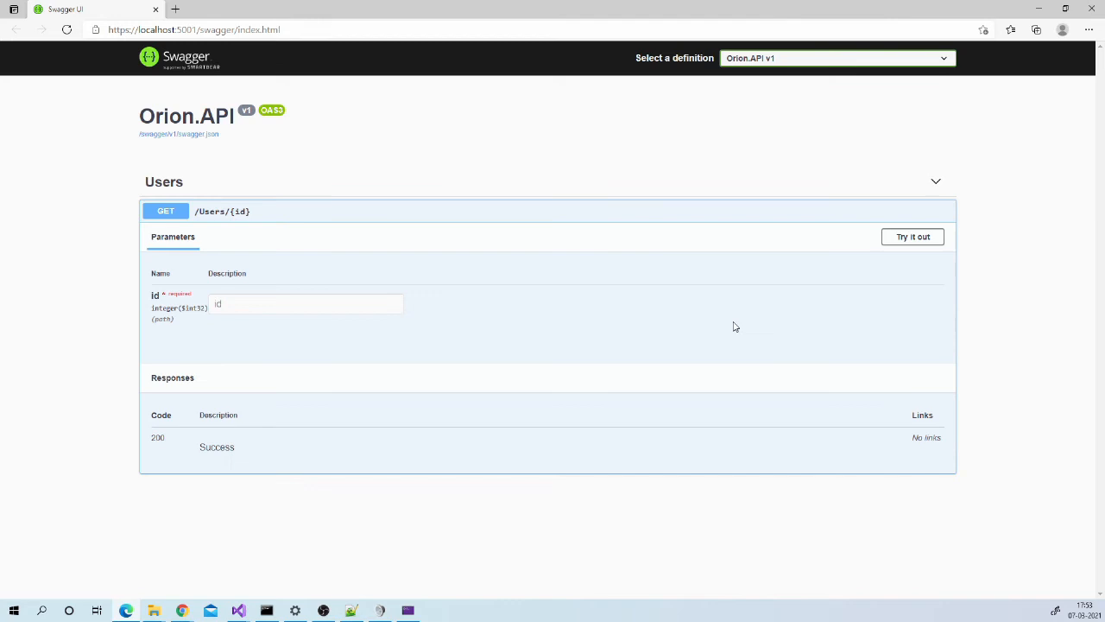
{"action": "left_click", "coordinate": [913, 237]}
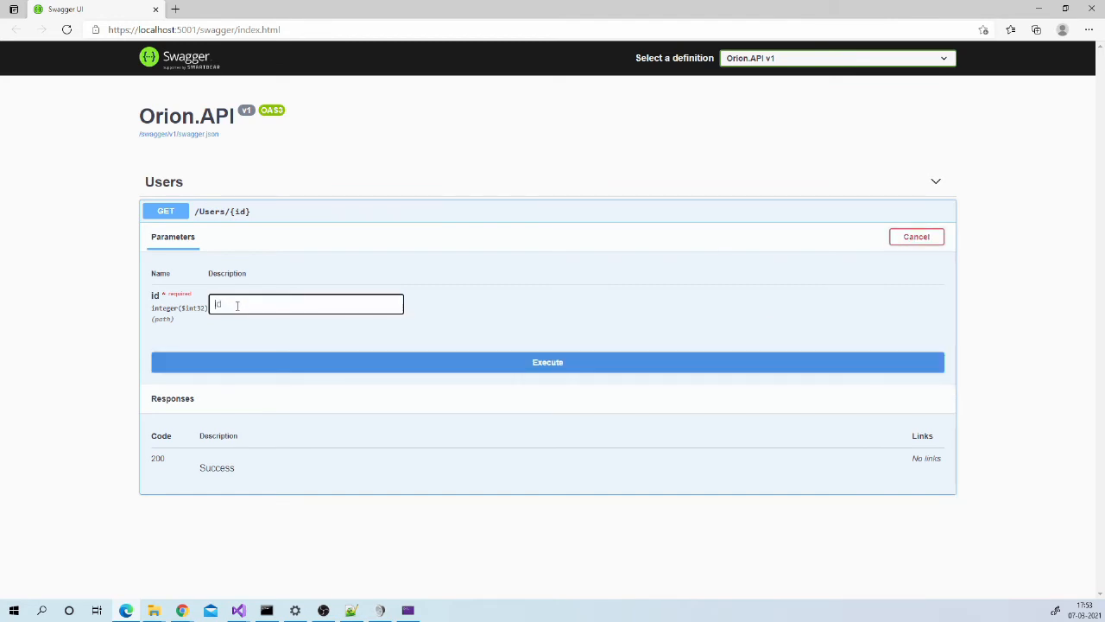
{"action": "type", "text": "1"}
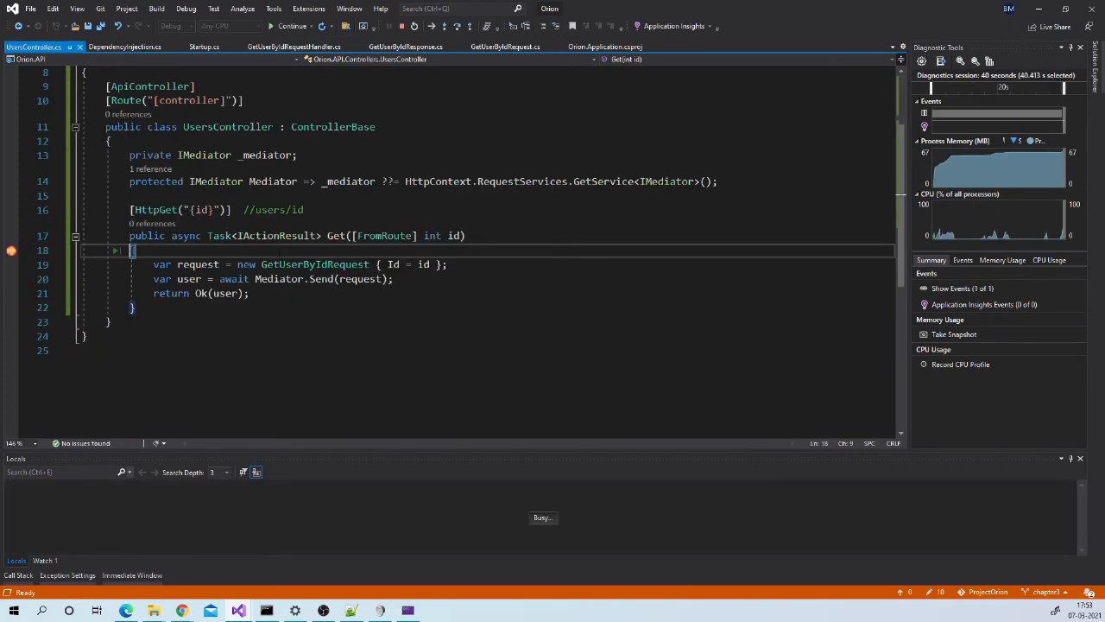
Step over the request creation and send, through building the user in the handler
{"action": "key", "text": "F10"}
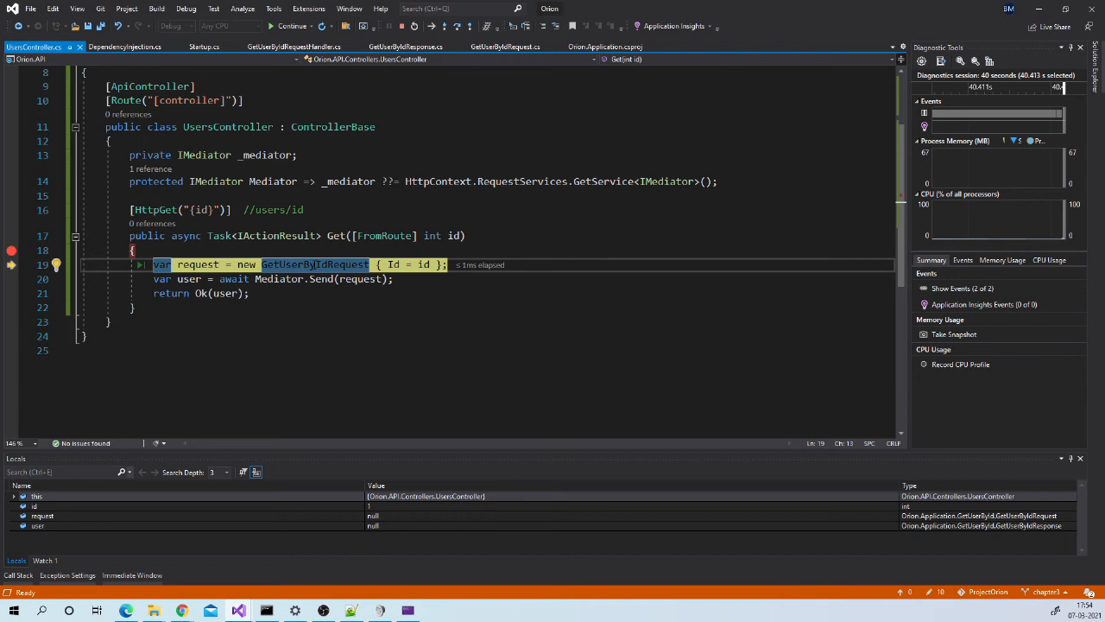
{"action": "key", "text": "F10"}
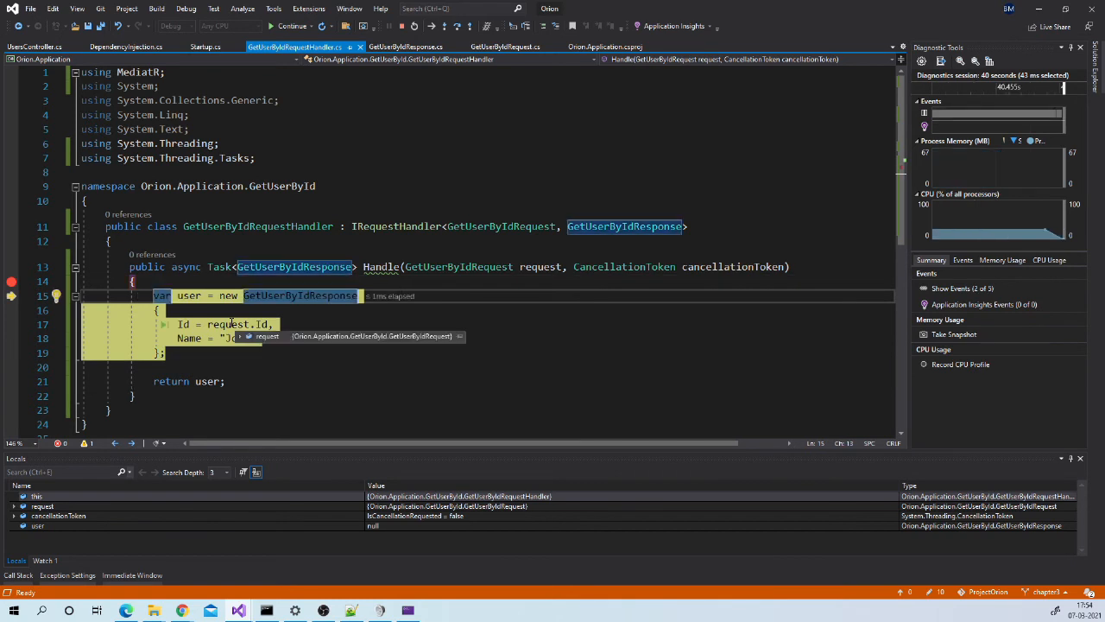
{"action": "key", "text": "F10"}
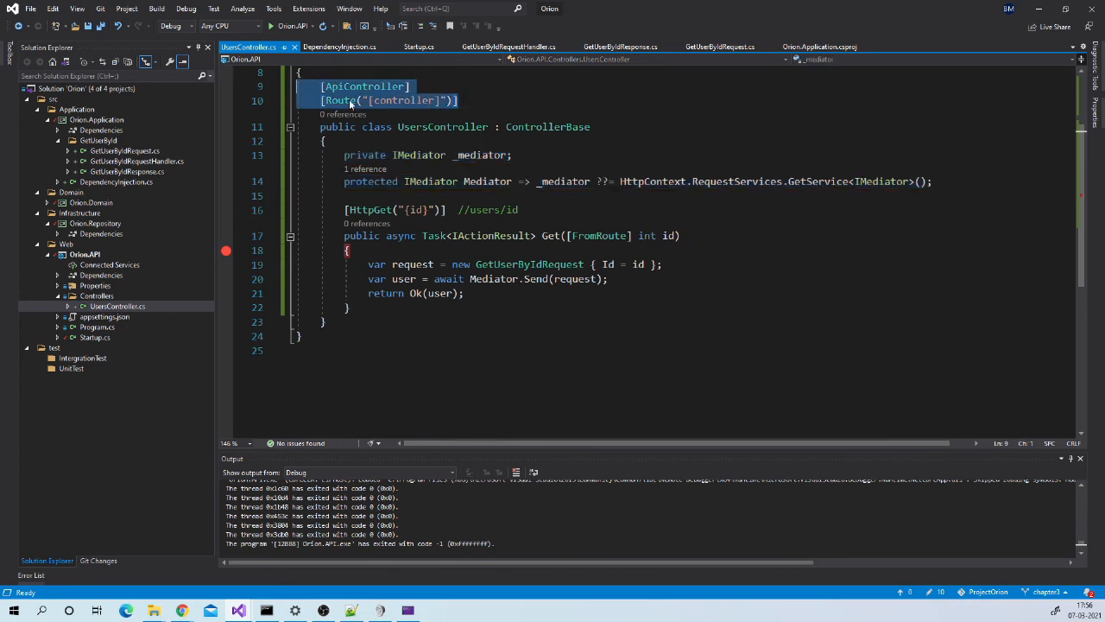
{"action": "mouse_move", "coordinate": [363, 86]}
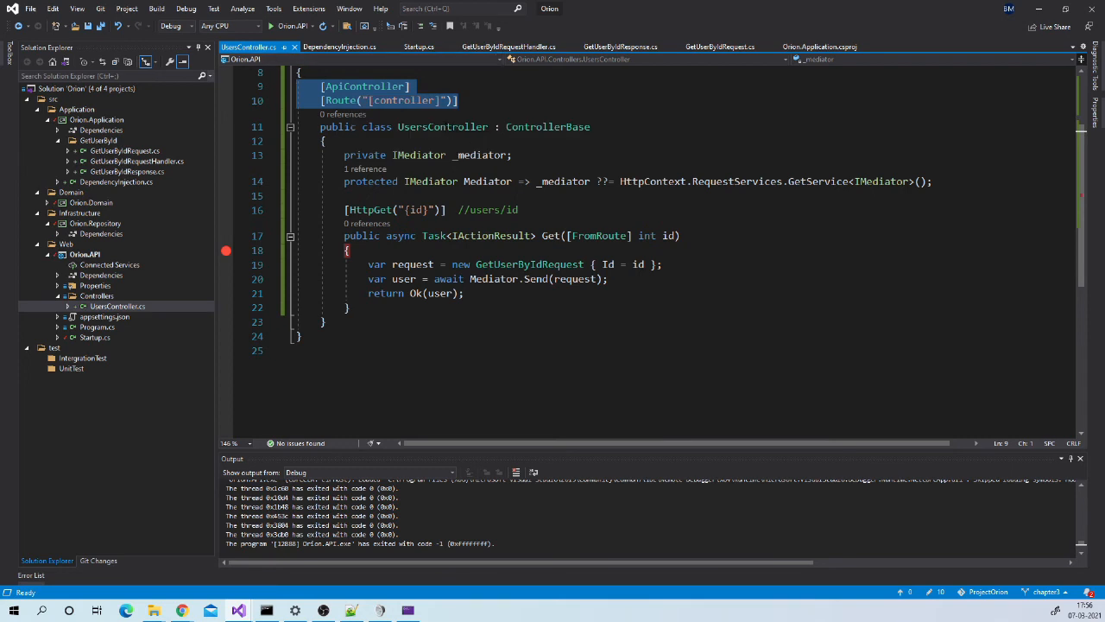
Create a SeedWork folder under Controllers and begin adding a class to it
{"action": "double_click", "coordinate": [442, 126]}
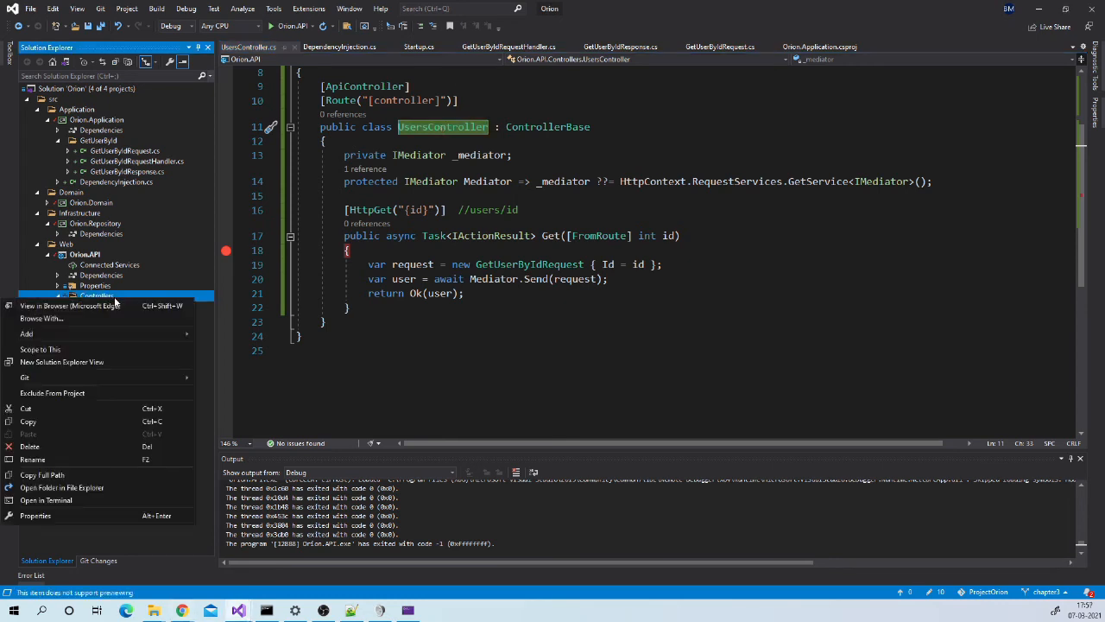
{"action": "left_click", "coordinate": [27, 333]}
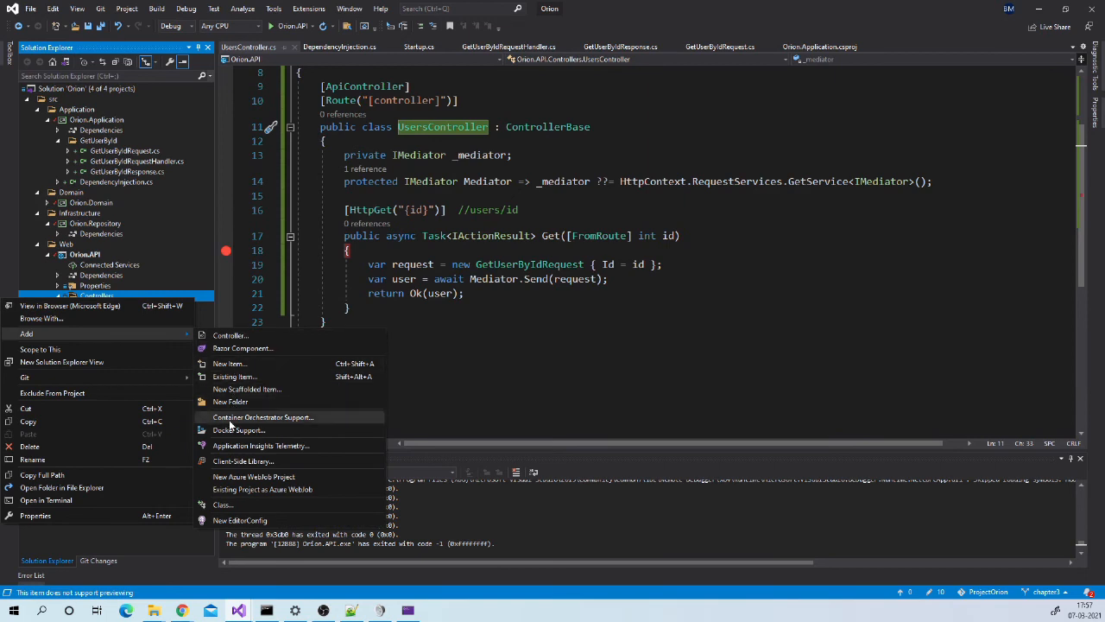
{"action": "mouse_move", "coordinate": [230, 402]}
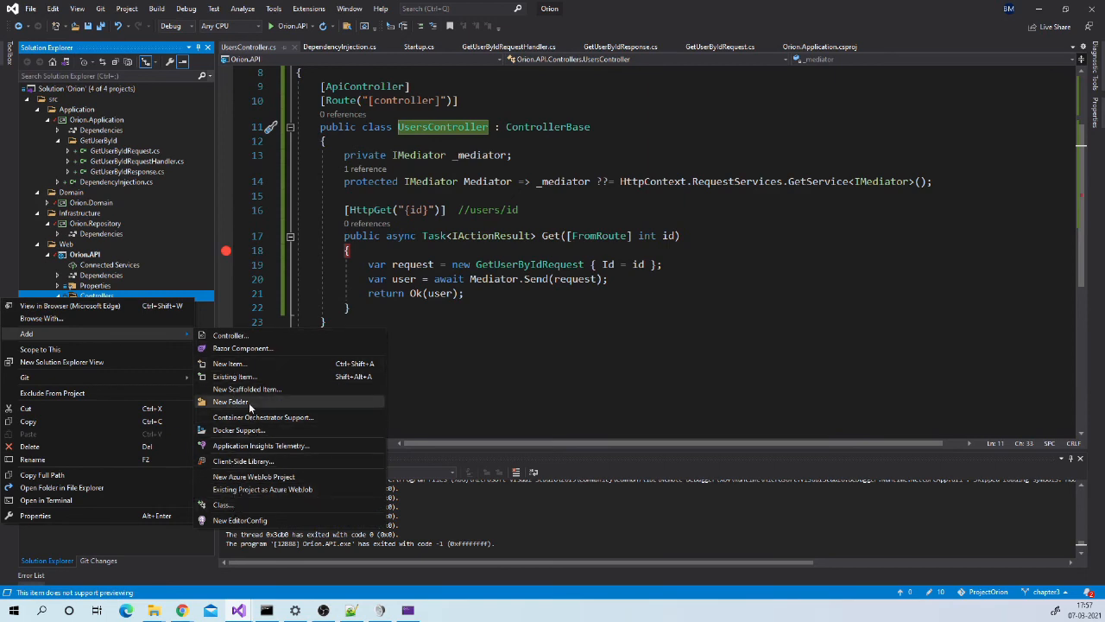
{"action": "left_click", "coordinate": [230, 402]}
{"action": "type", "text": "SeedWork"}
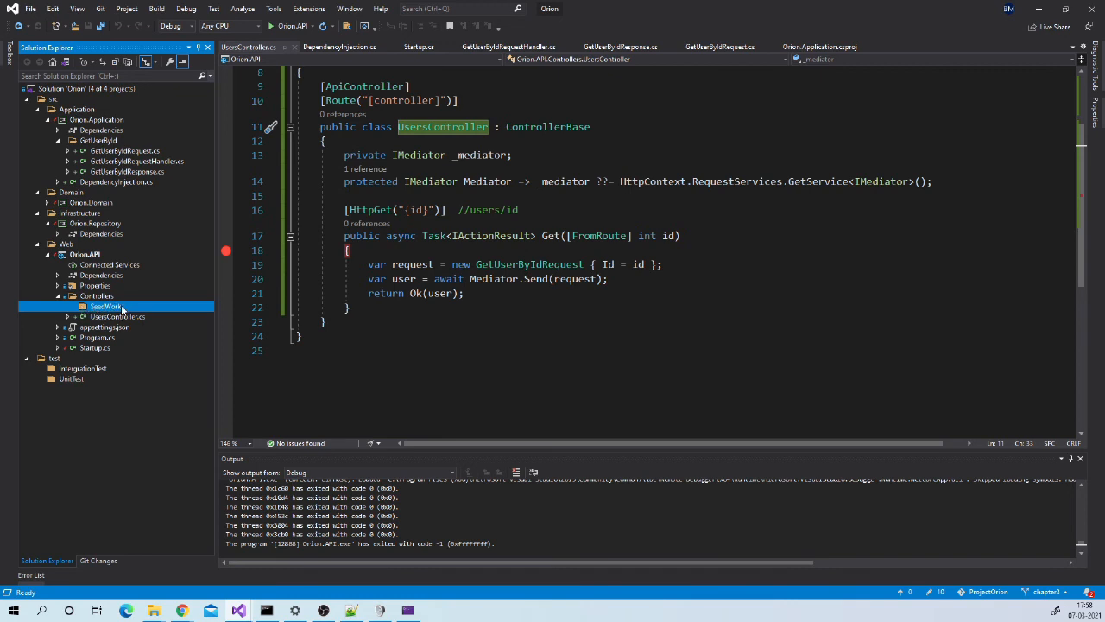
{"action": "mouse_move", "coordinate": [125, 308]}
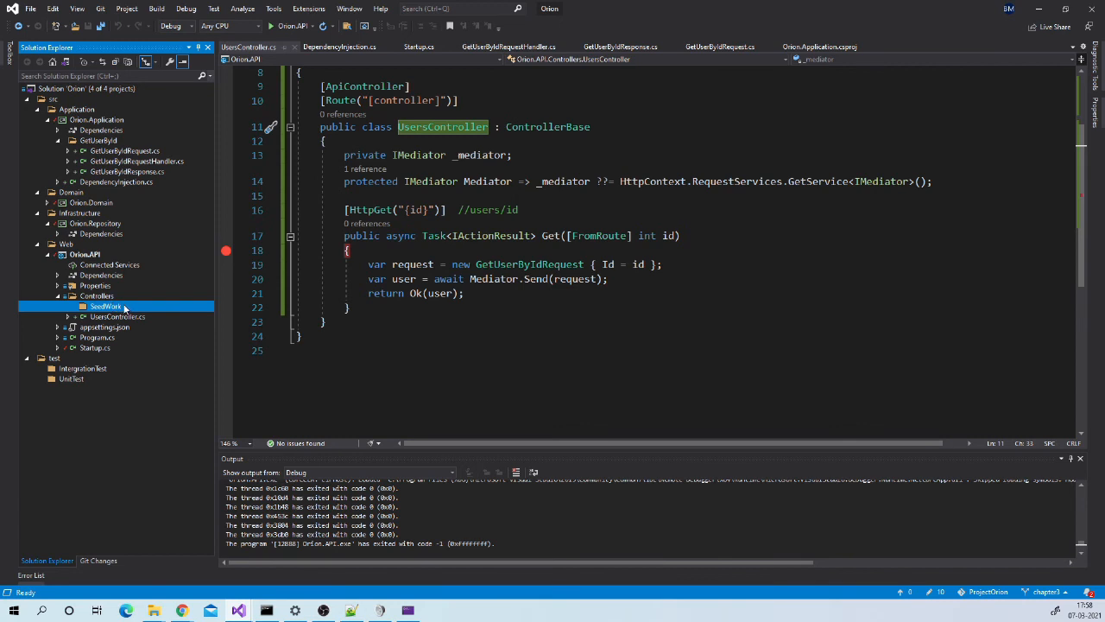
{"action": "right_click", "coordinate": [106, 306]}
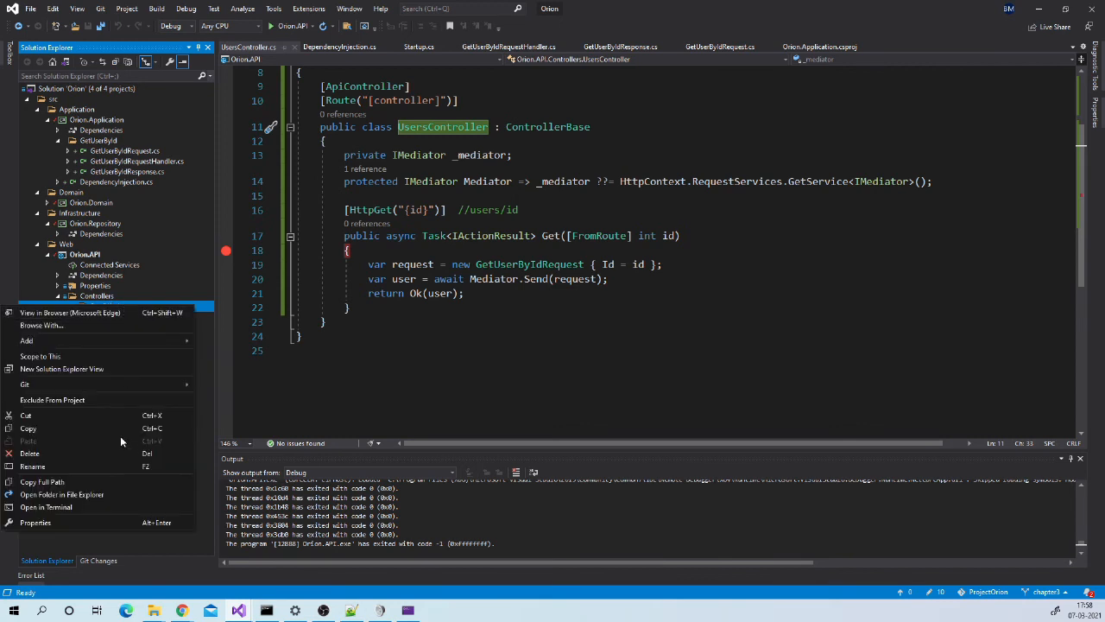
{"action": "left_click", "coordinate": [27, 340]}
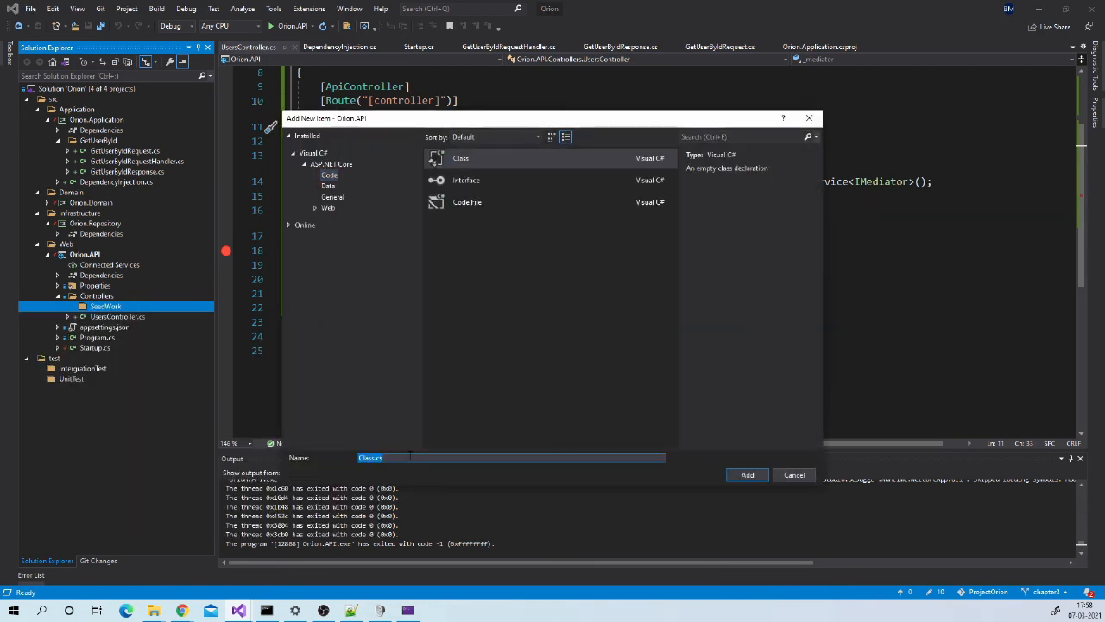
Name the new class OrionBaseController and add it to SeedWork
{"action": "type", "text": "OrionBaseC"}
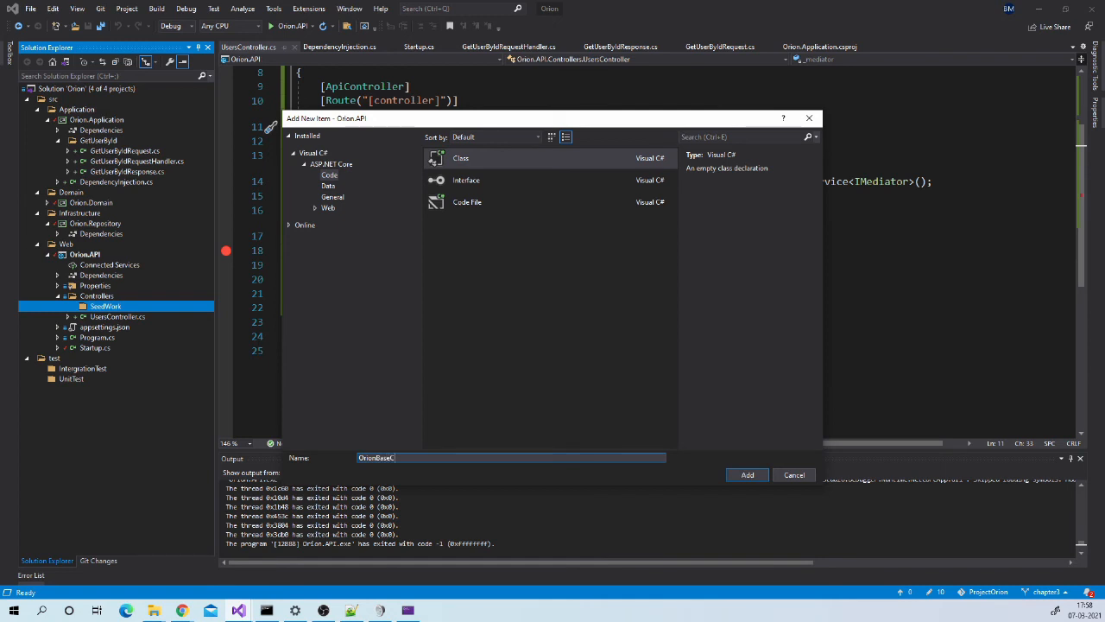
{"action": "type", "text": "ontroller"}
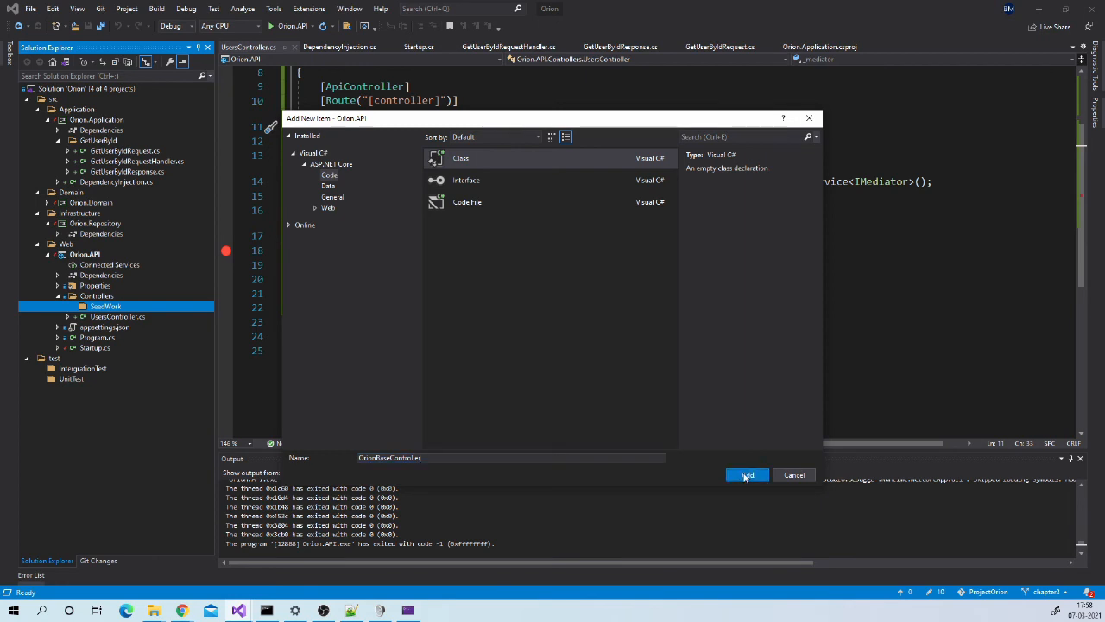
{"action": "left_click", "coordinate": [746, 474]}
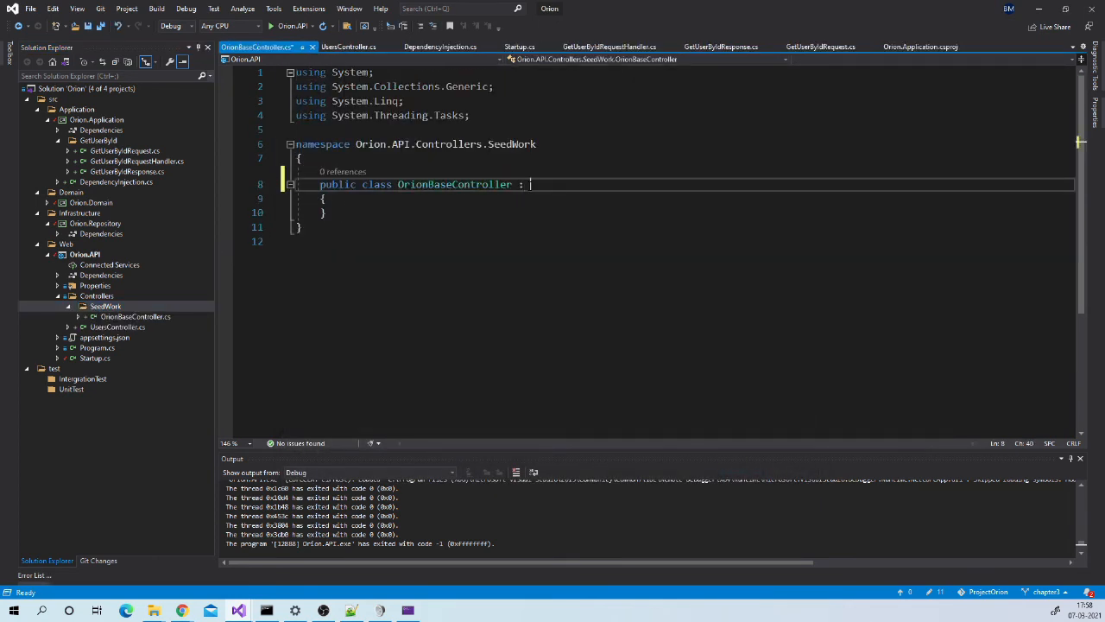
Make OrionBaseController derive from ControllerBase, import the Mvc namespace, and add [ApiController]
{"action": "type", "text": "Controler"}
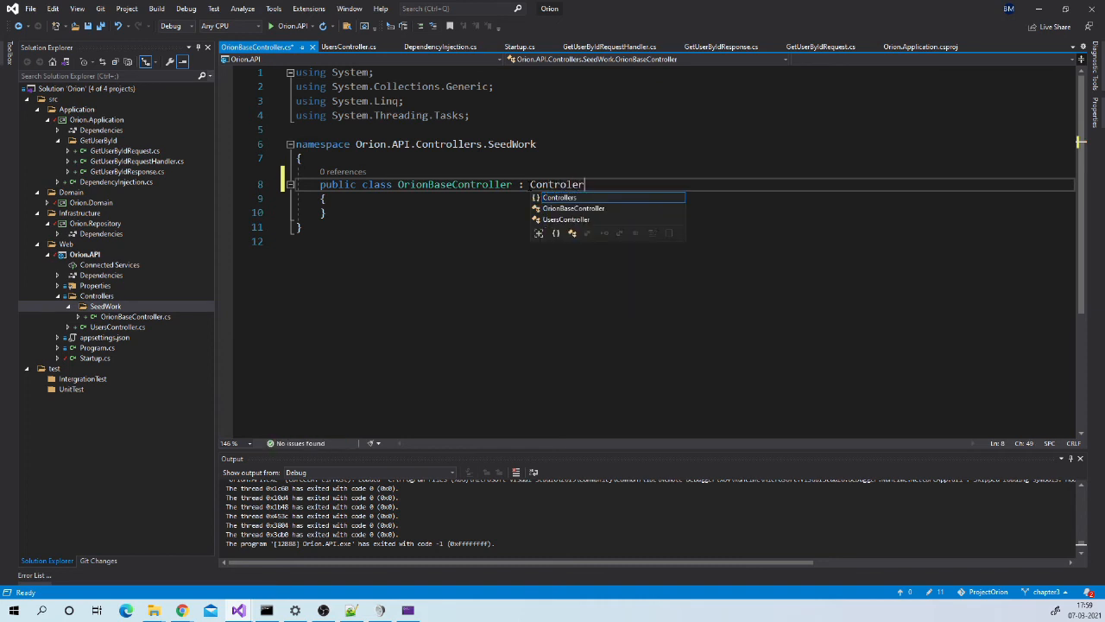
{"action": "type", "text": "Base"}
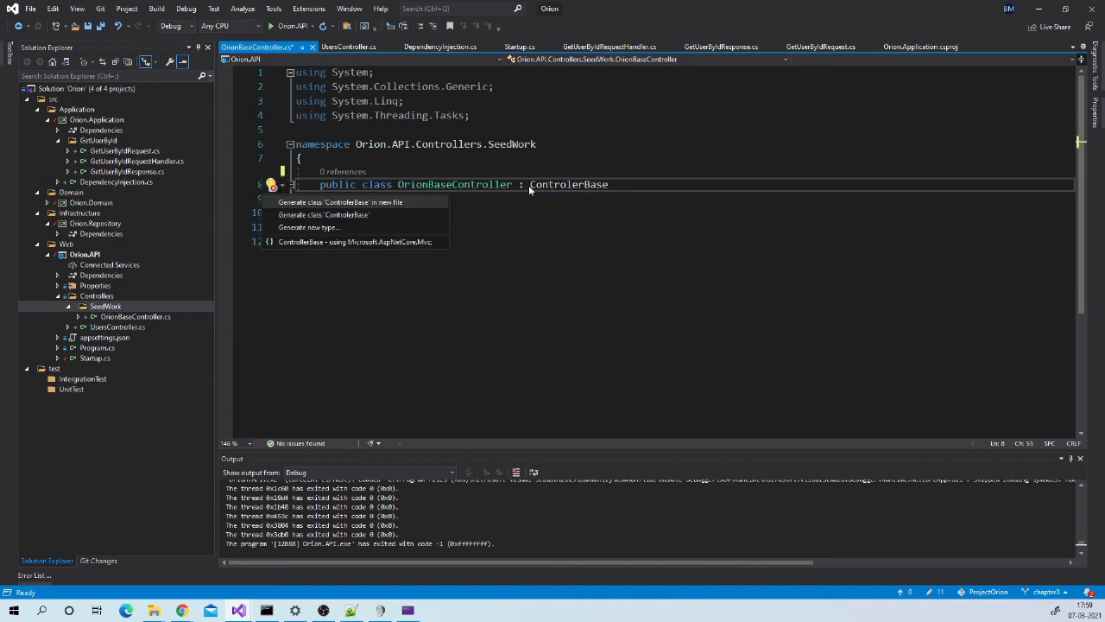
{"action": "mouse_move", "coordinate": [411, 242]}
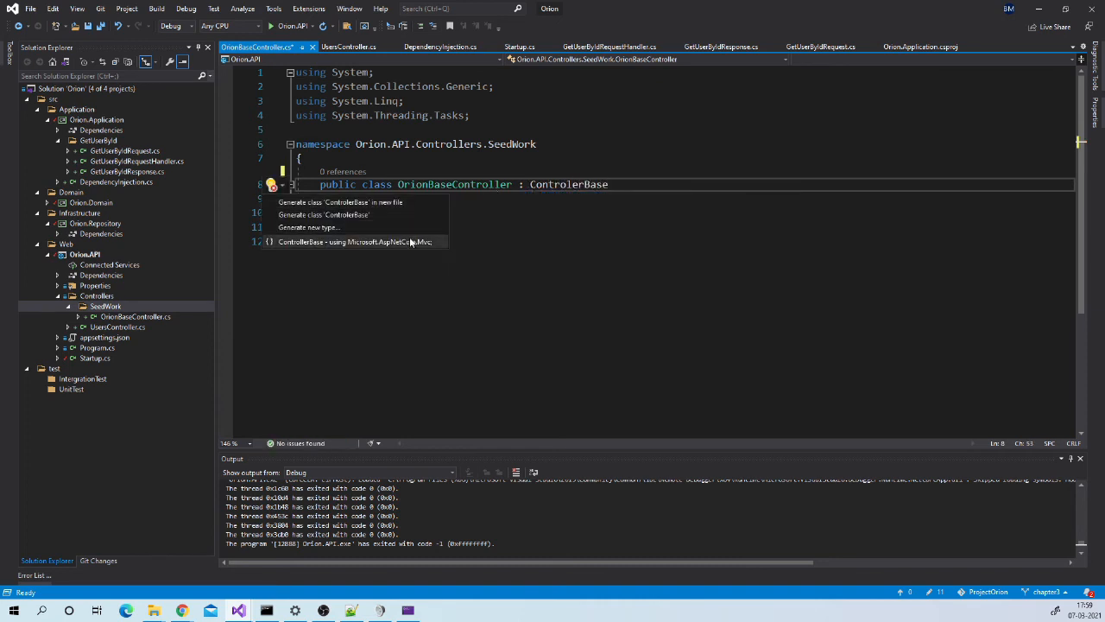
{"action": "left_click", "coordinate": [354, 242]}
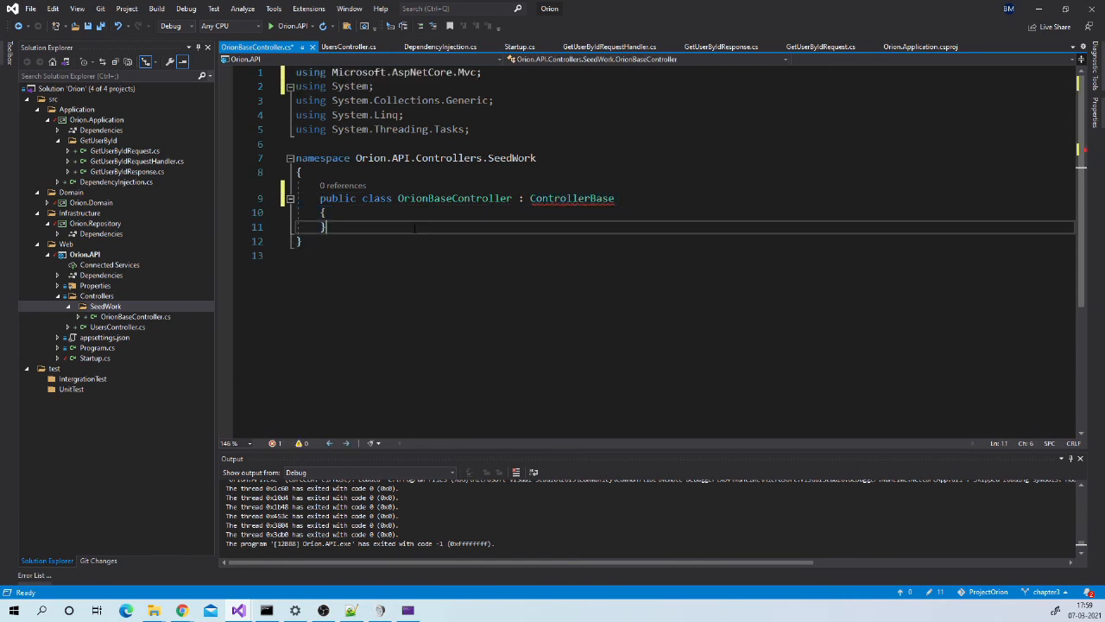
{"action": "left_click", "coordinate": [349, 47]}
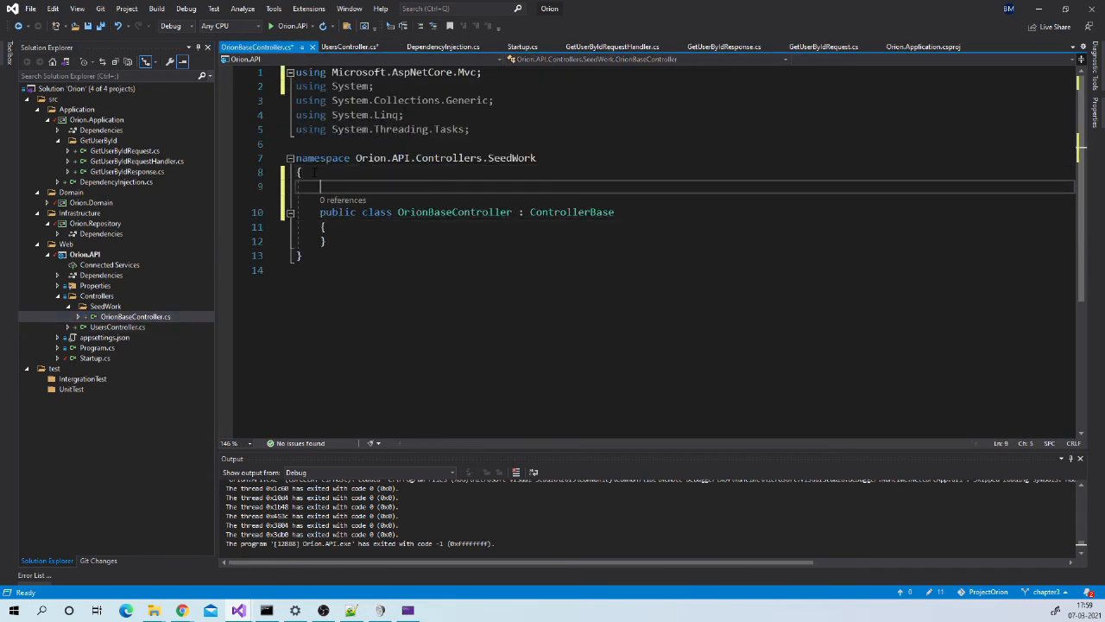
{"action": "type", "text": "[ApiController]"}
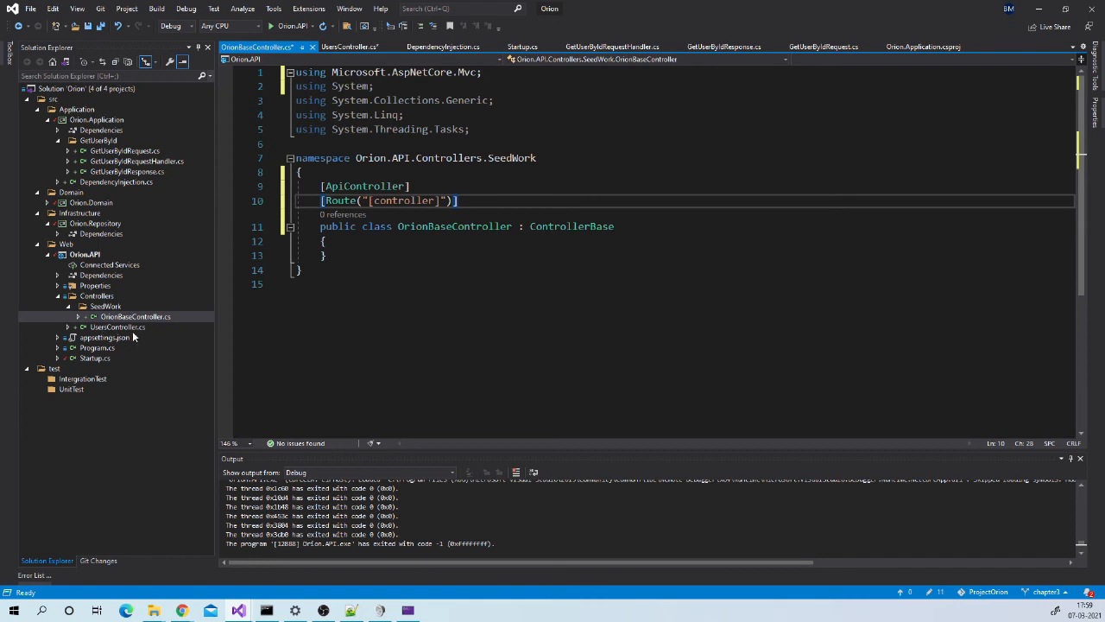
Move the Mediator property from UsersController into OrionBaseController
{"action": "left_click", "coordinate": [350, 46]}
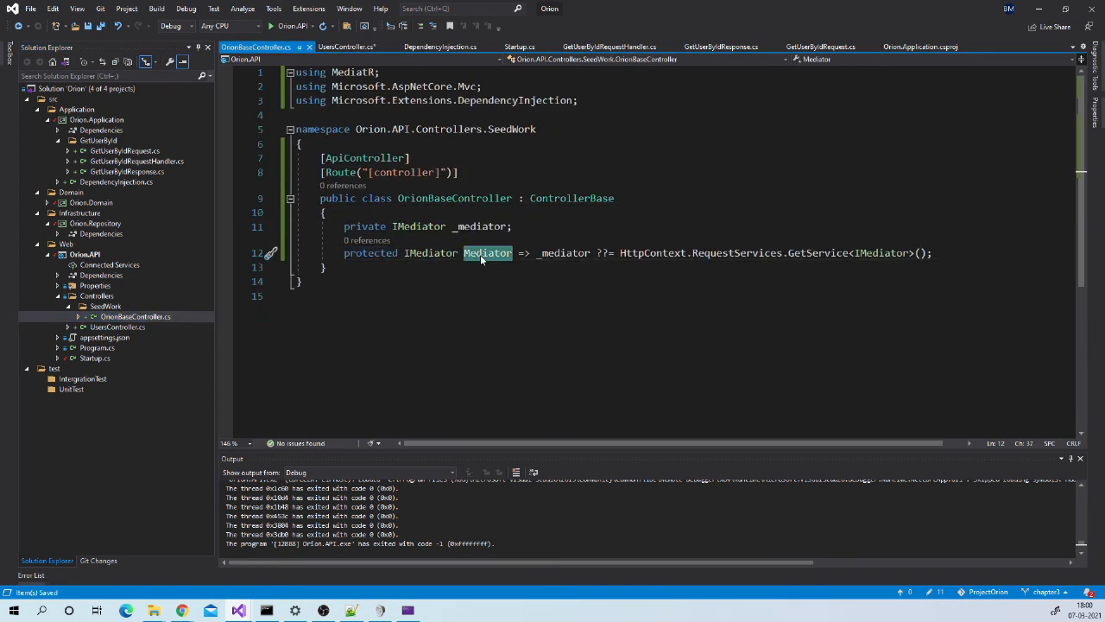
{"action": "double_click", "coordinate": [370, 252]}
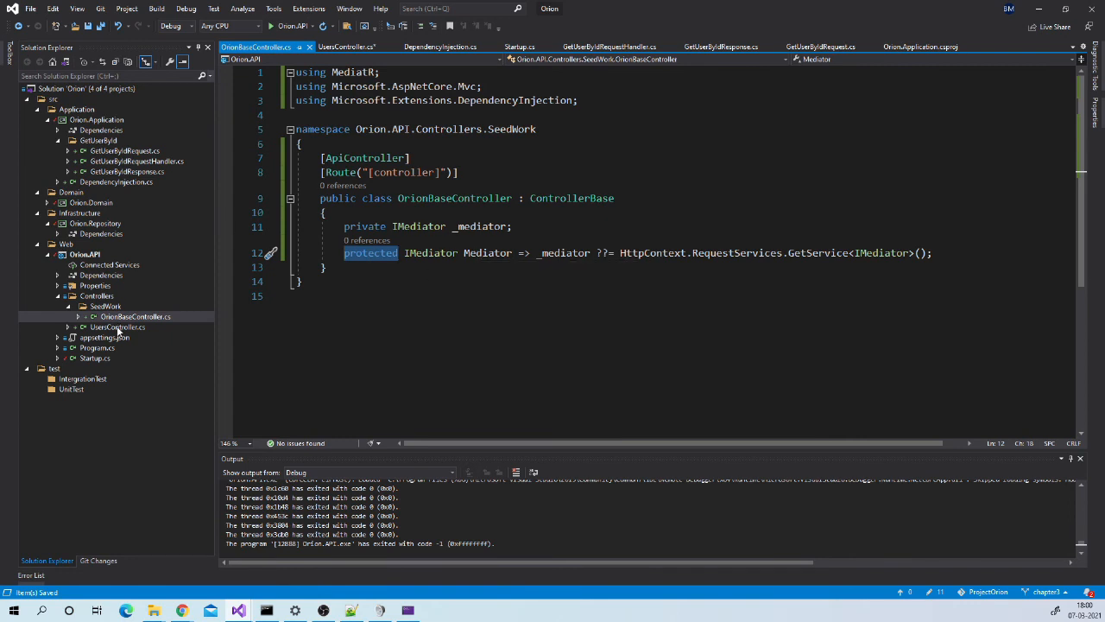
{"action": "left_click", "coordinate": [346, 46]}
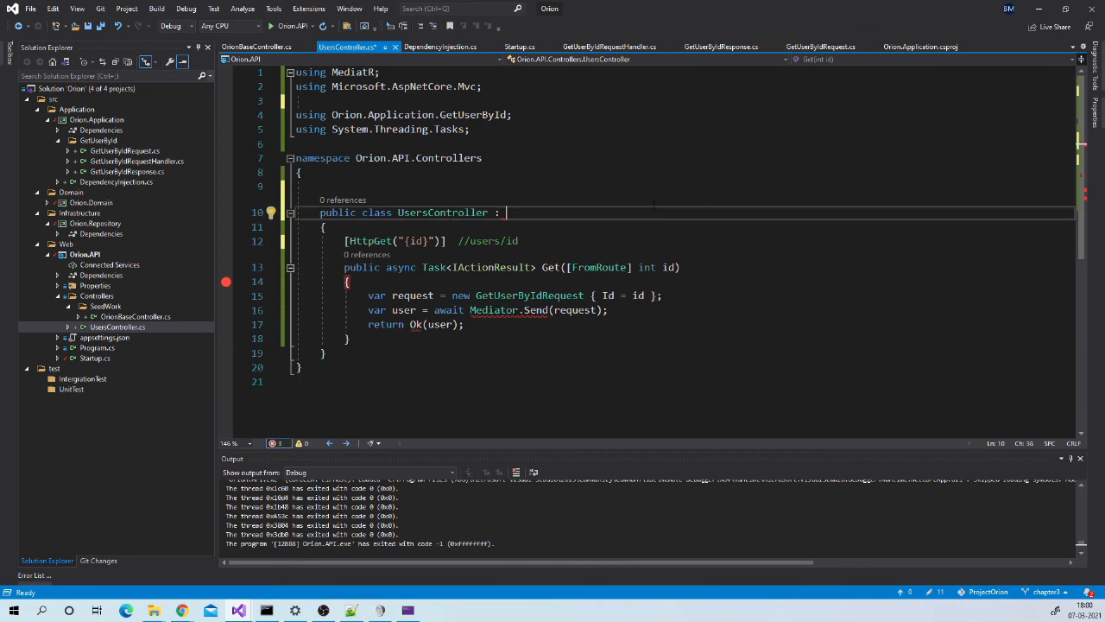
Change UsersController's base class to OrionBaseController and start debugging Orion.API
{"action": "type", "text": "Orion"}
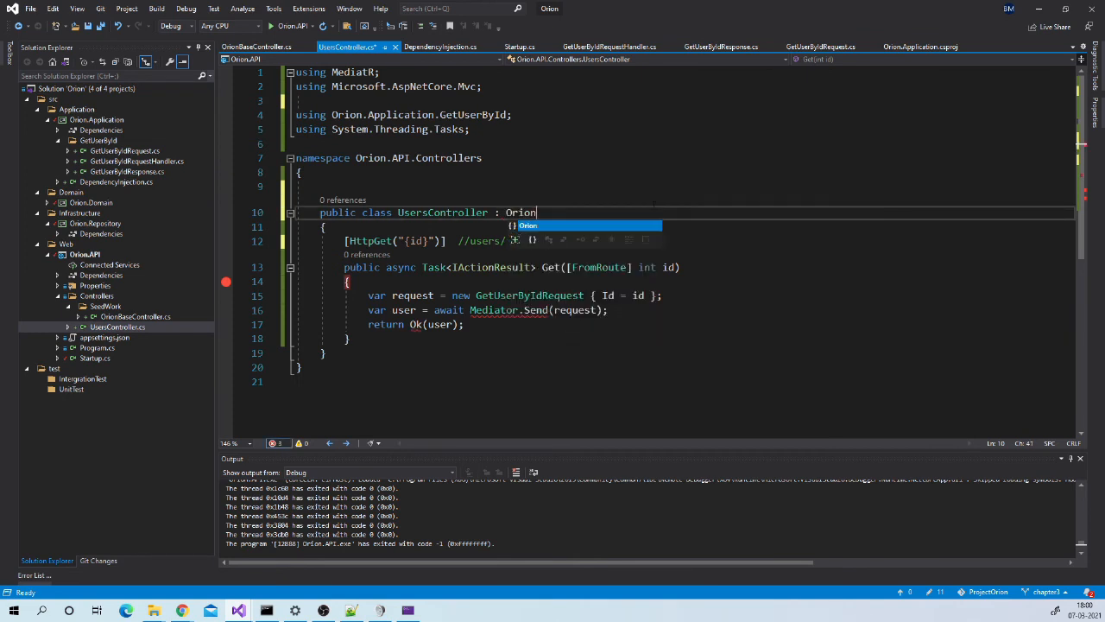
{"action": "type", "text": "B"}
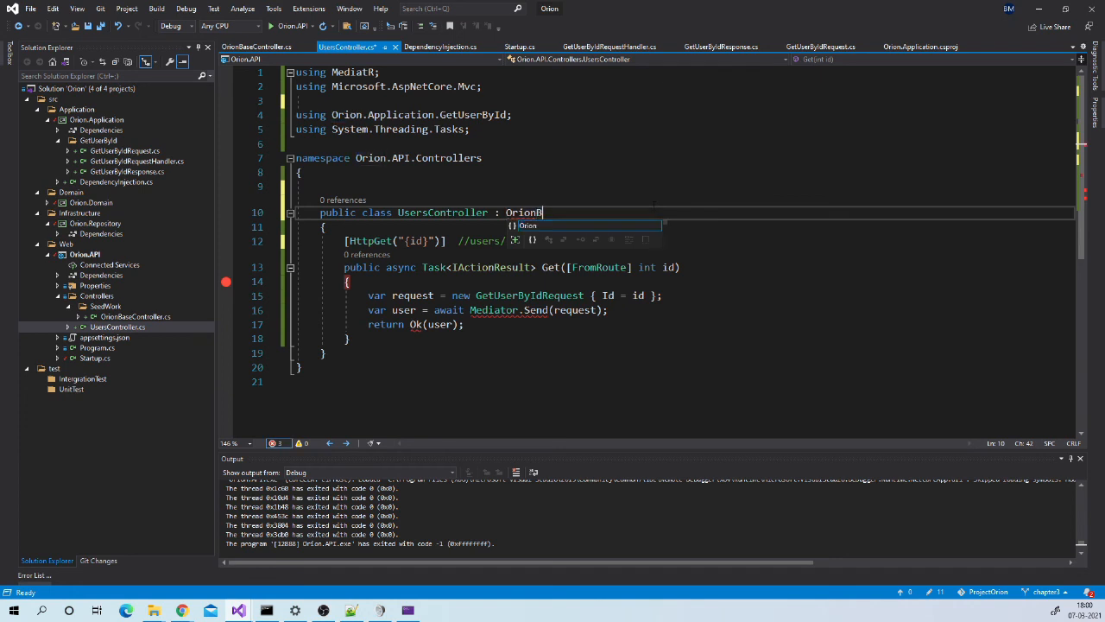
{"action": "type", "text": "aseCon"}
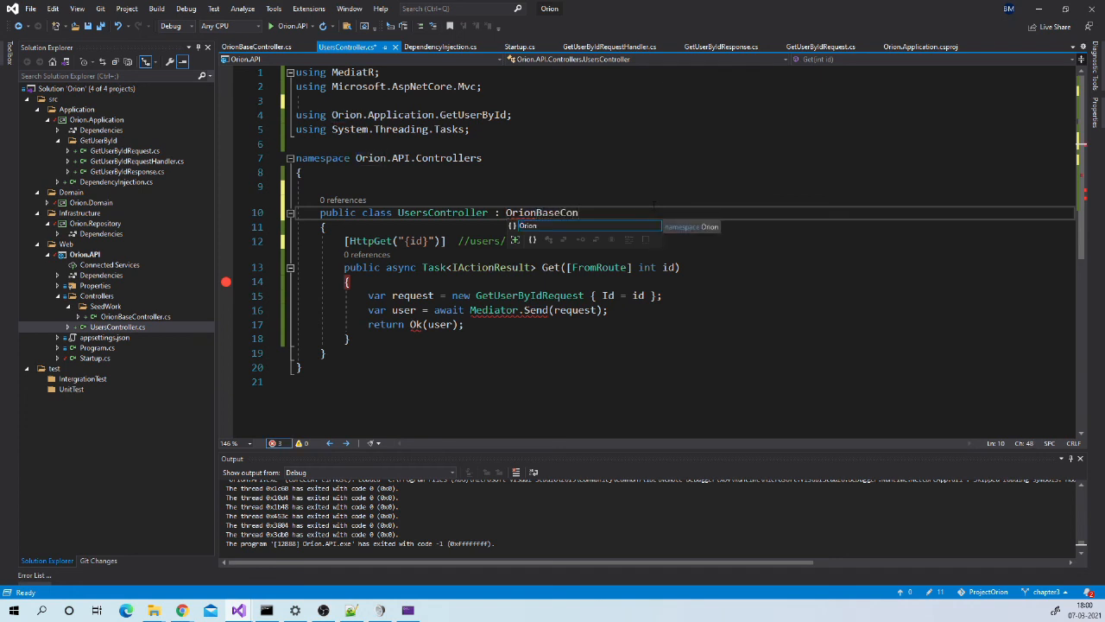
{"action": "type", "text": "troller"}
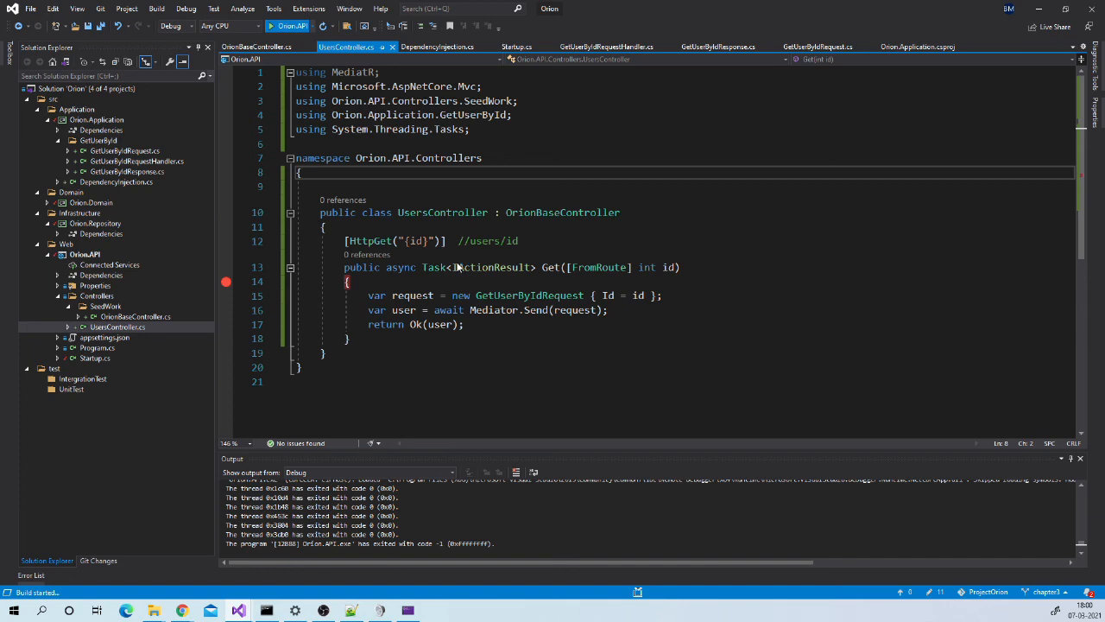
{"action": "left_click", "coordinate": [289, 25]}
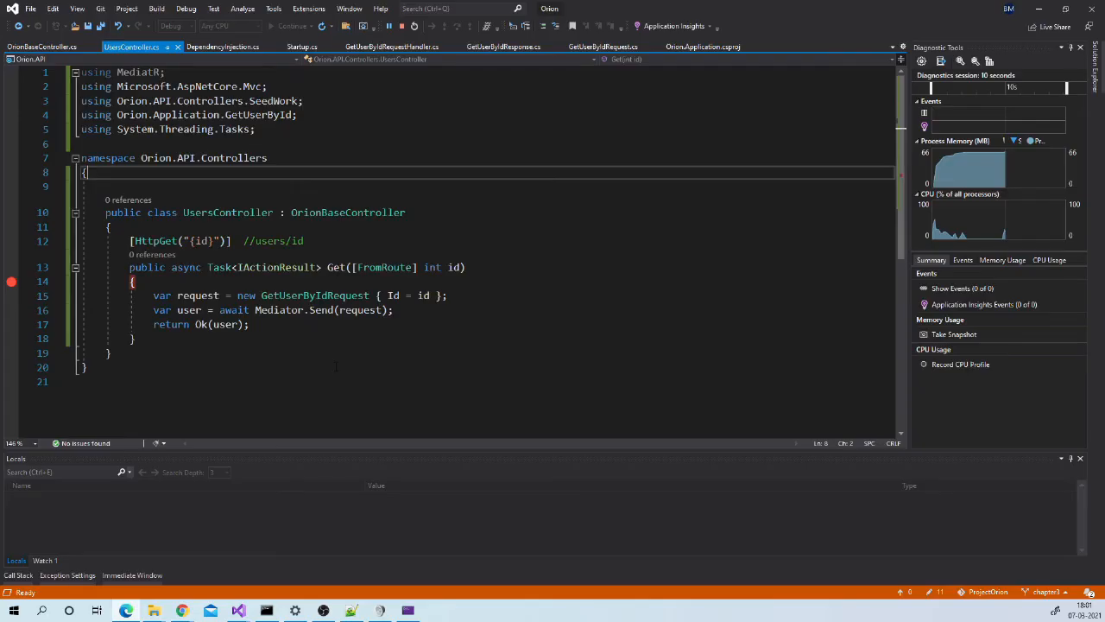
Switch to the Swagger page and scroll down to the GET /Users/{id} endpoint
{"action": "left_click", "coordinate": [292, 26]}
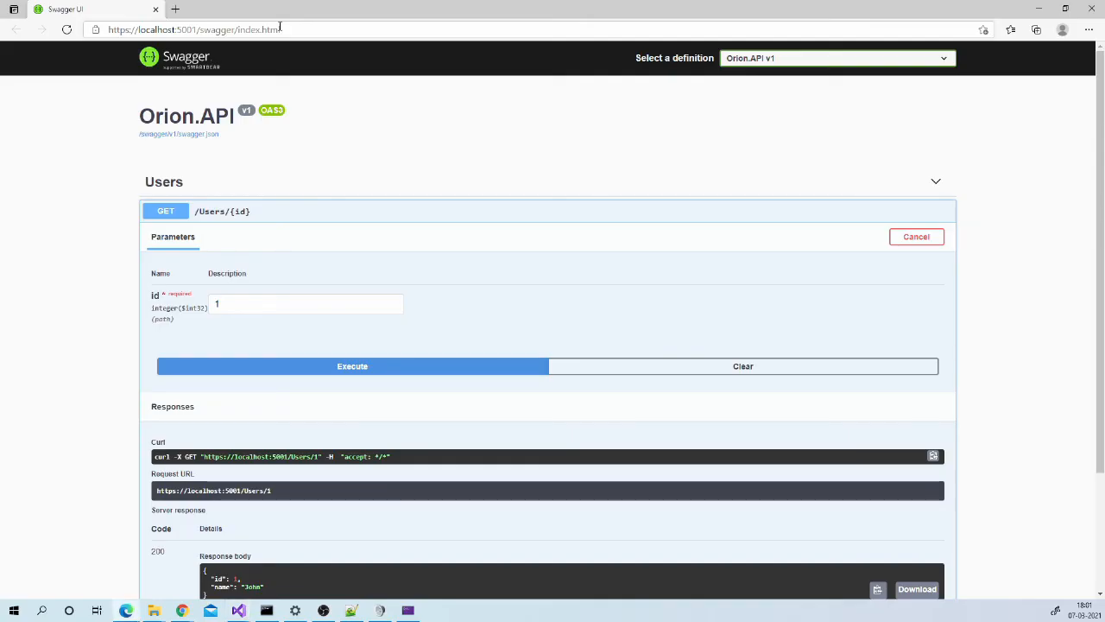
{"action": "scroll", "scroll_direction": "down", "scroll_amount": 3}
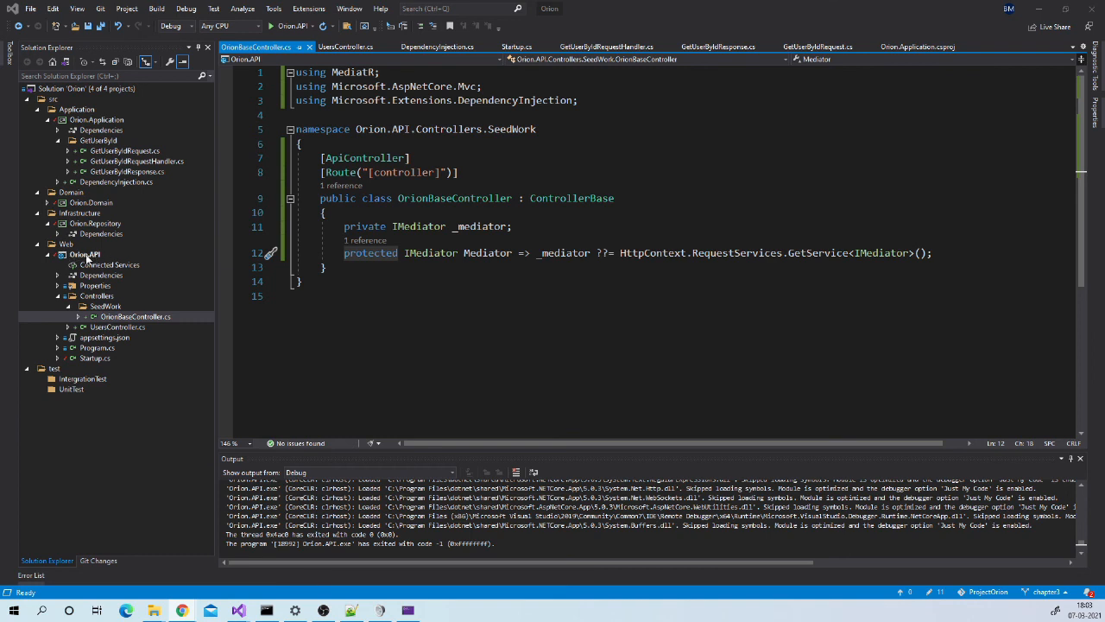
{"action": "mouse_move", "coordinate": [86, 302]}
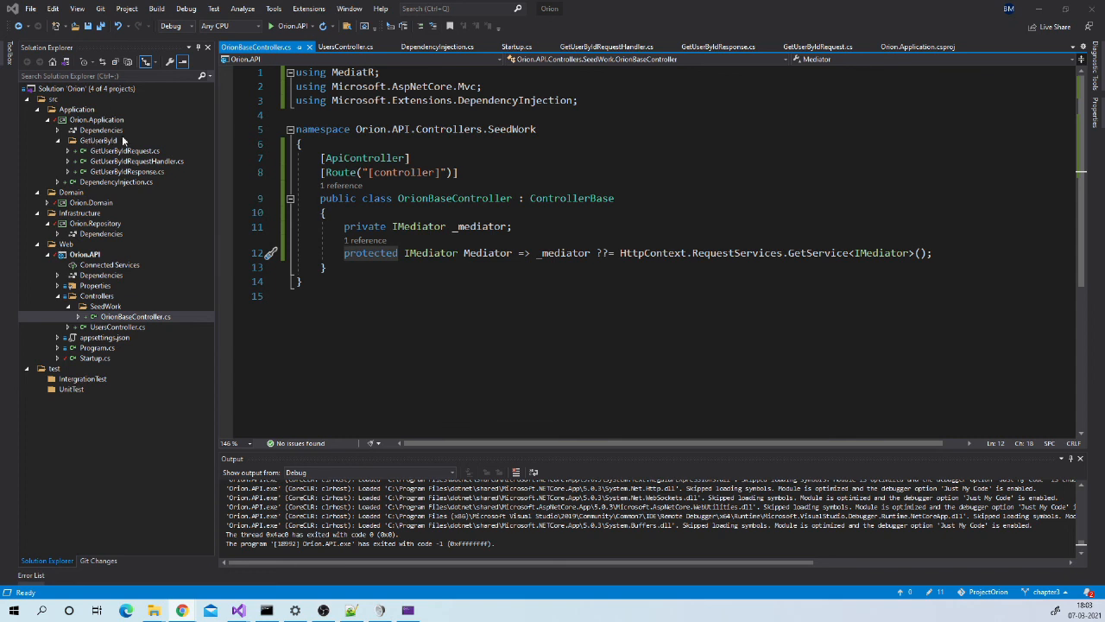
{"action": "mouse_move", "coordinate": [121, 129]}
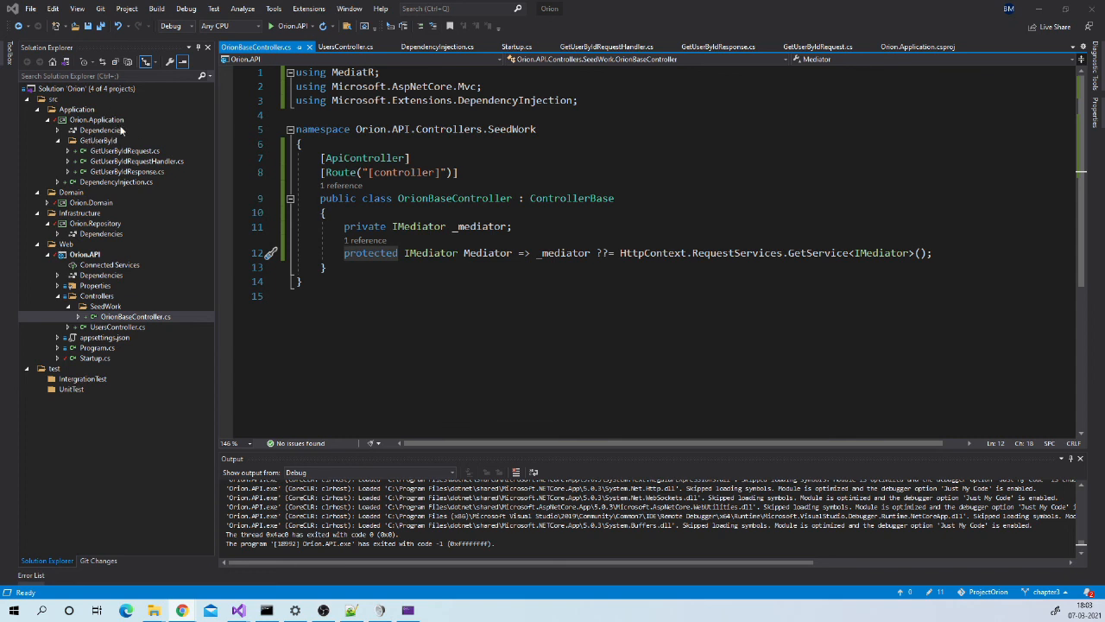
End the Orion.API debug session and open GetUserByIdRequest.cs to view its Id property
{"action": "left_click", "coordinate": [346, 47]}
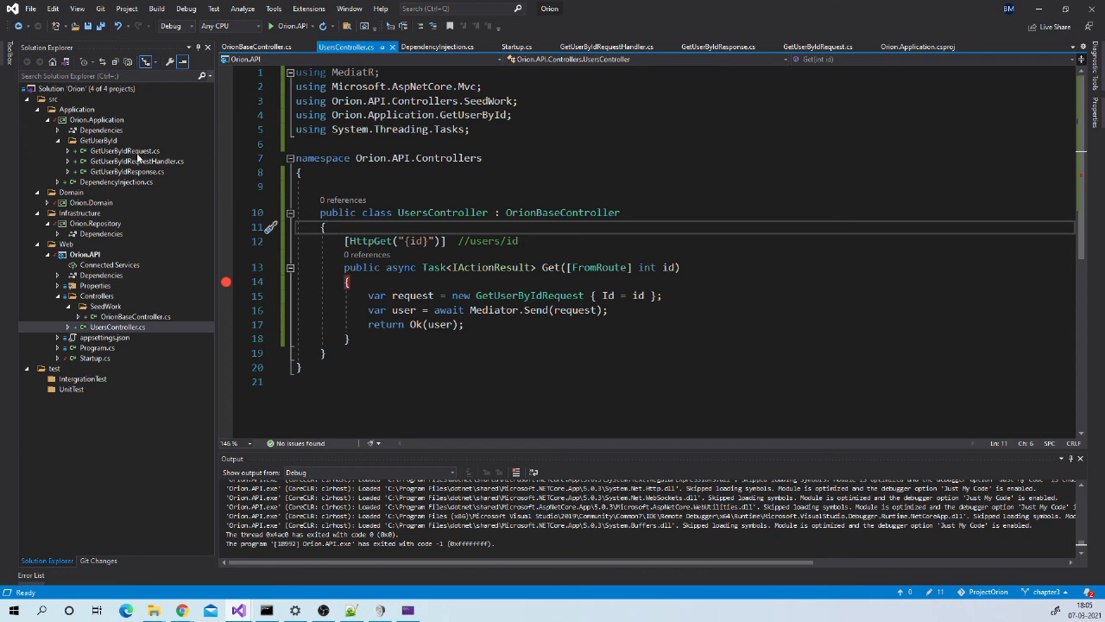
{"action": "mouse_move", "coordinate": [145, 157]}
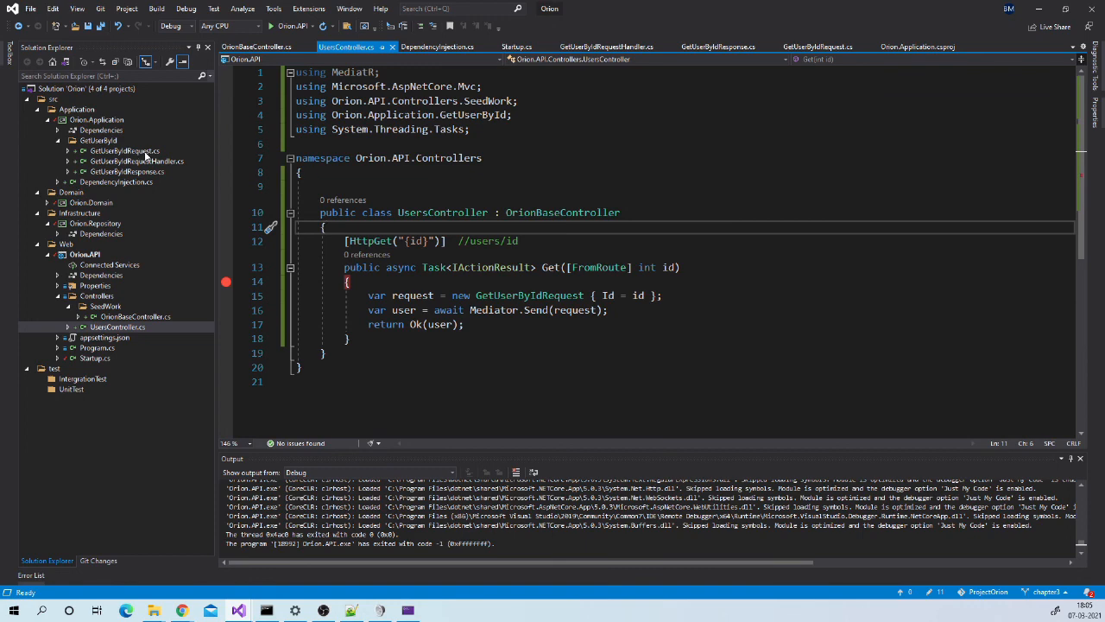
{"action": "left_click", "coordinate": [124, 151]}
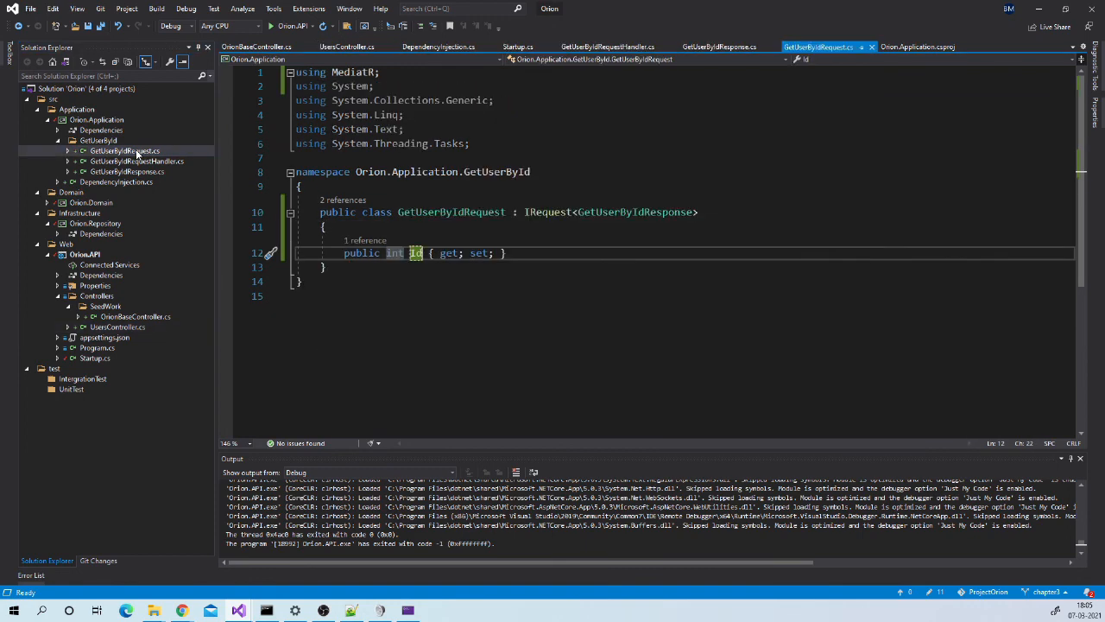